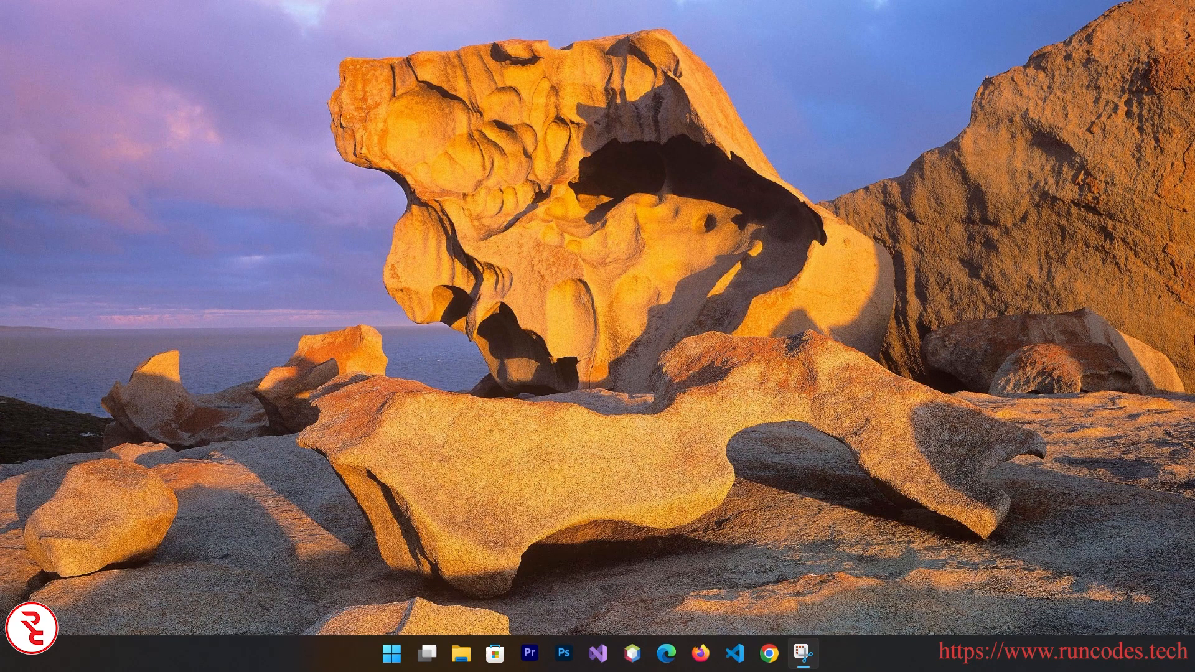
Browse File Explorer to C:\wamp64\www, ready to create a new item there
click(457, 654)
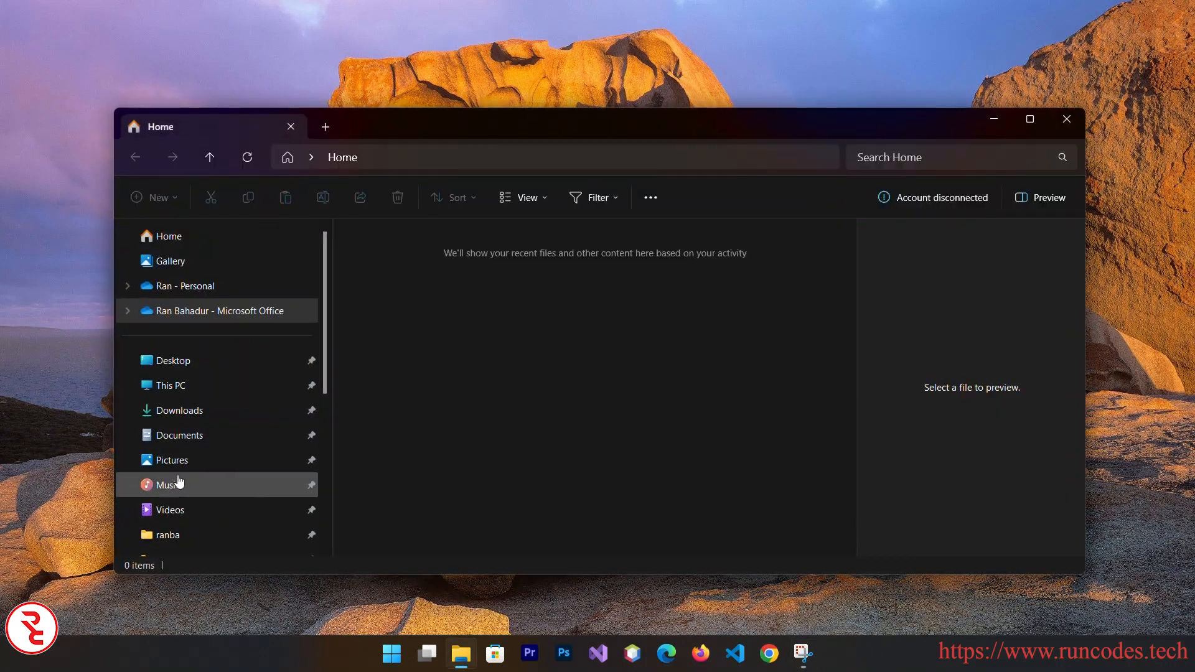
scroll(down, 3)
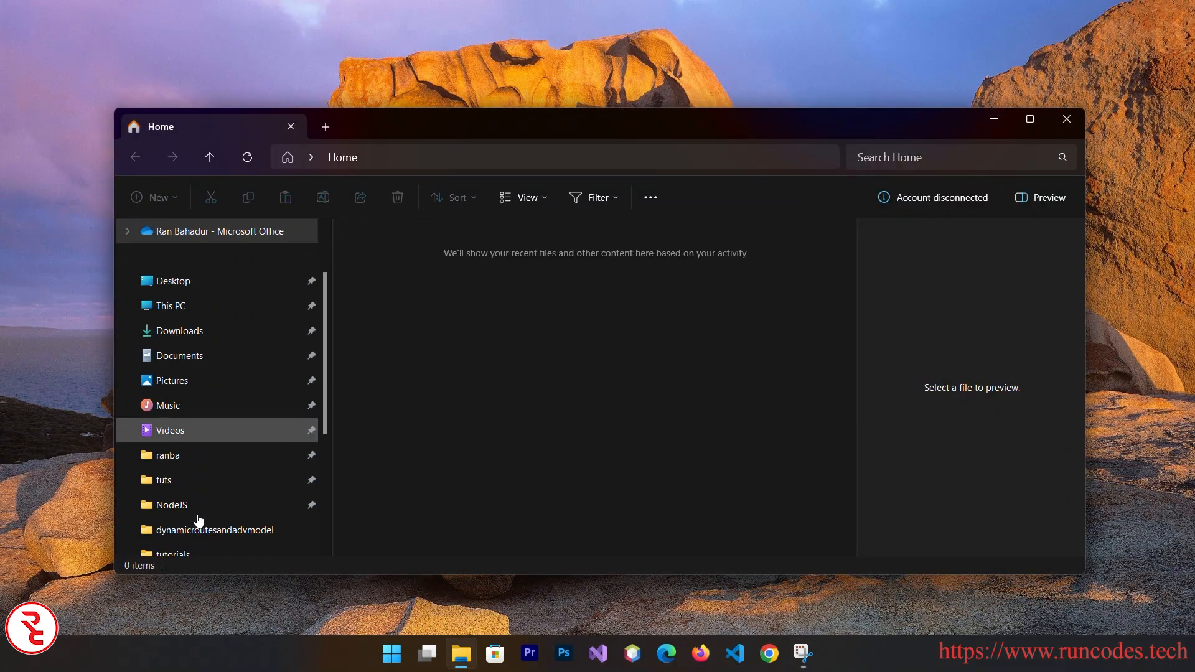
click(169, 306)
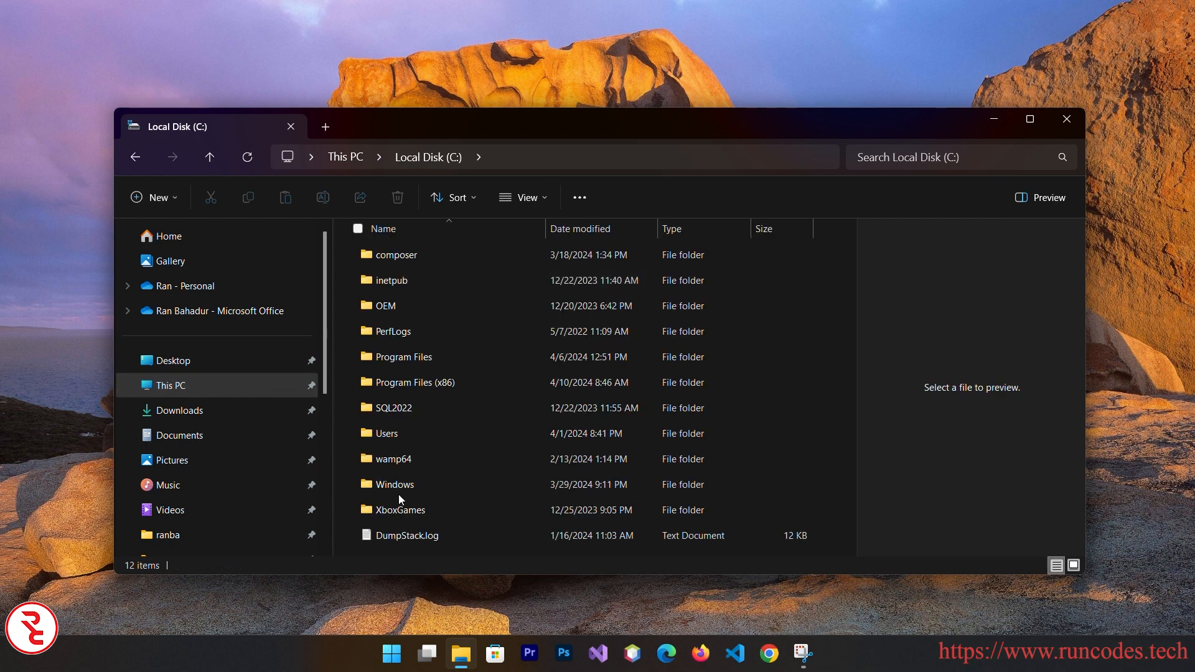
double_click(393, 458)
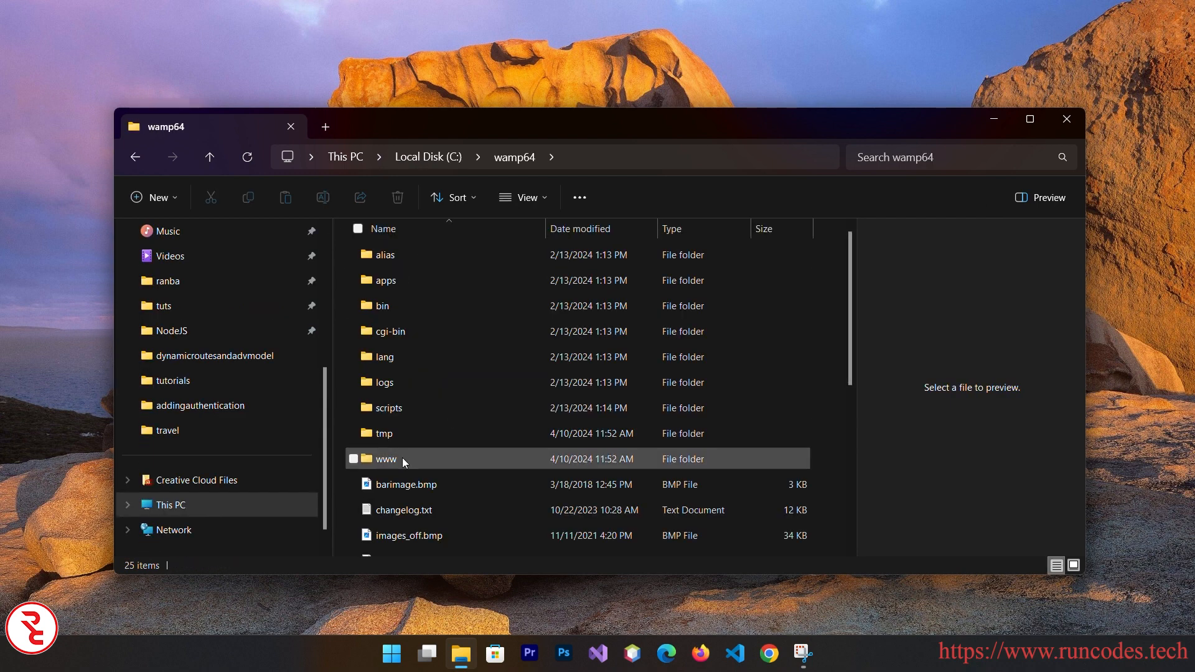
double_click(386, 459)
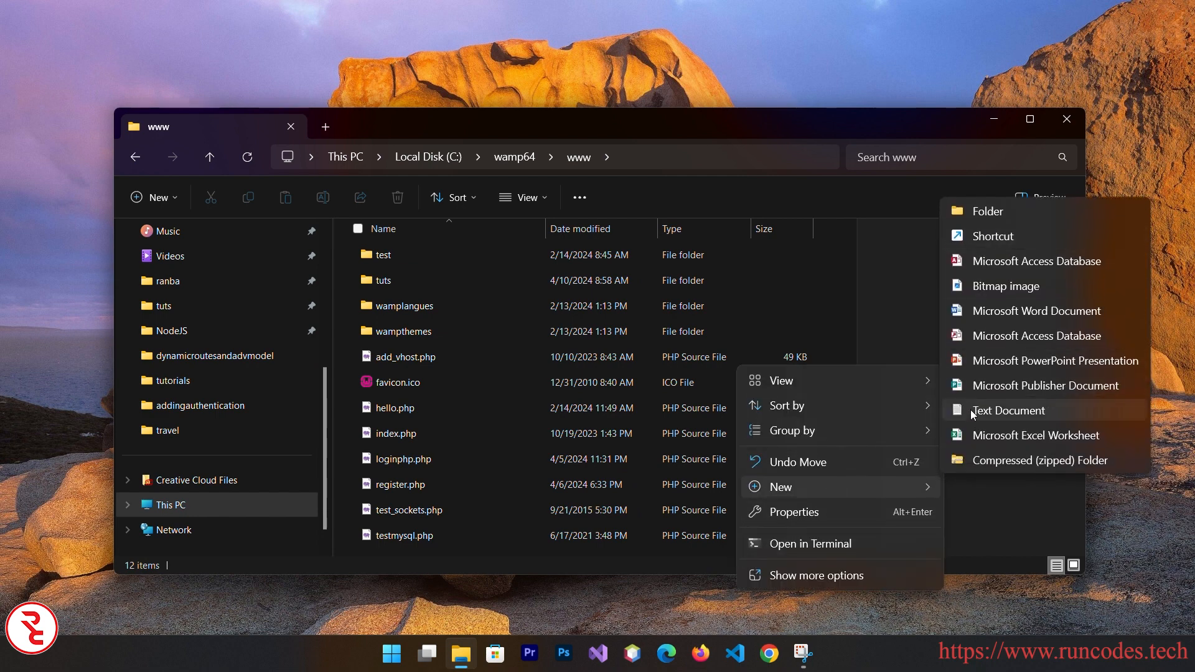
Create a new text document in www and name it simplelogin.php
click(1007, 410)
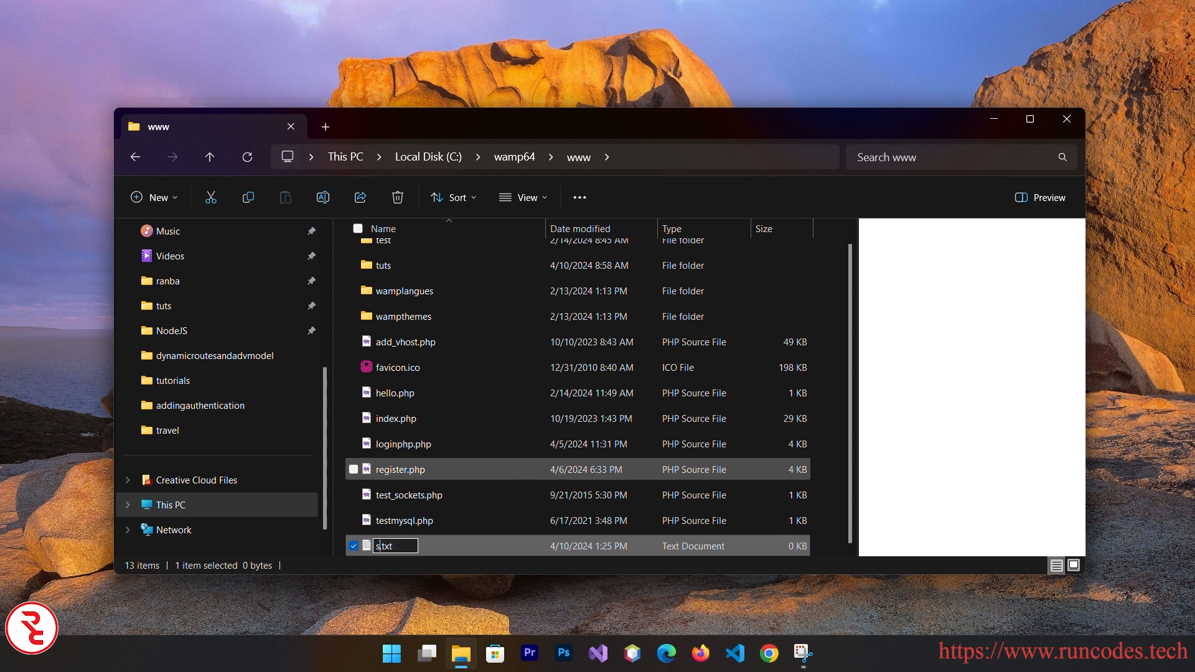
text(implelogin)
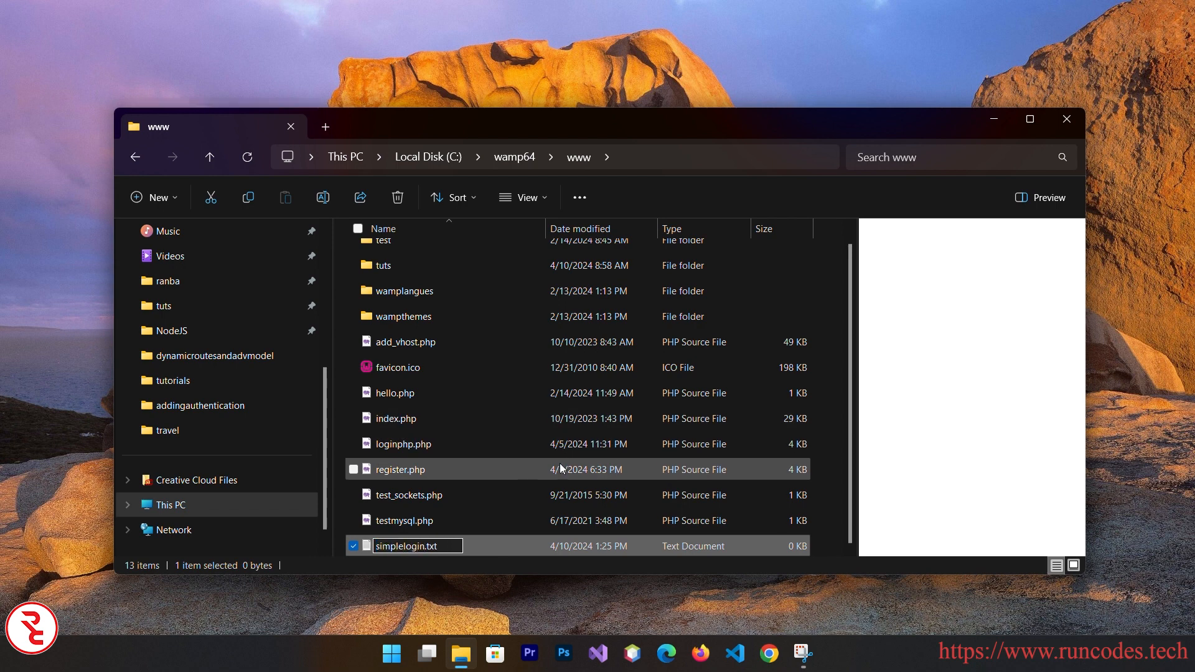
text(php)
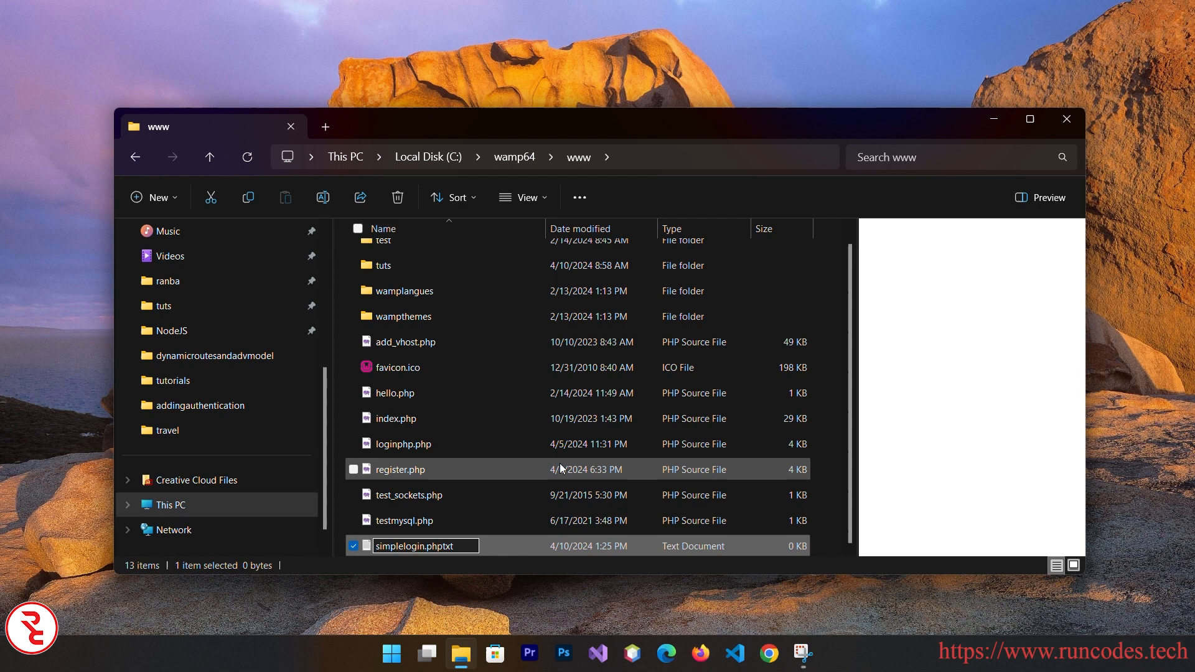
key(Backspace)
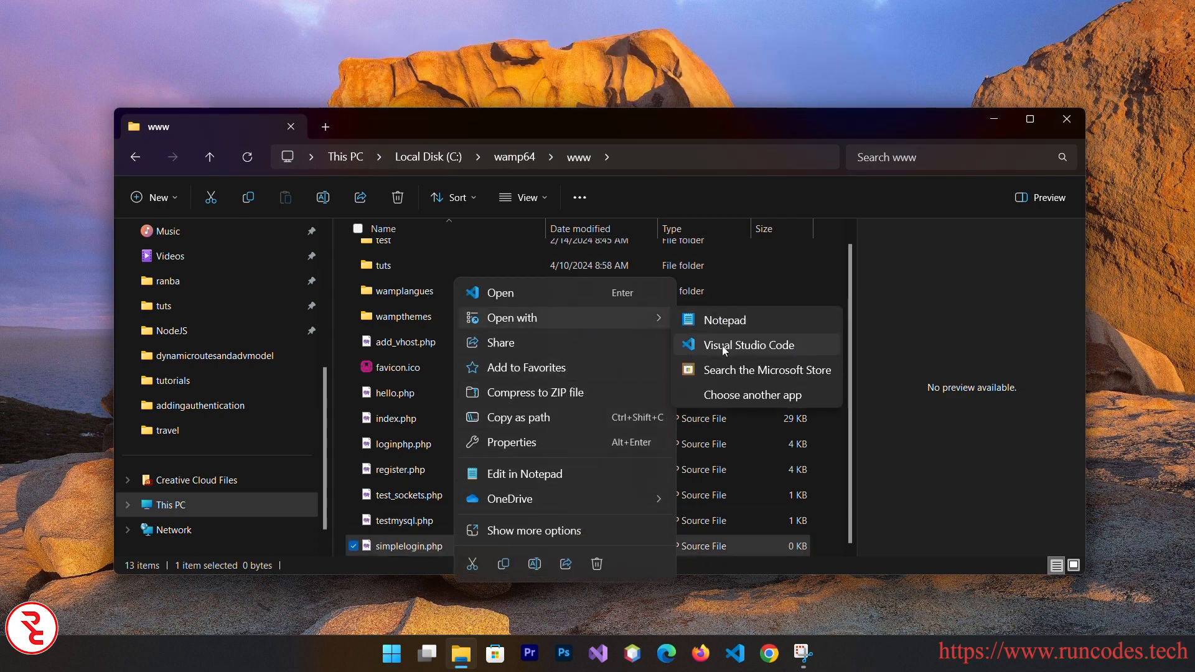
Open simplelogin.php in VS Code with an html:5 skeleton titled Login Form
click(748, 344)
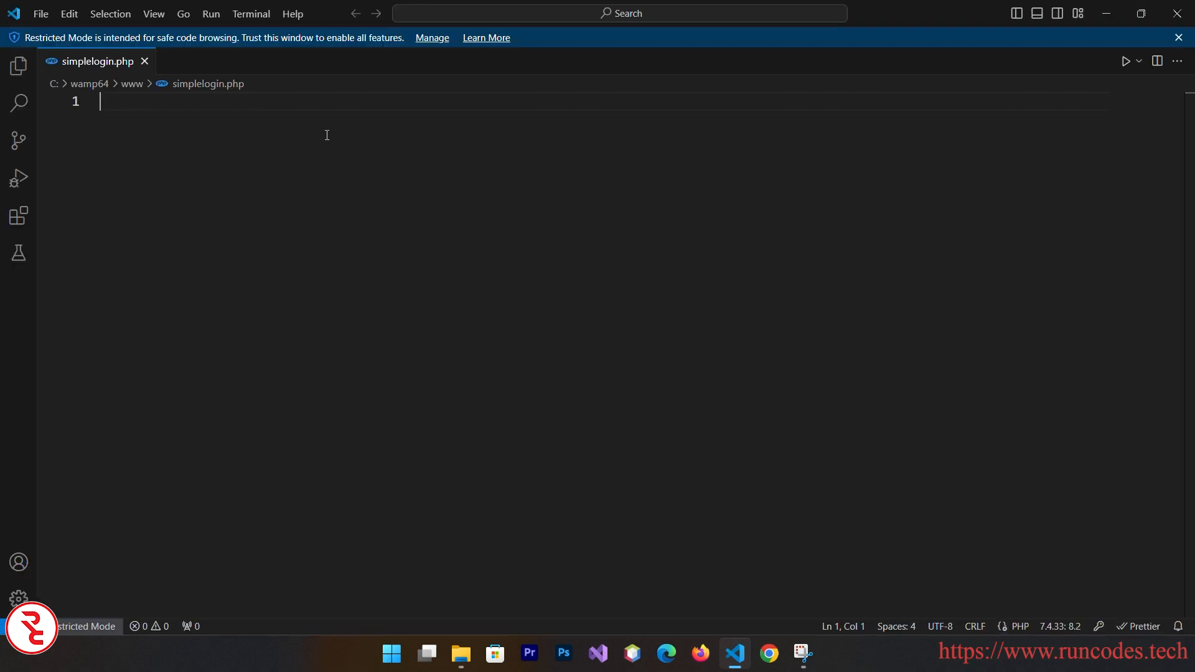
text(htm)
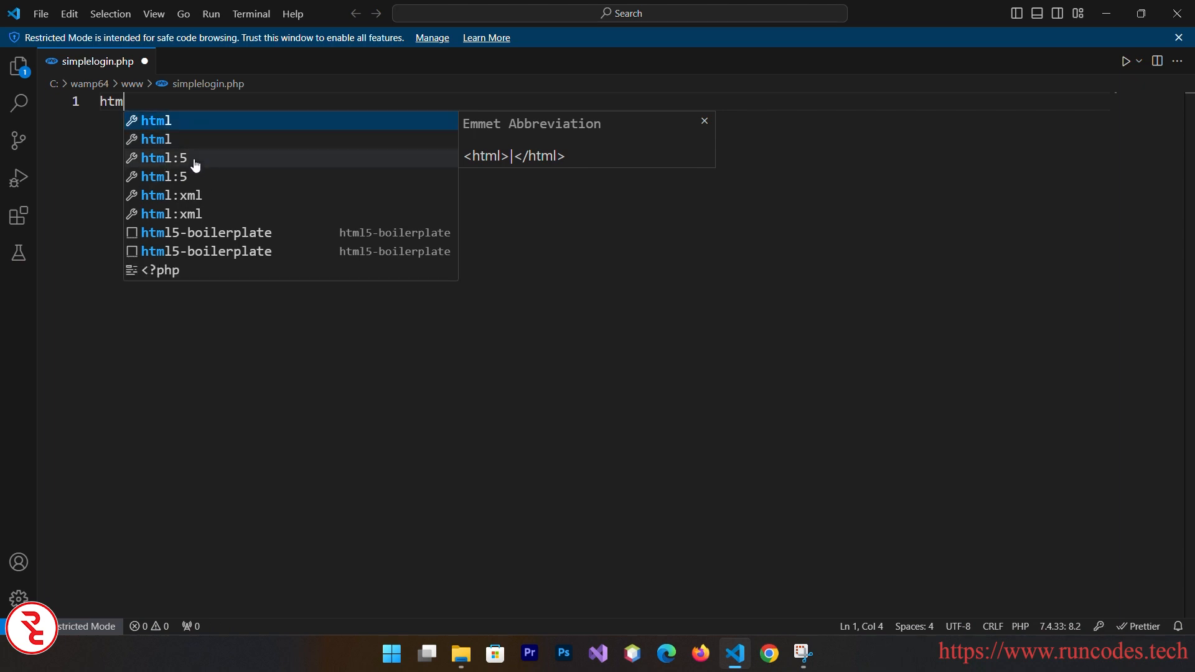
mouse_move(175, 167)
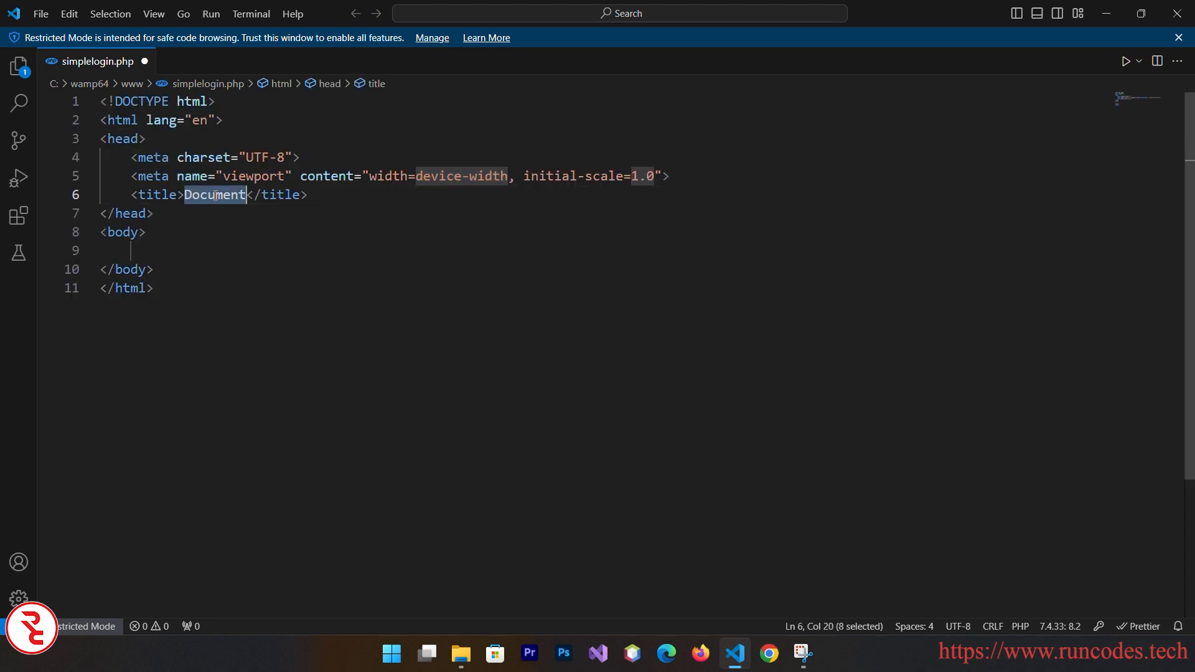
text(Login Form)
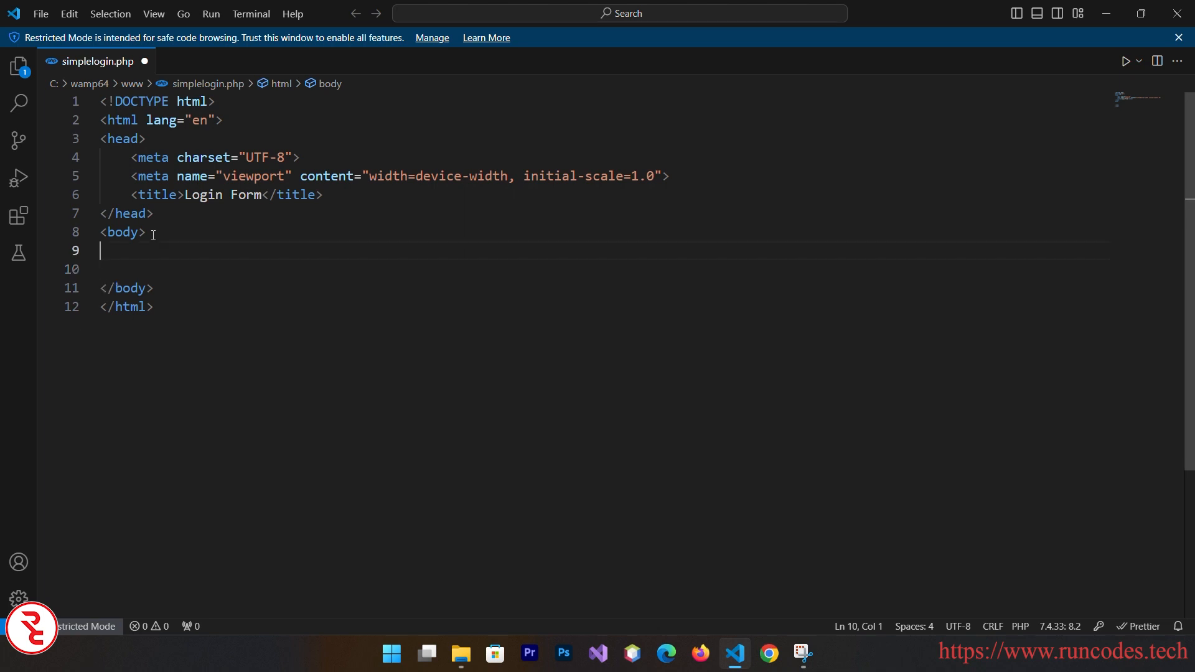
Add a table in the body with a first row labelled Username
text(<table></table>)
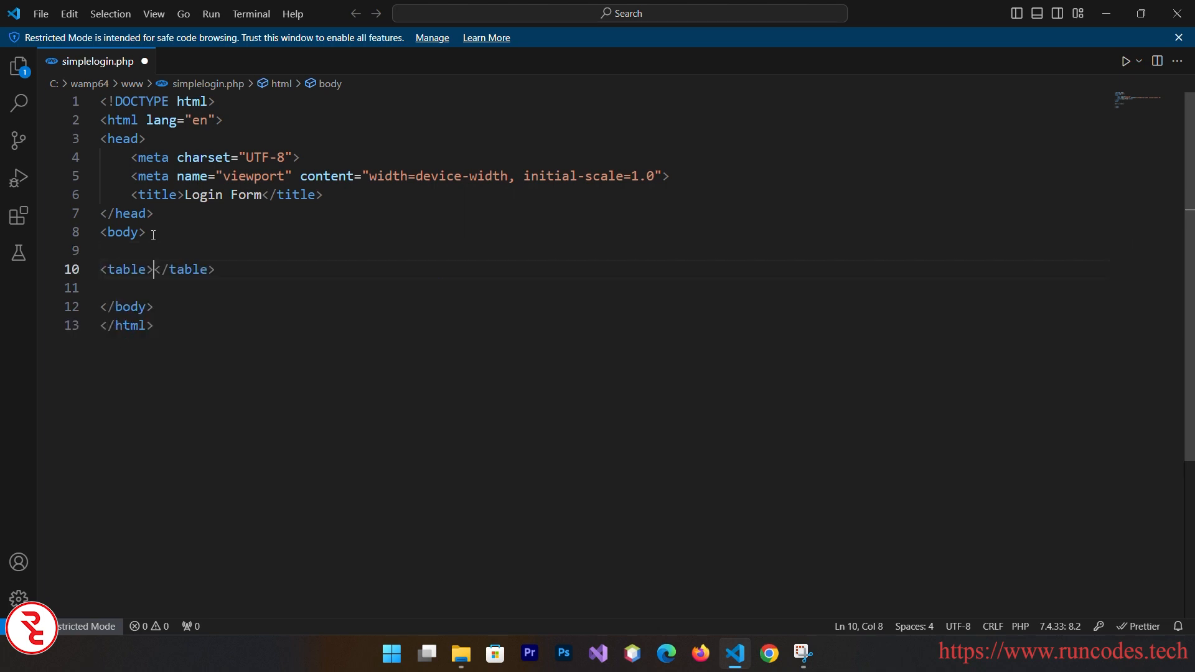
text(tr></tr>)
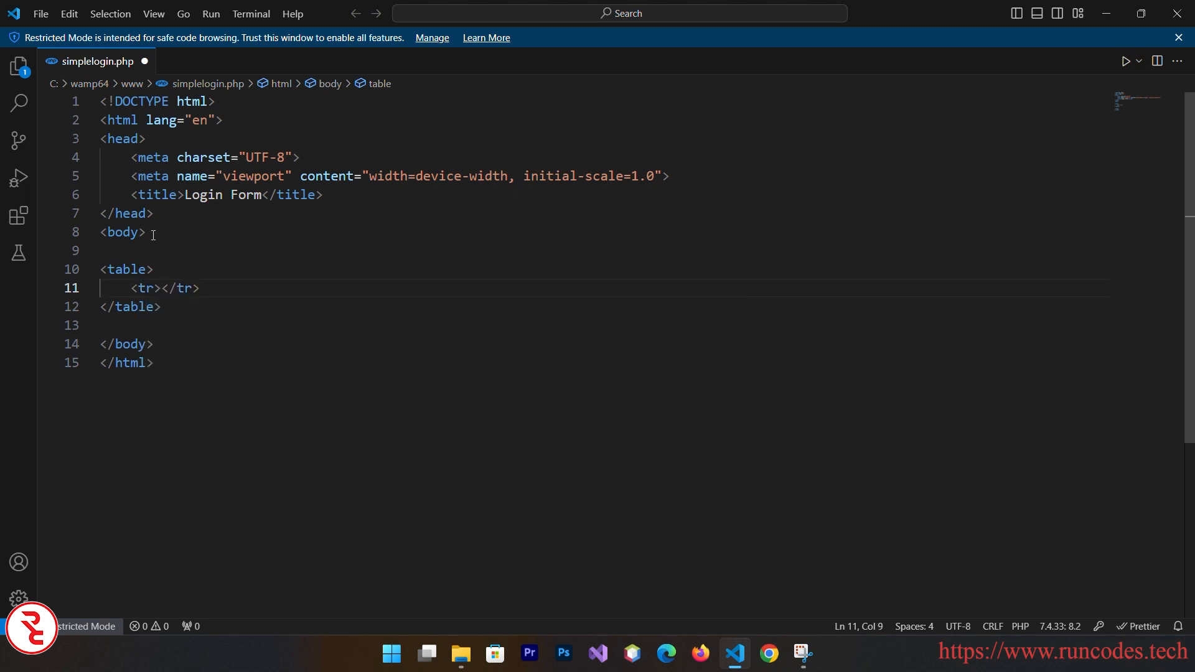
text(<td></td>)
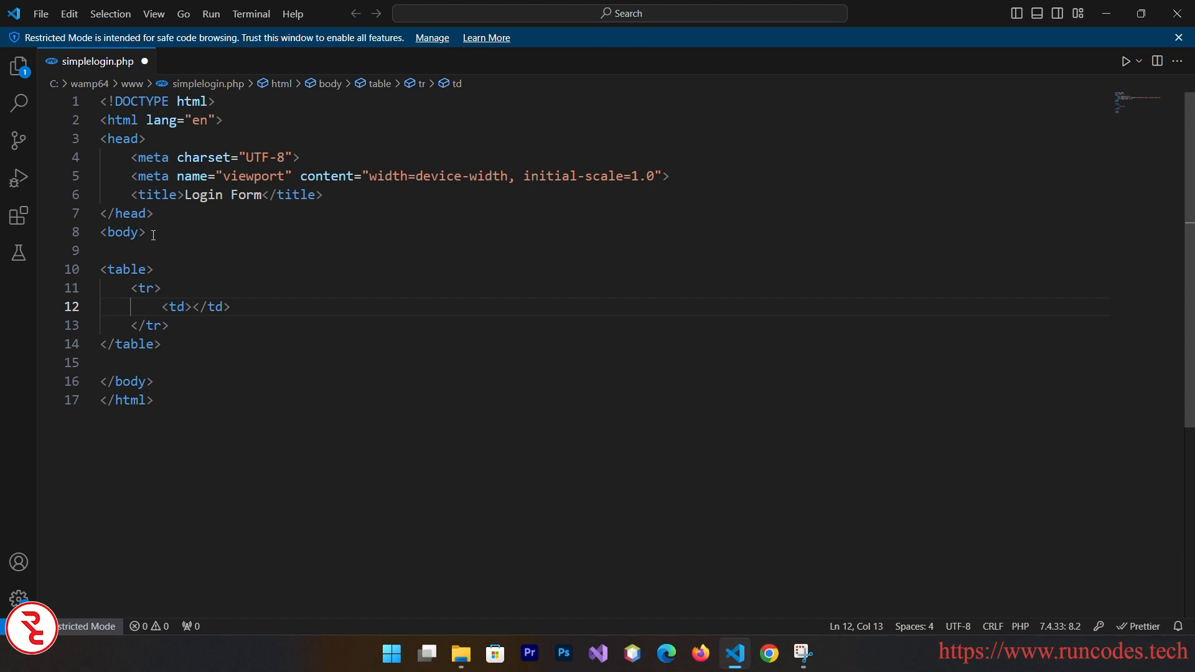
text(Use)
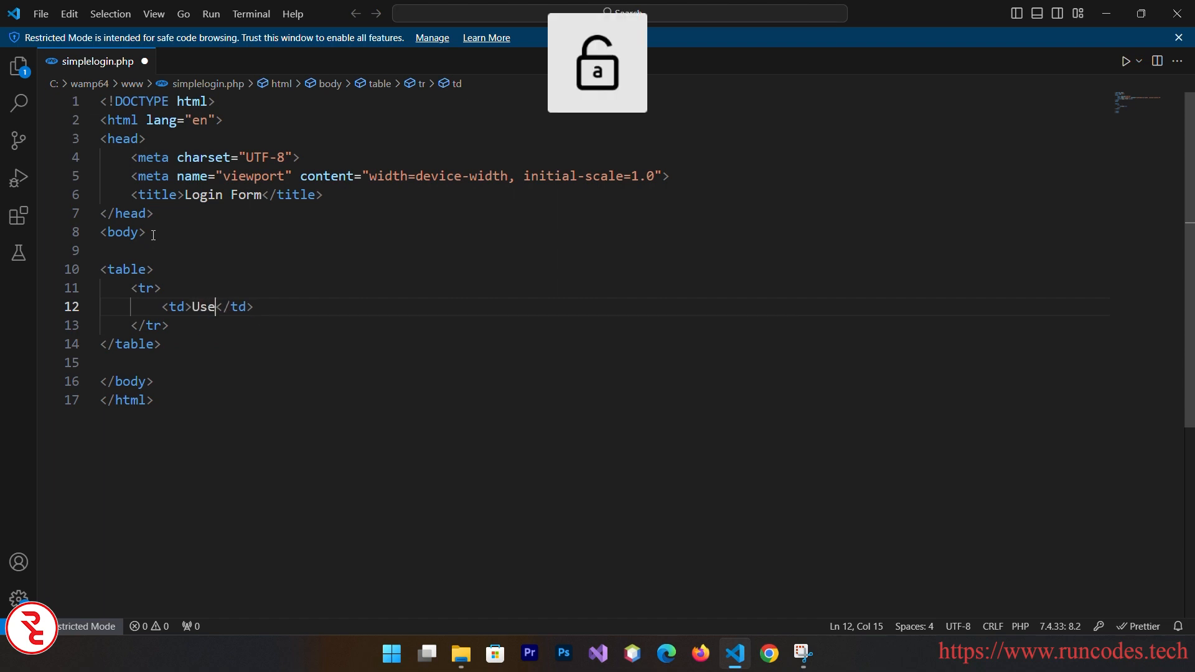
text(rname)
text(<td></td>)
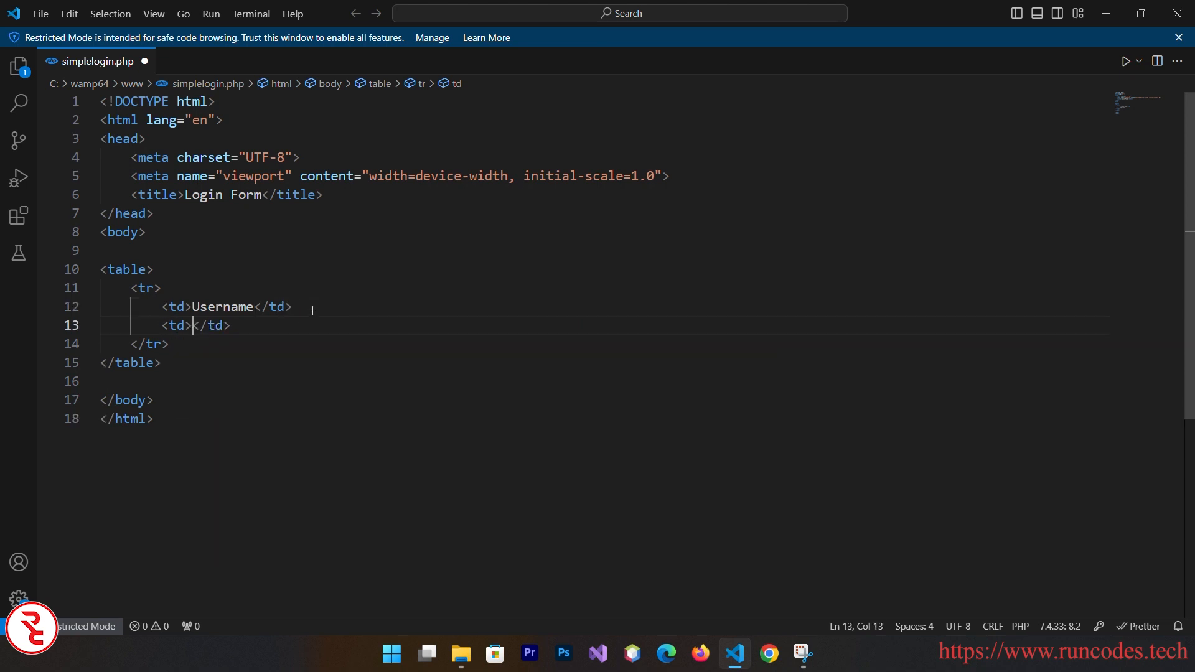
Give that row a text input named user with a placeholder attribute
text(<input type="text">)
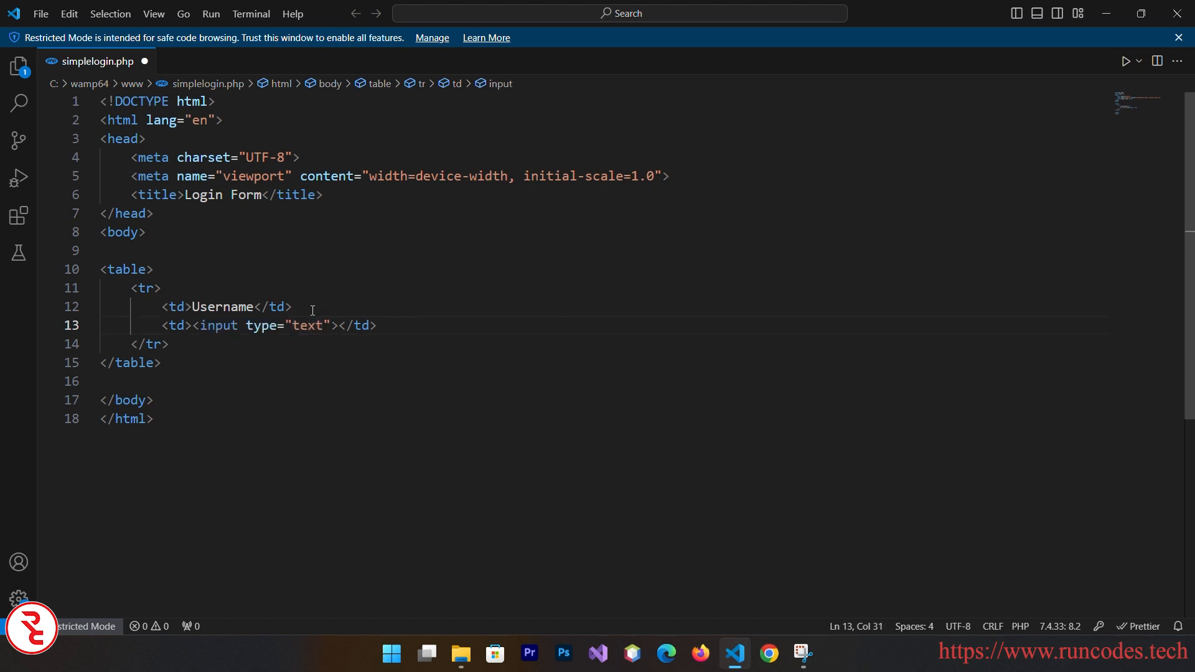
text(n)
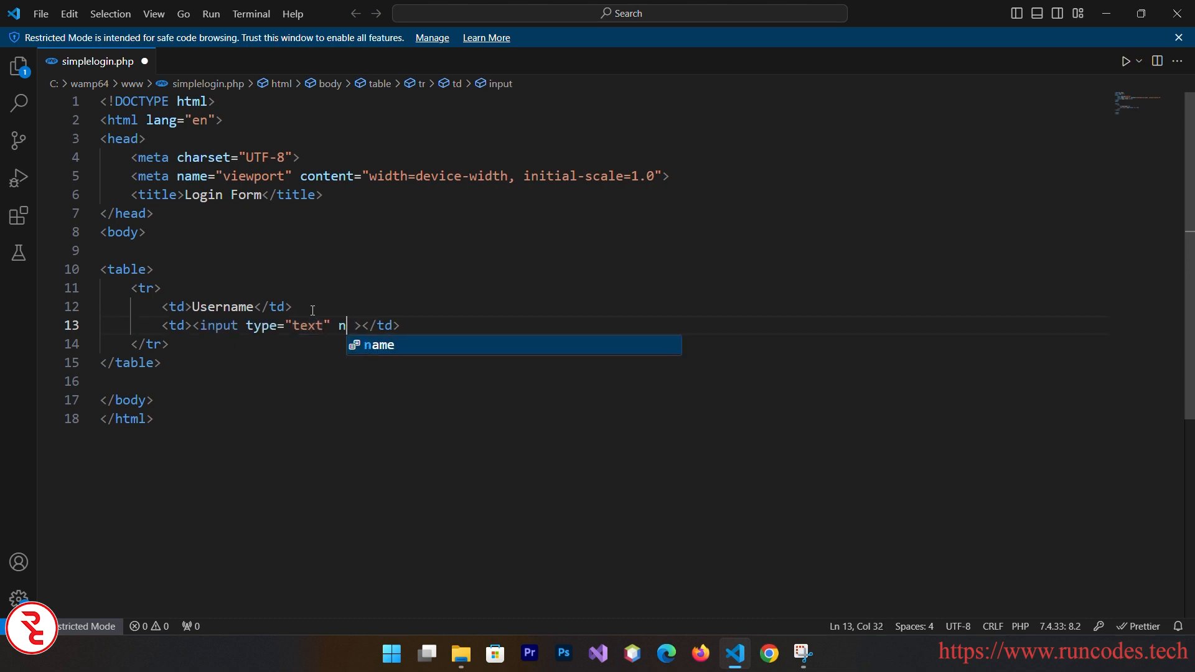
key(Tab)
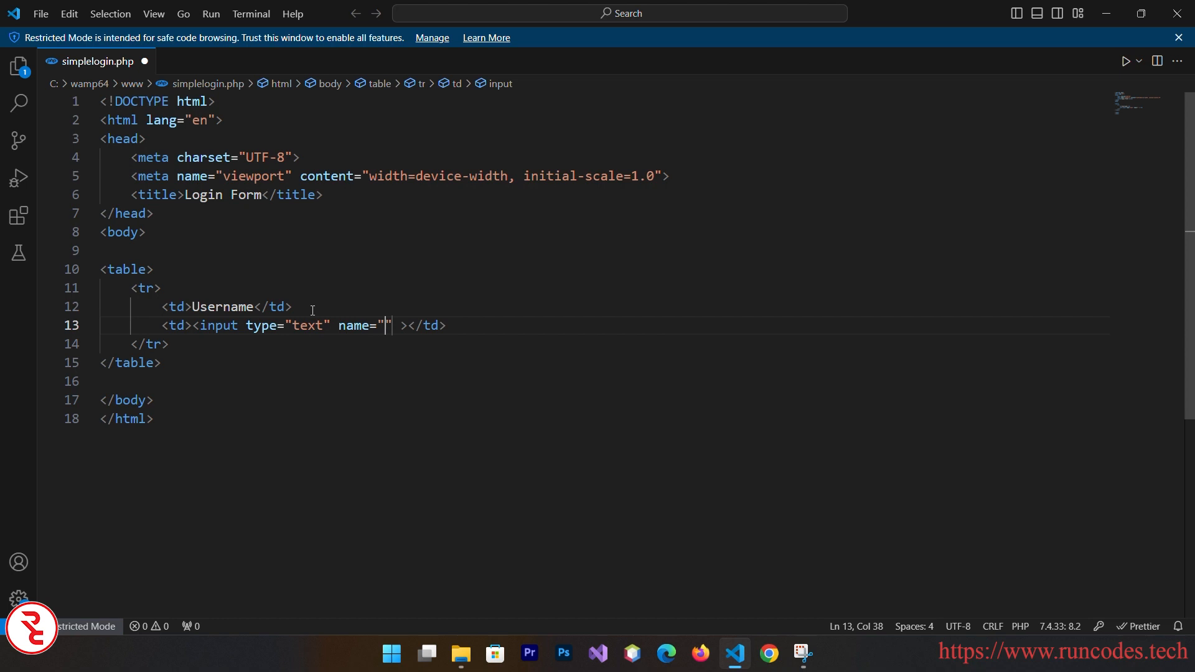
text(user)
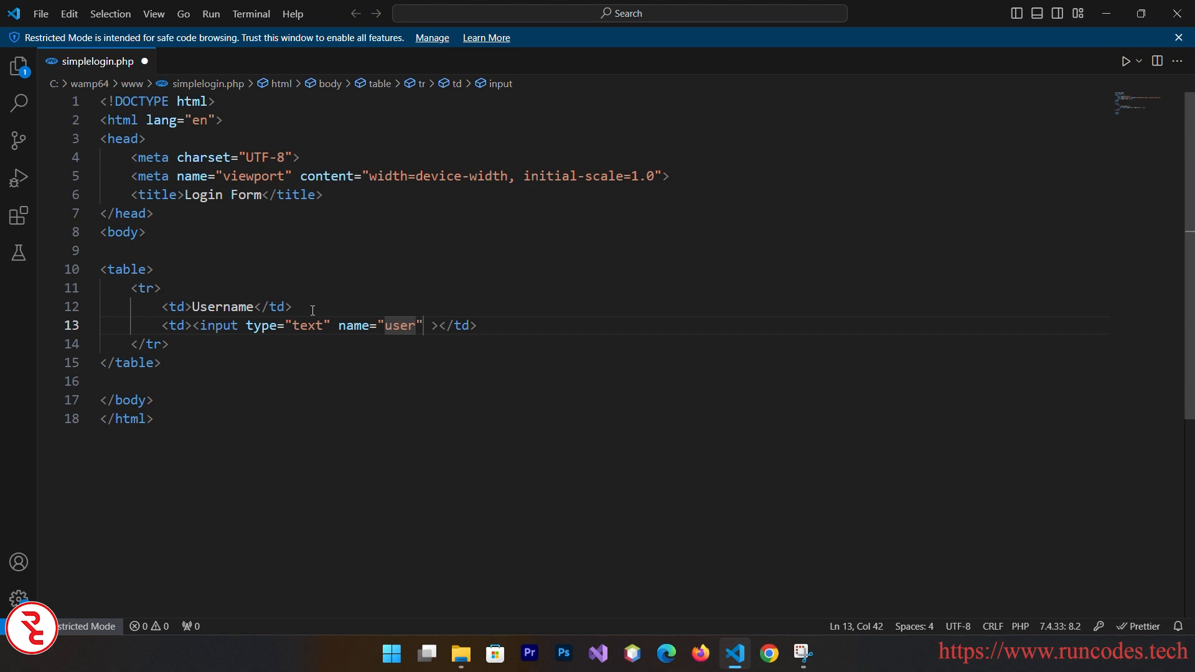
text(p)
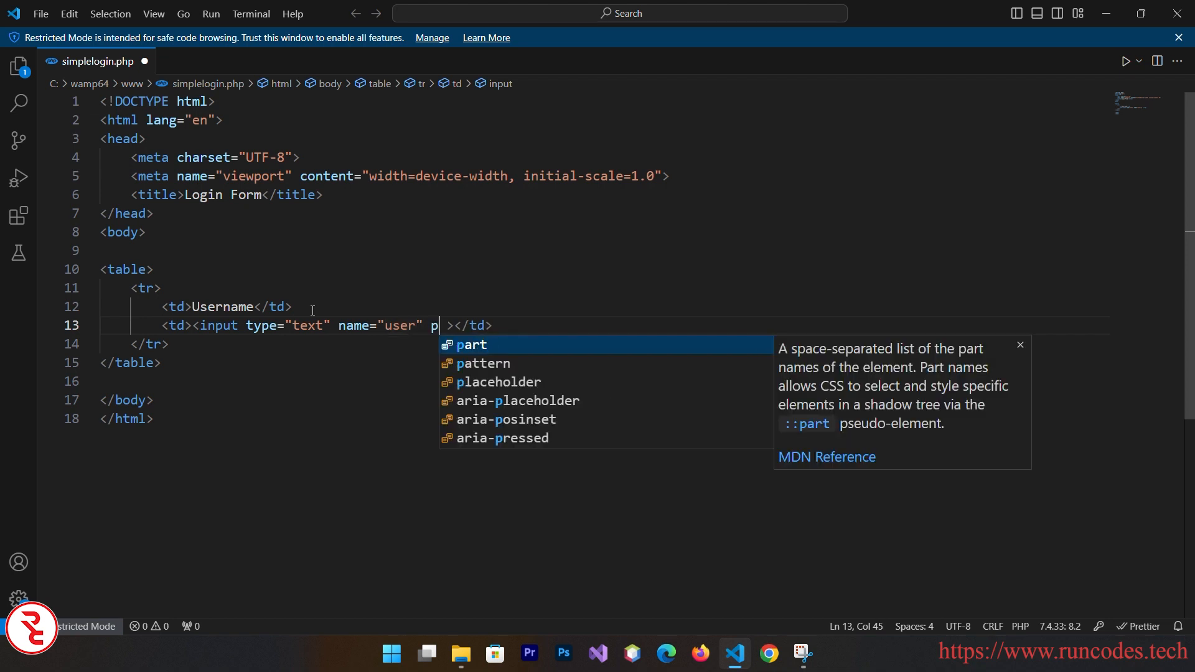
text(placeholder=")
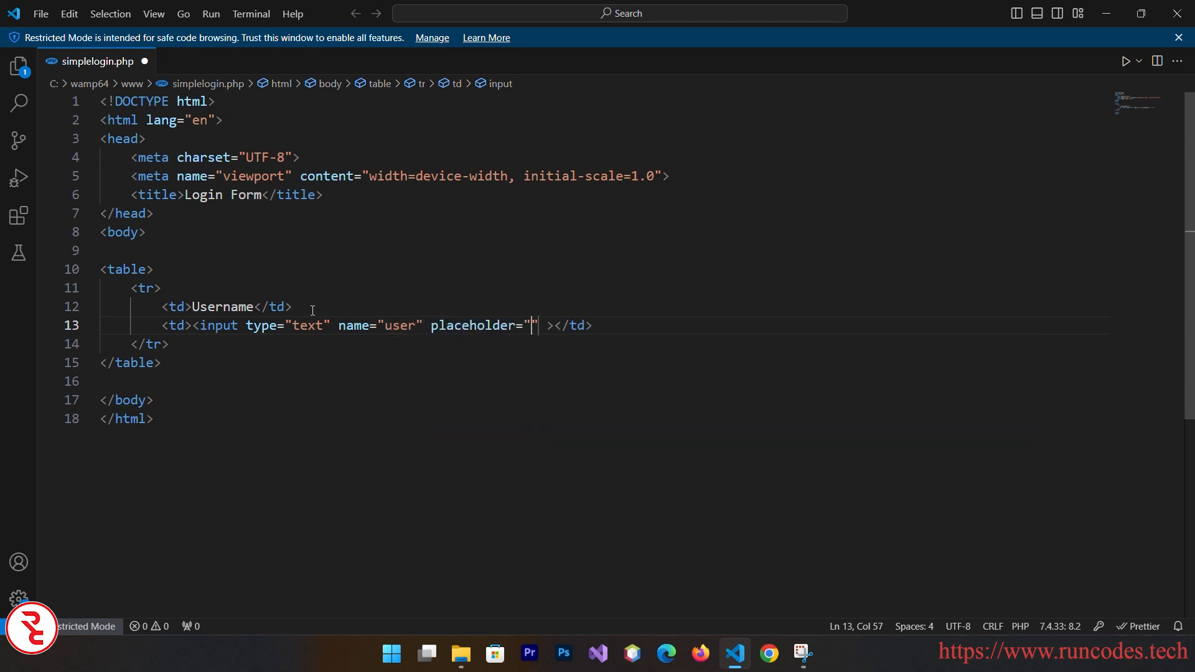
text(Run)
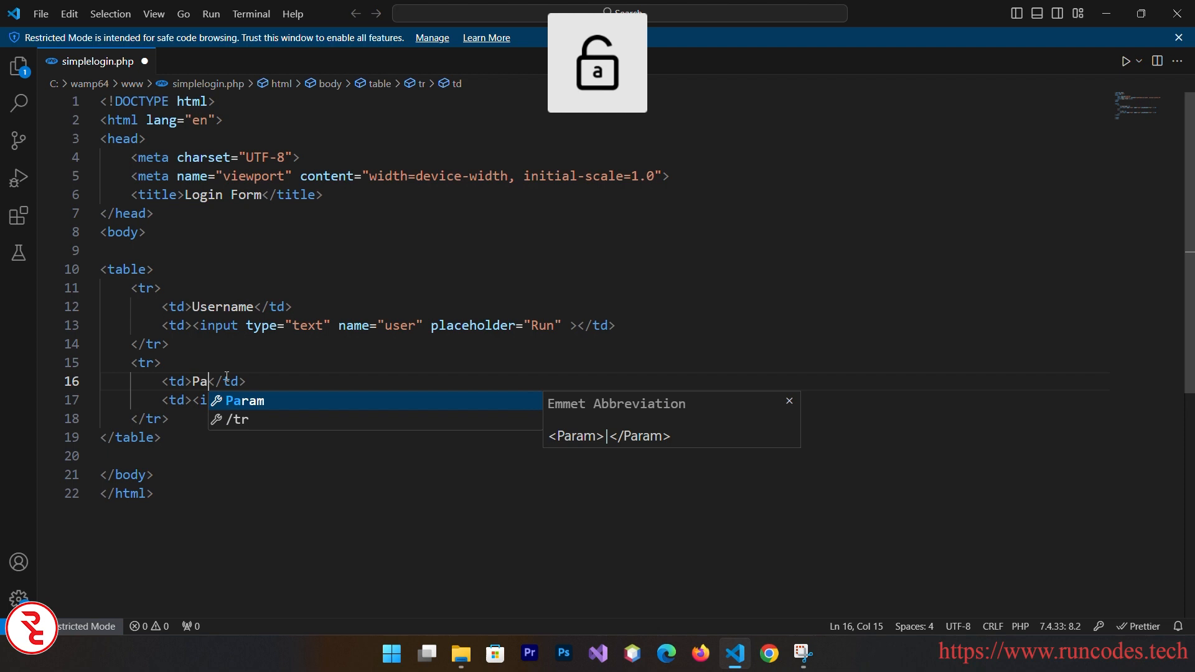
Make the second row a Password label with a password input named pass, no placeholder
text(ssword)
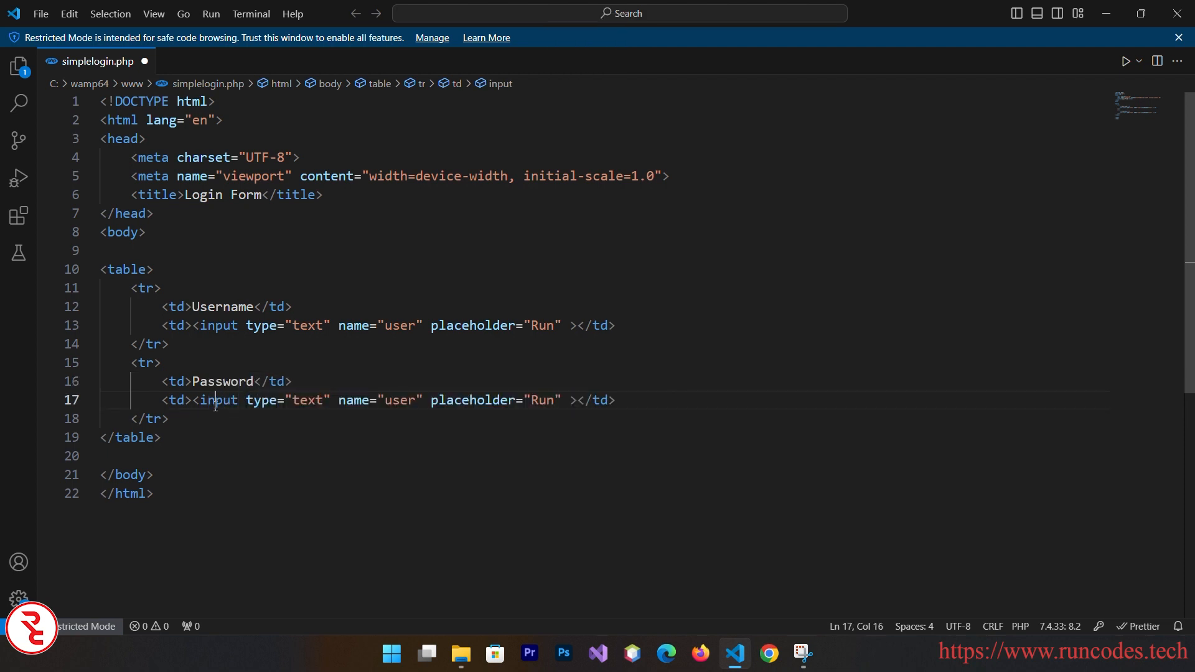
text(pas)
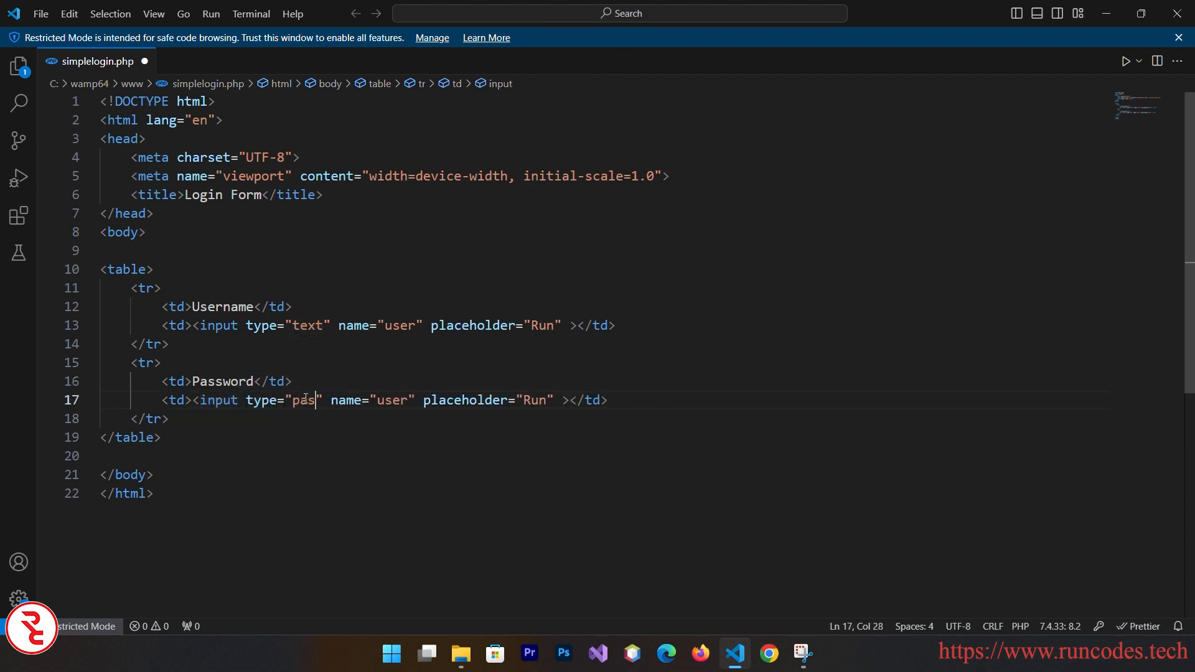
text(sword)
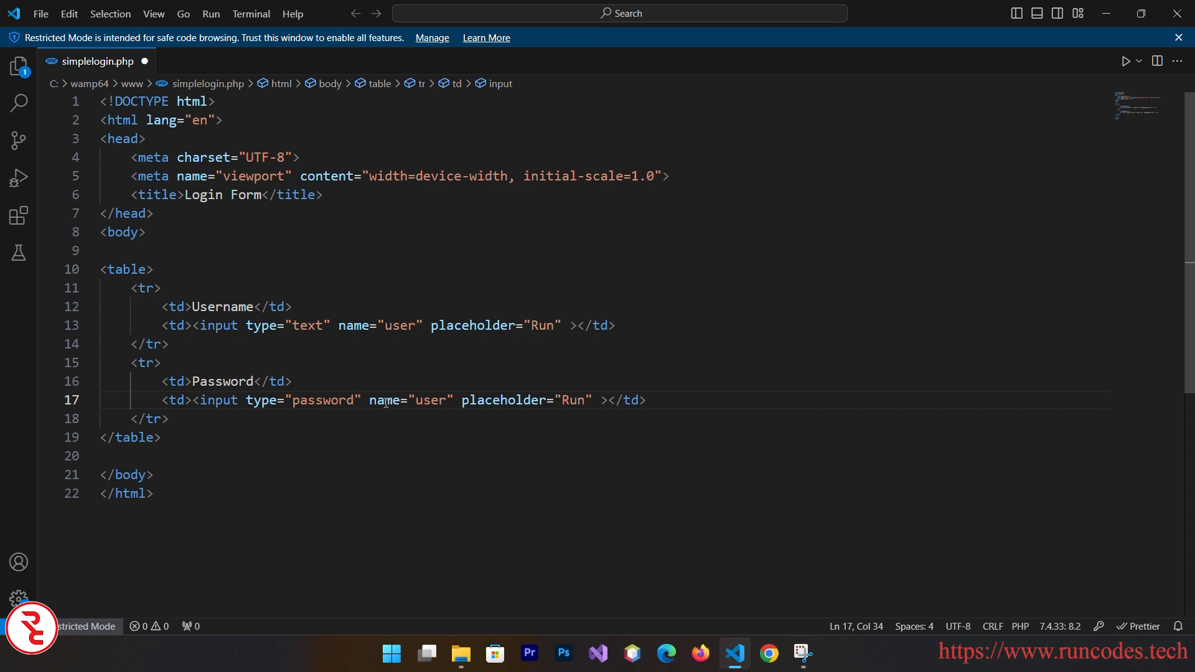
text(pass)
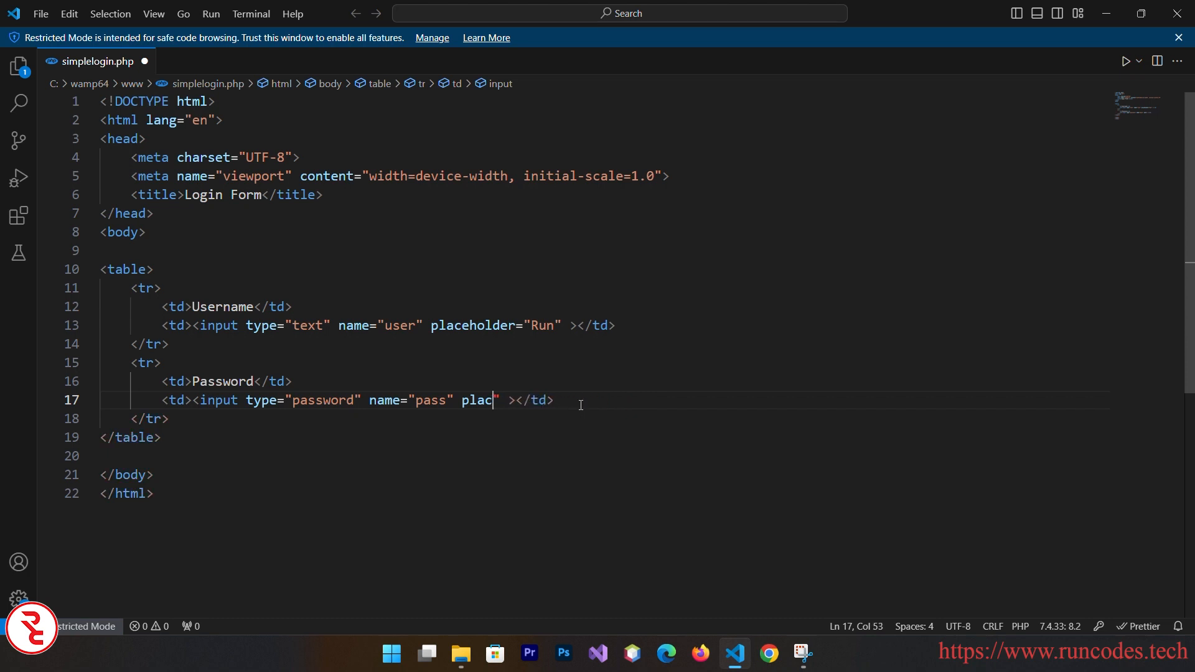
key(BackSpace)
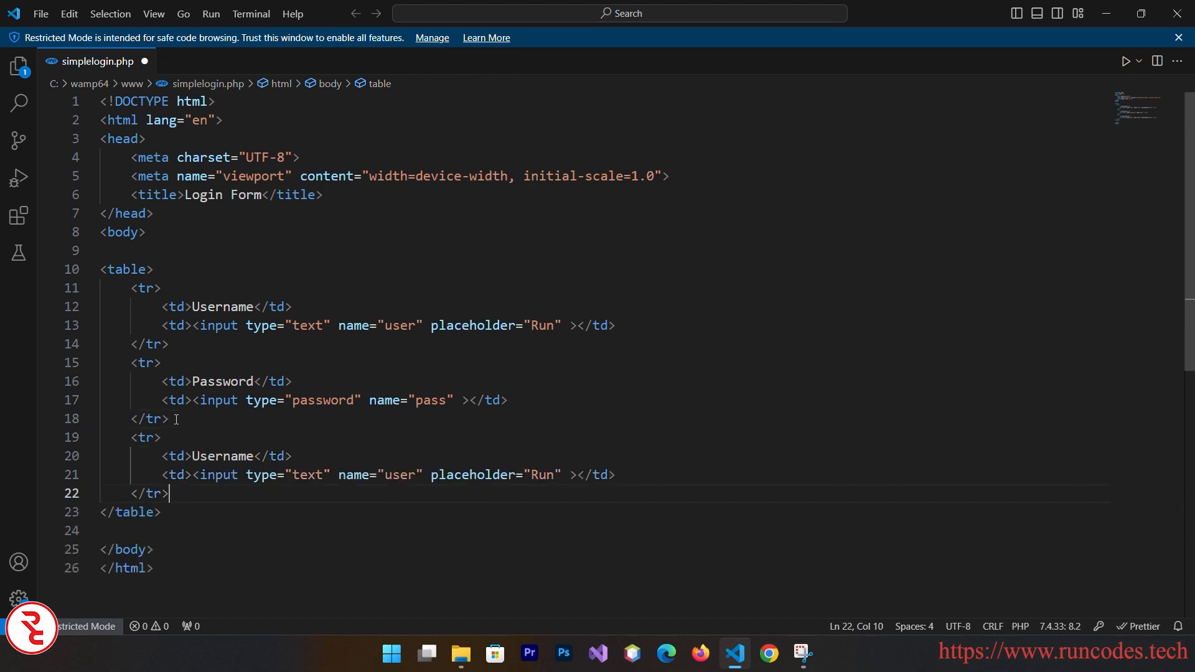
Clear the third row's label and change its input to type submit
double_click(222, 455)
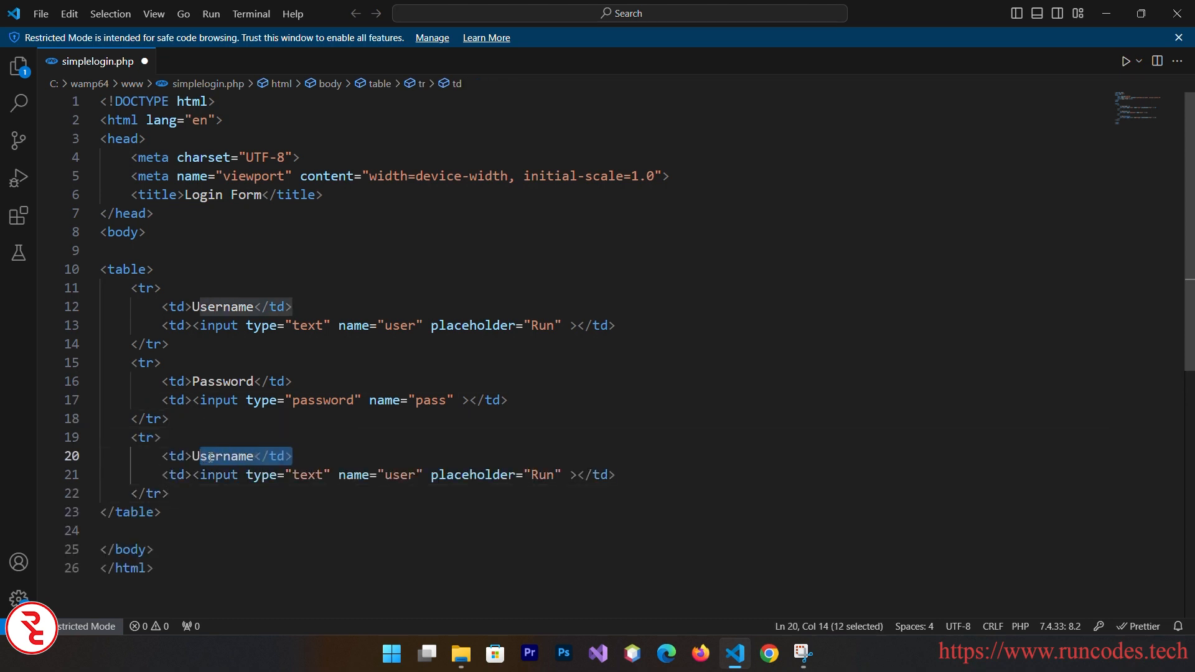
key(Delete)
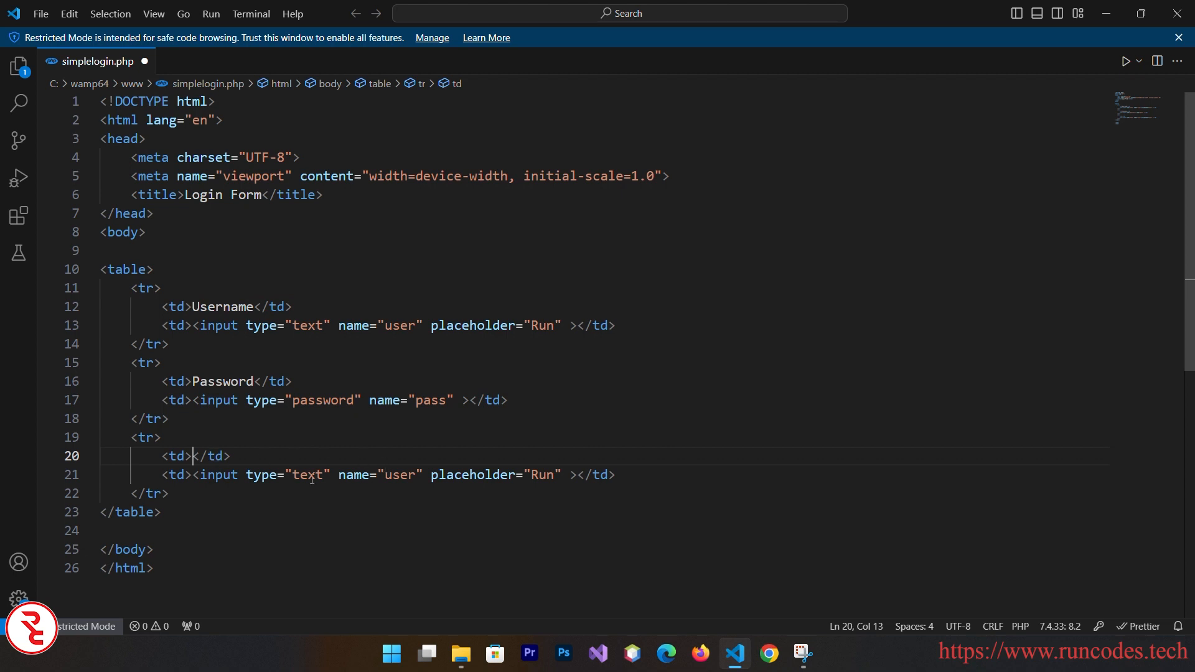
double_click(306, 475)
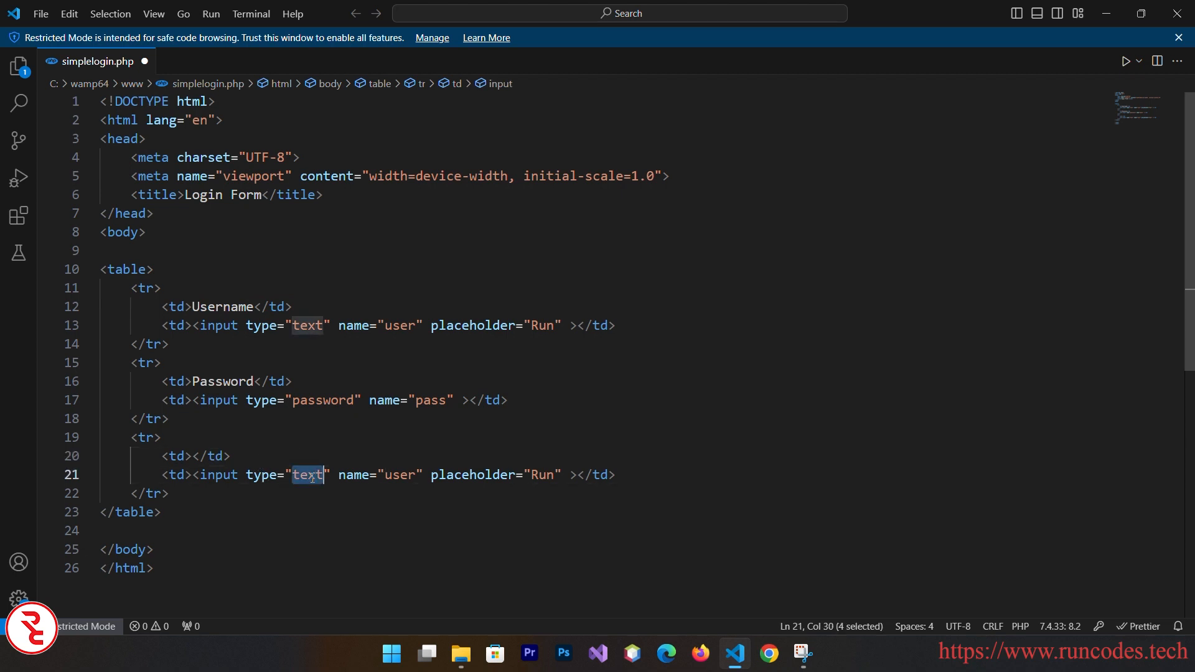
text(Submit)
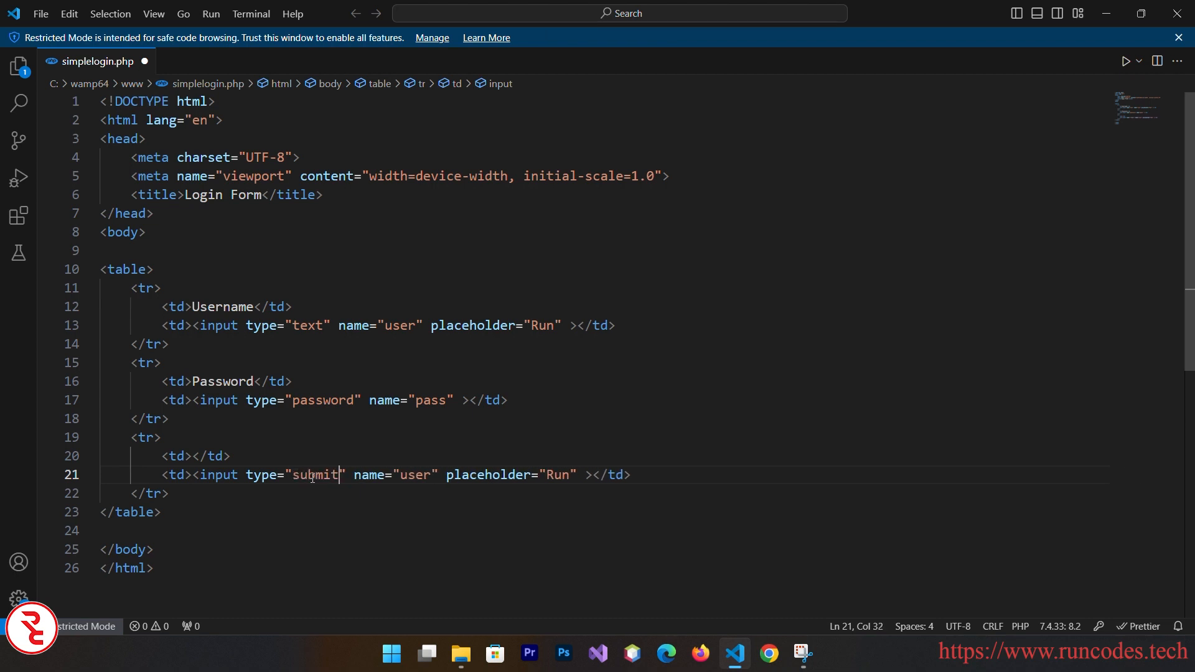
Name the submit input login with value Login and save the file
double_click(414, 475)
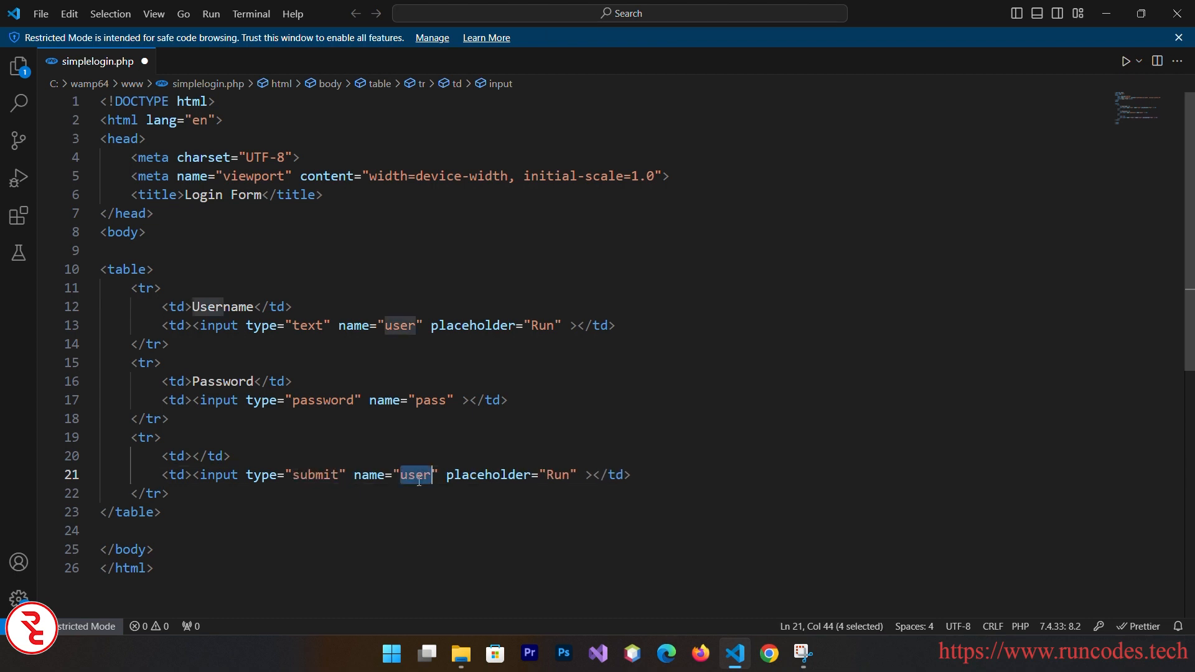
text(login)
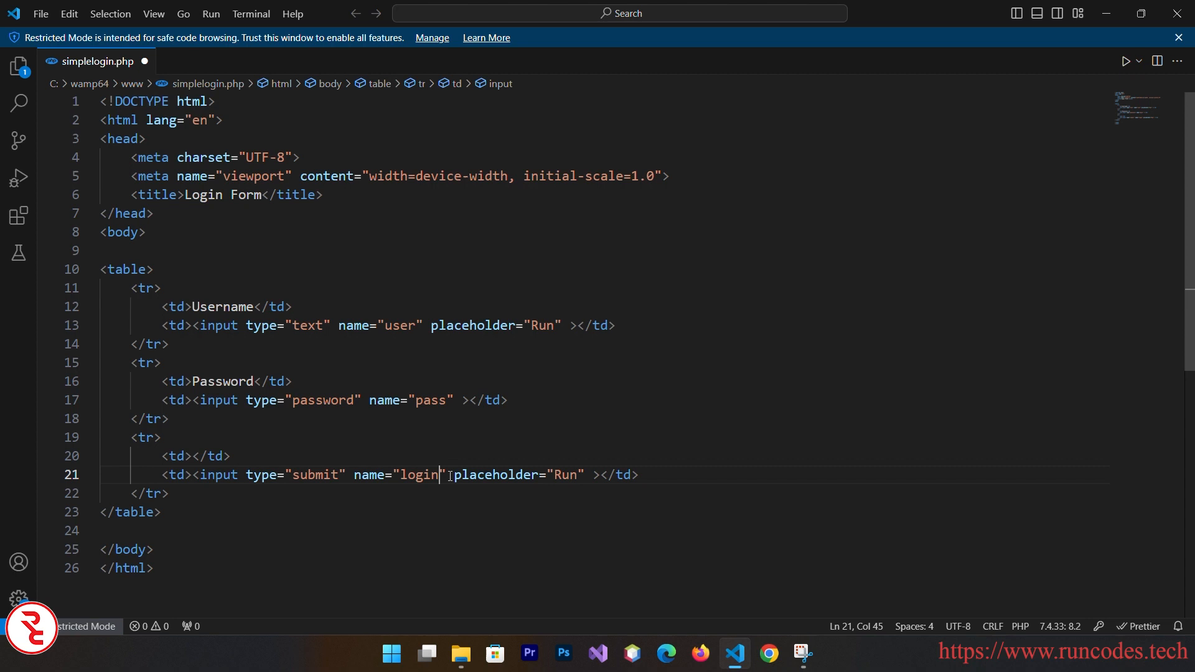
text(value="")
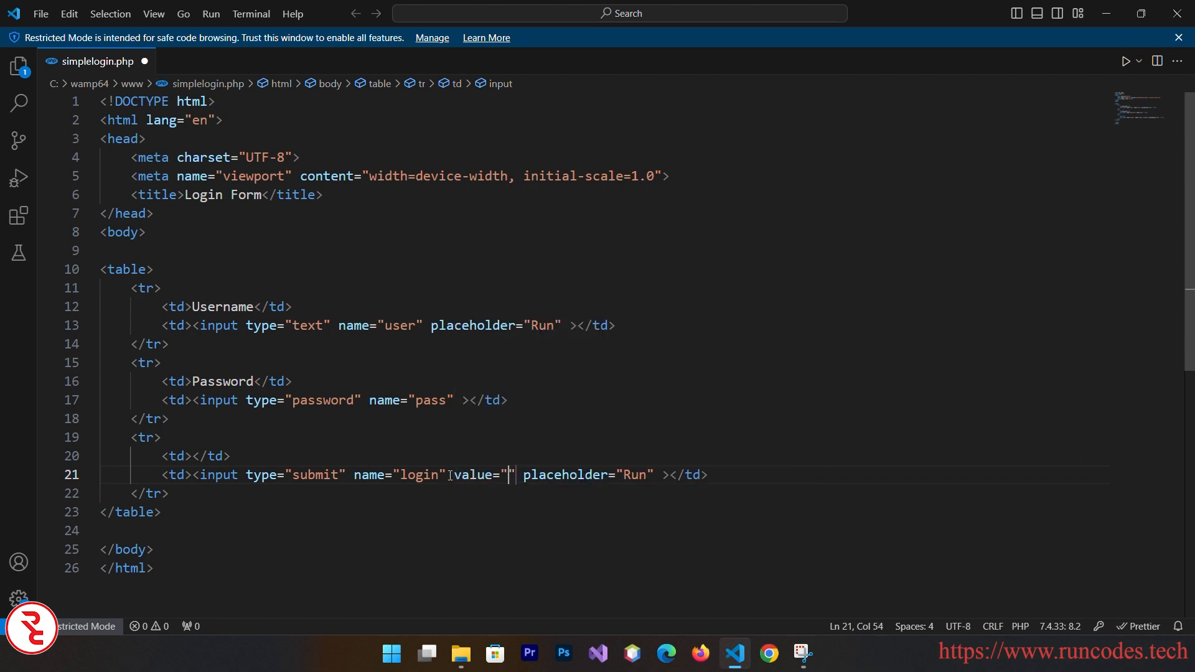
text(Login)
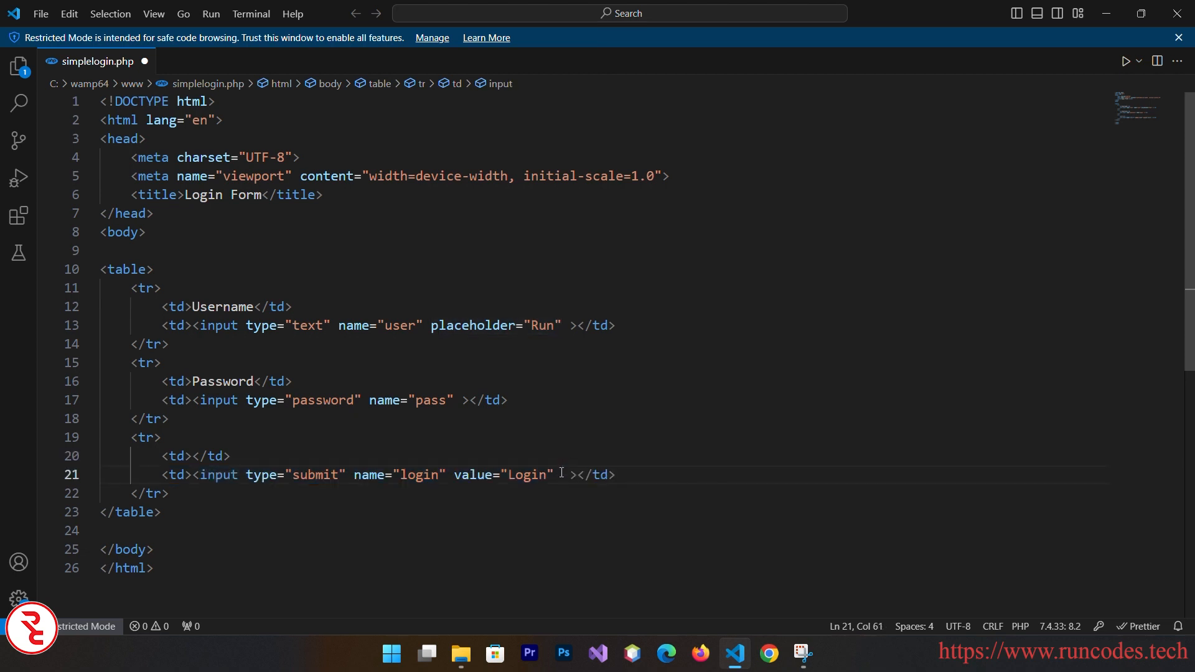
key(Backspace)
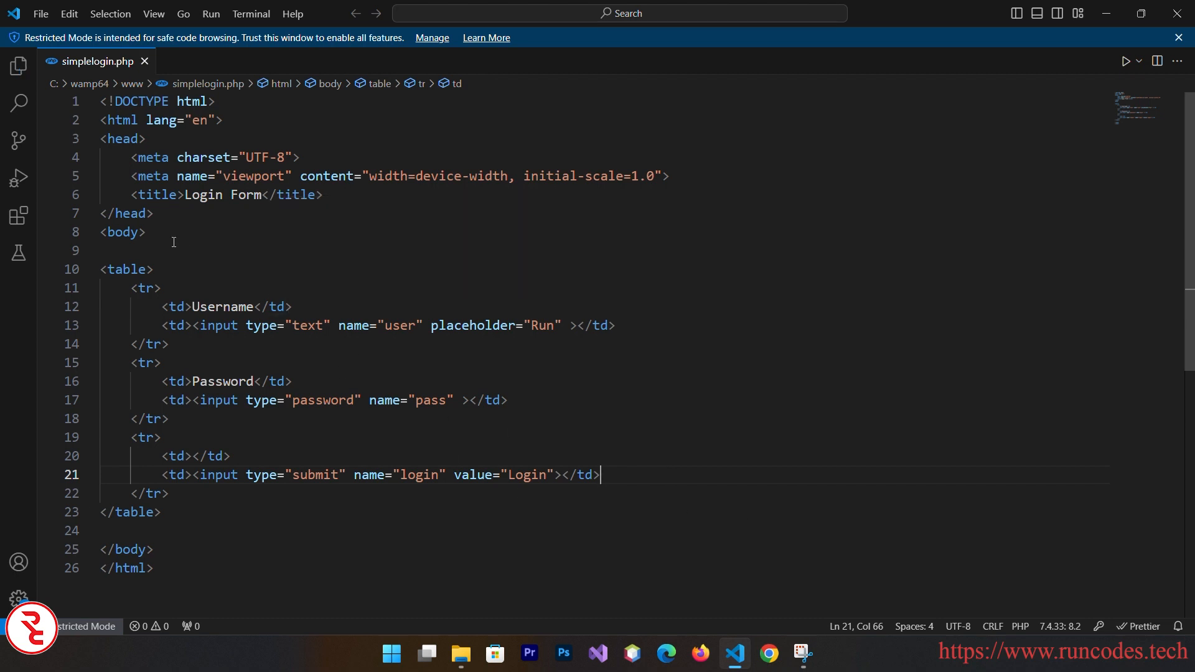
Add an H1 Login Form heading above the table and save
text(L)
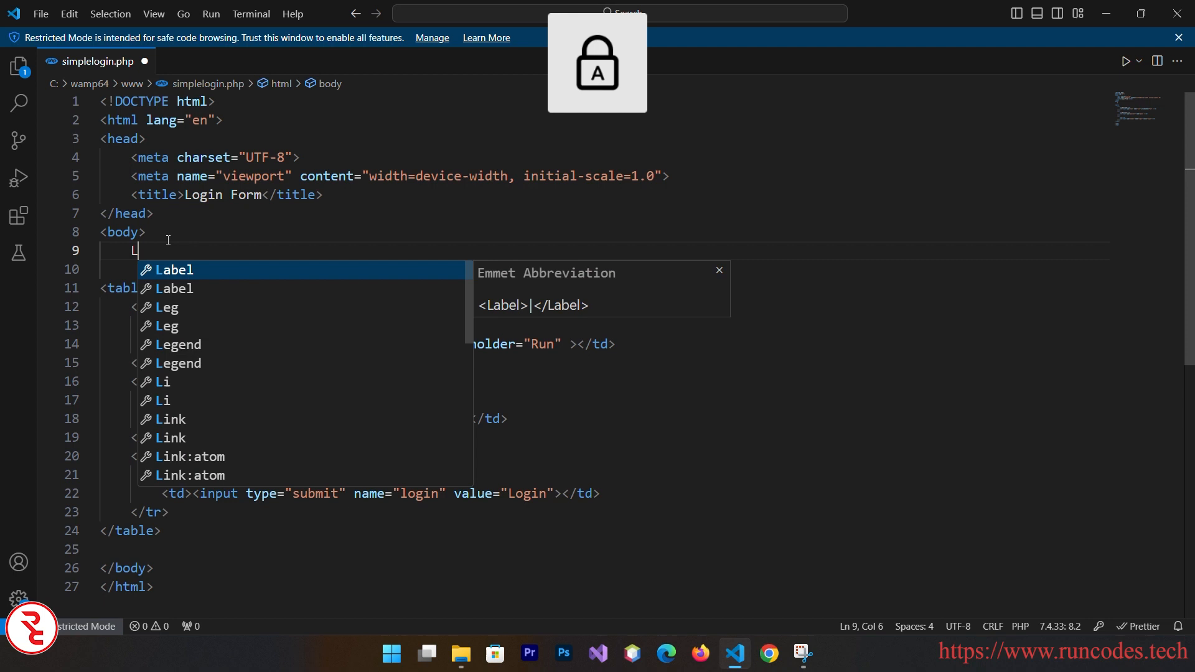
text(H1></H1>)
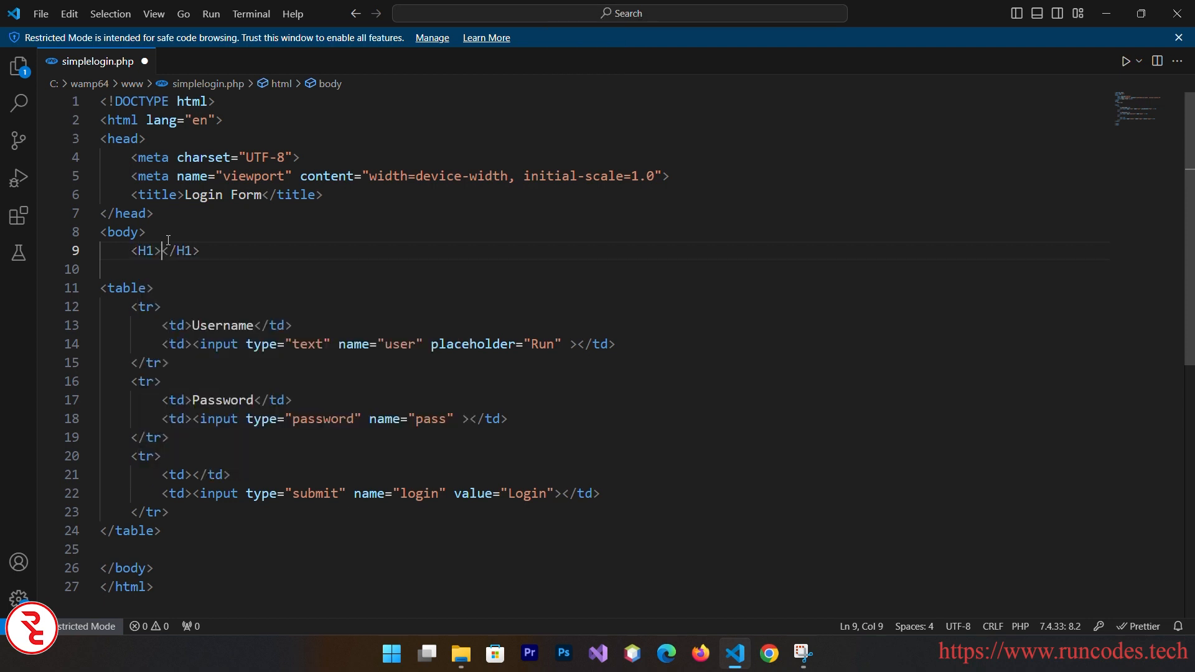
text(Login Form)
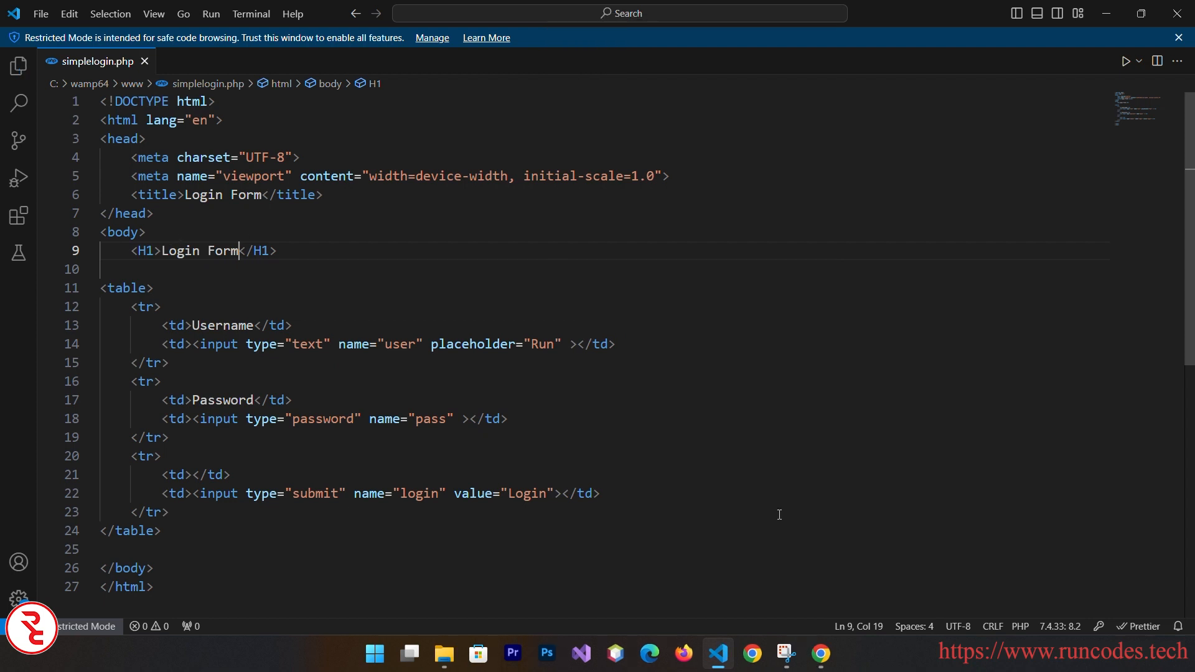
click(819, 654)
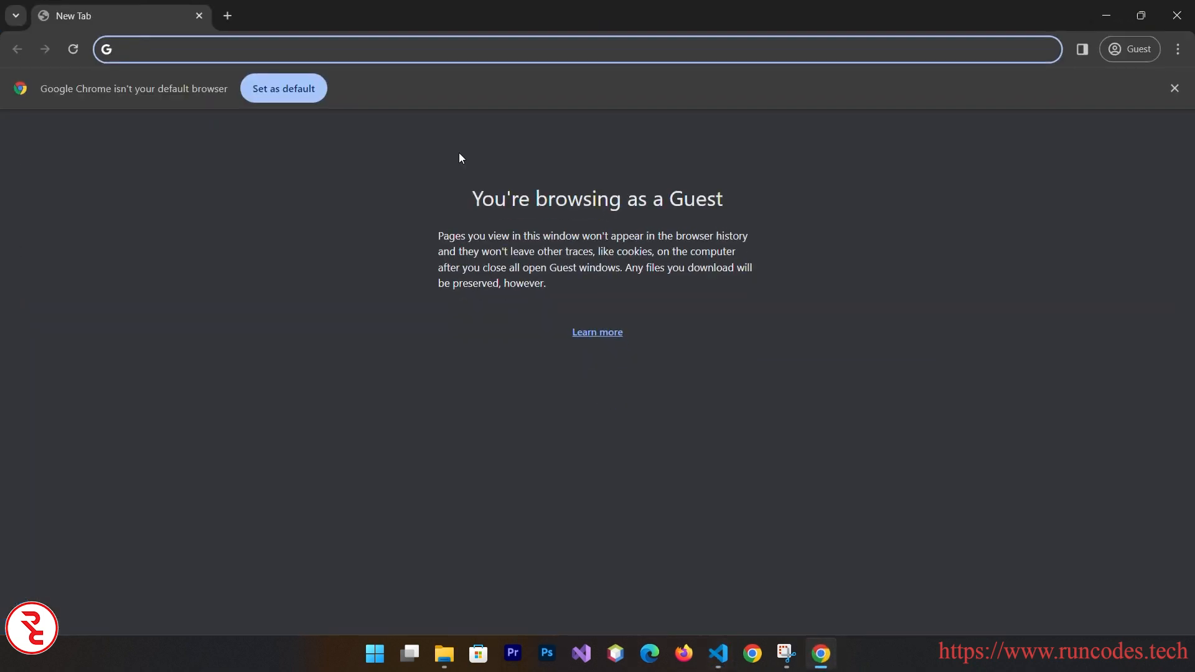
Preview localhost/simplelogin.php in Chrome, checking the Username, Password and Login controls
text(localhost/)
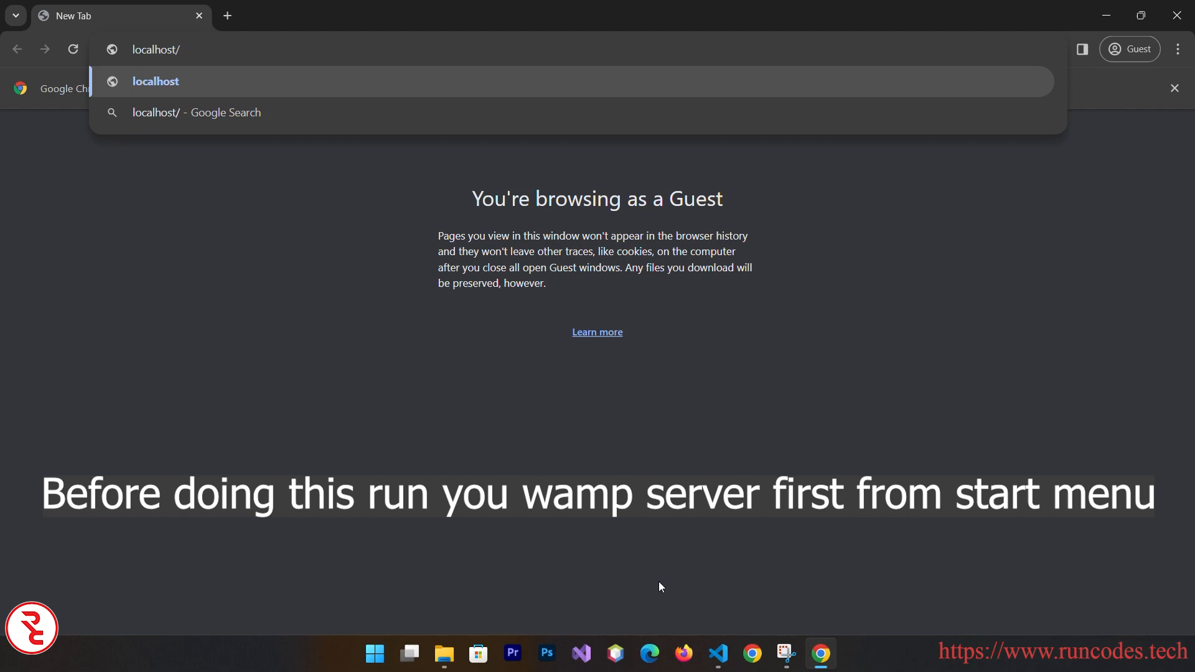
click(717, 654)
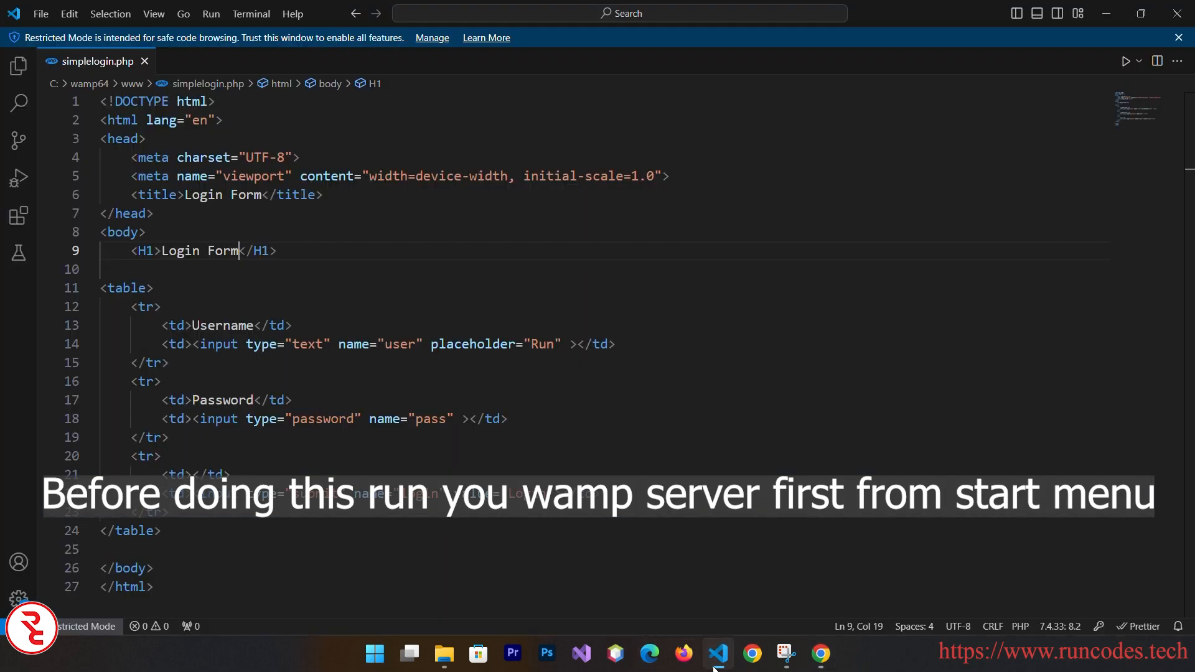
click(819, 654)
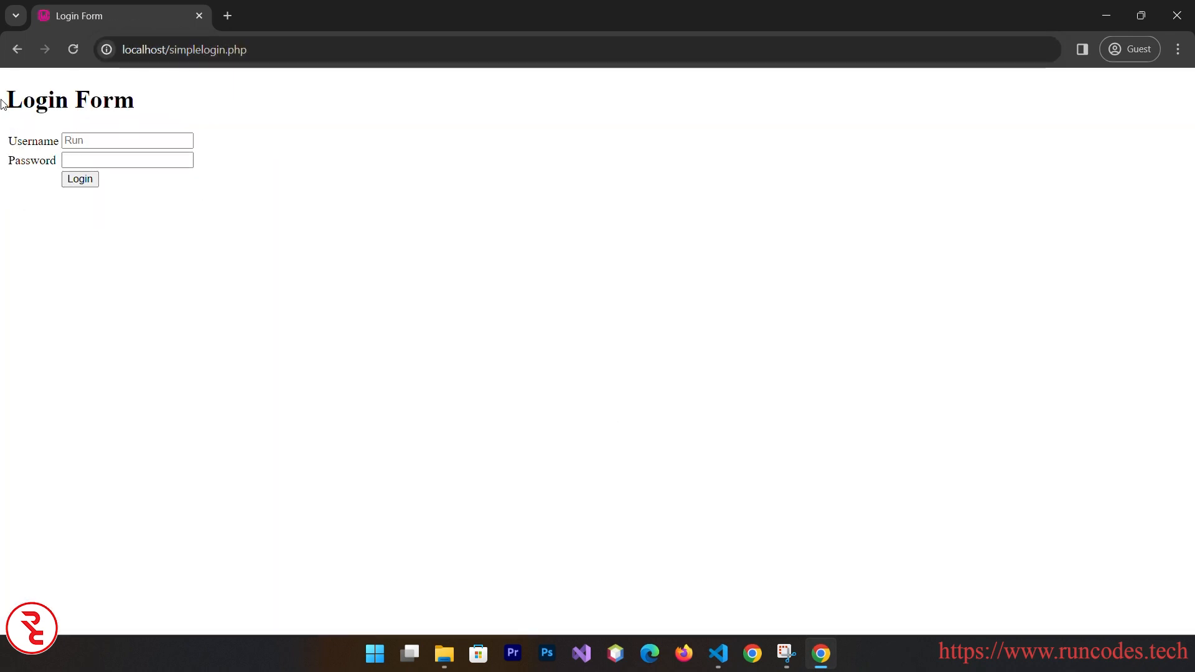
key(ctrl+a)
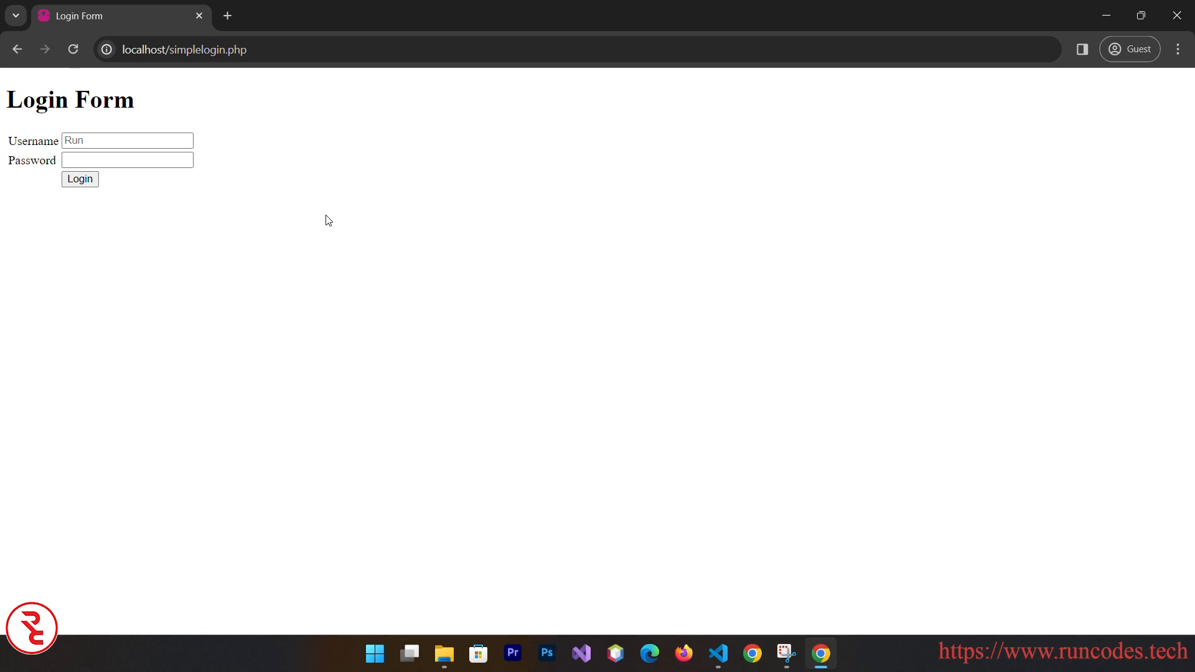
click(127, 160)
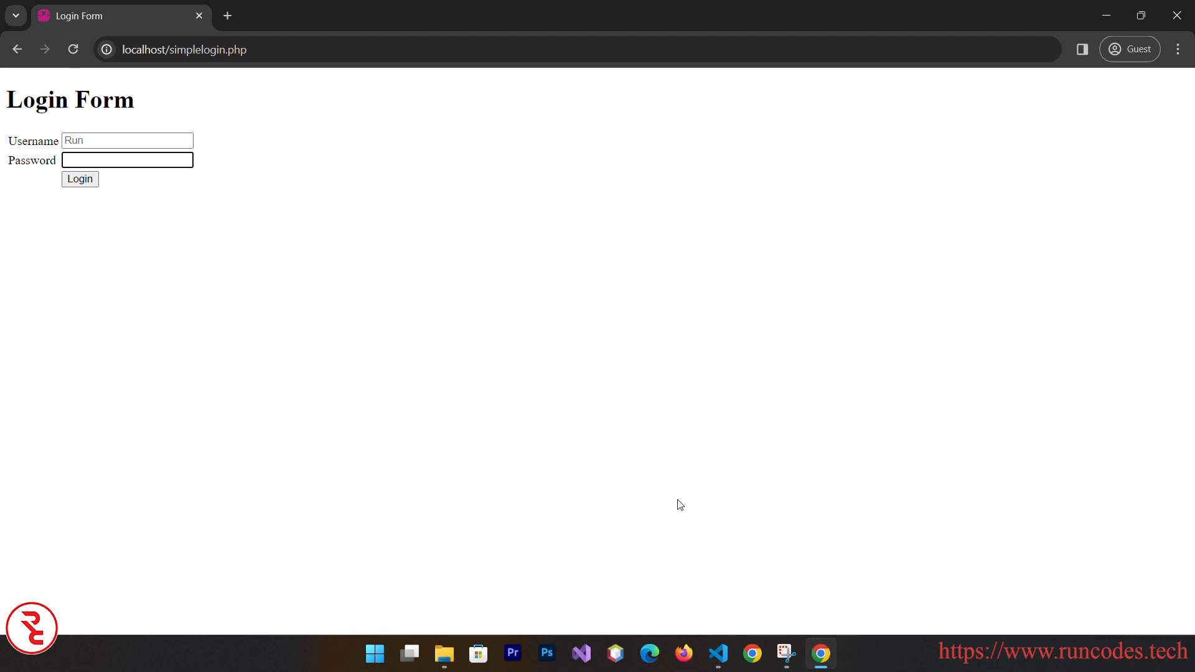
click(716, 654)
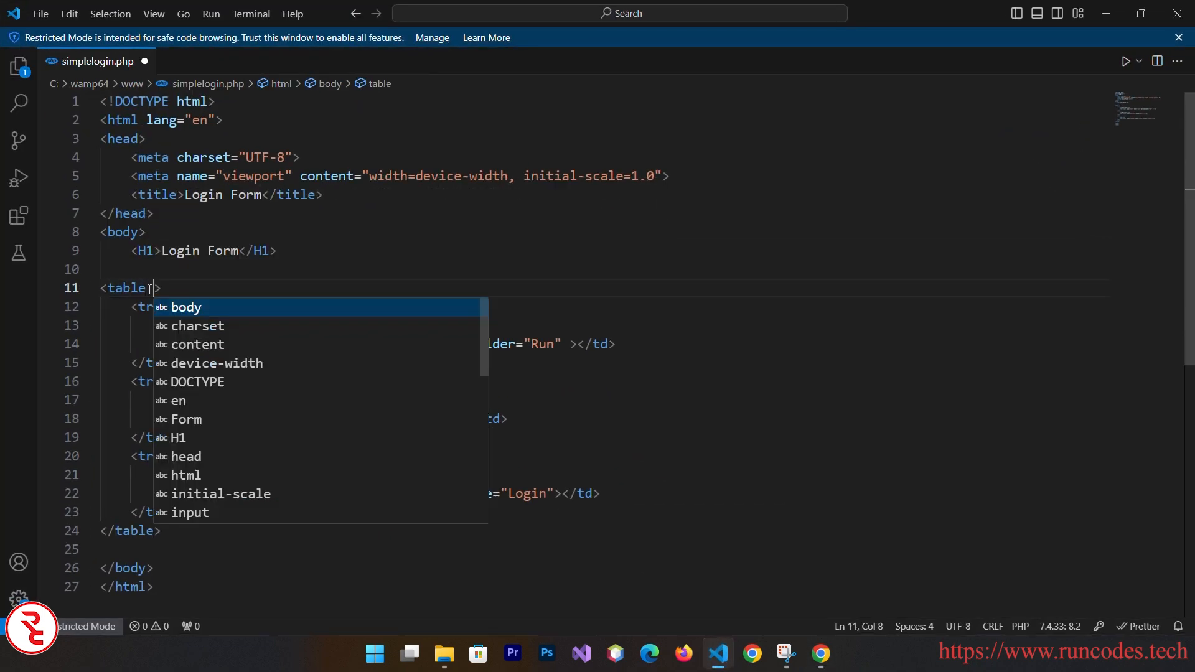
Give the H1 heading and the table align="center"
text(align="")
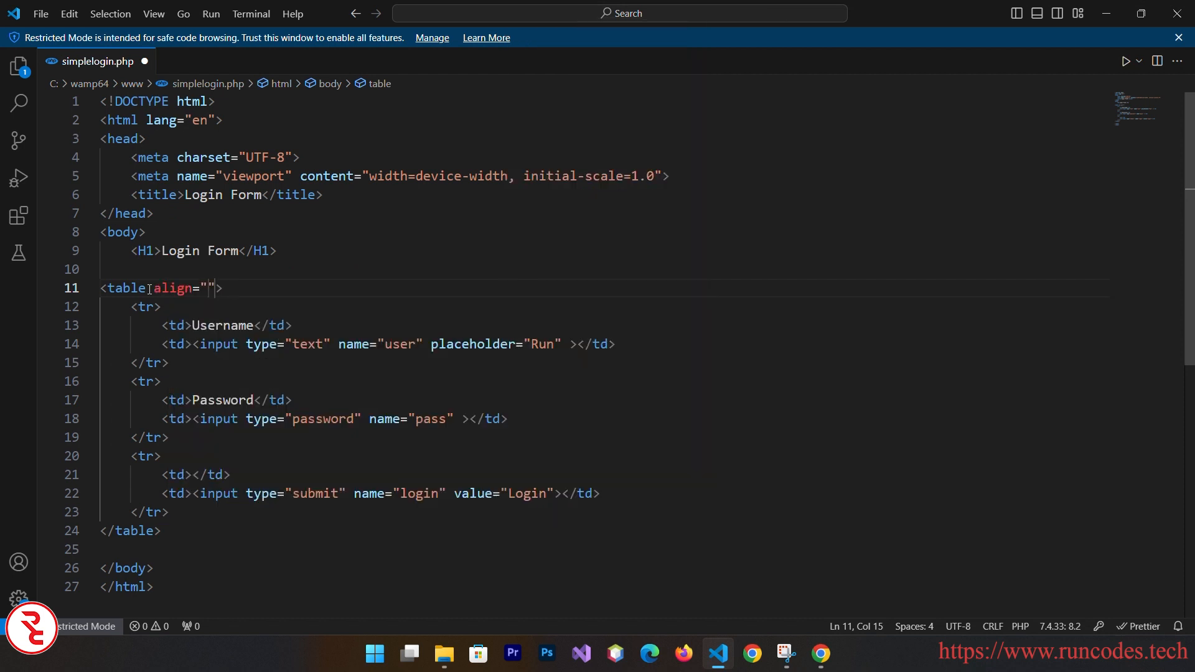
text(center)
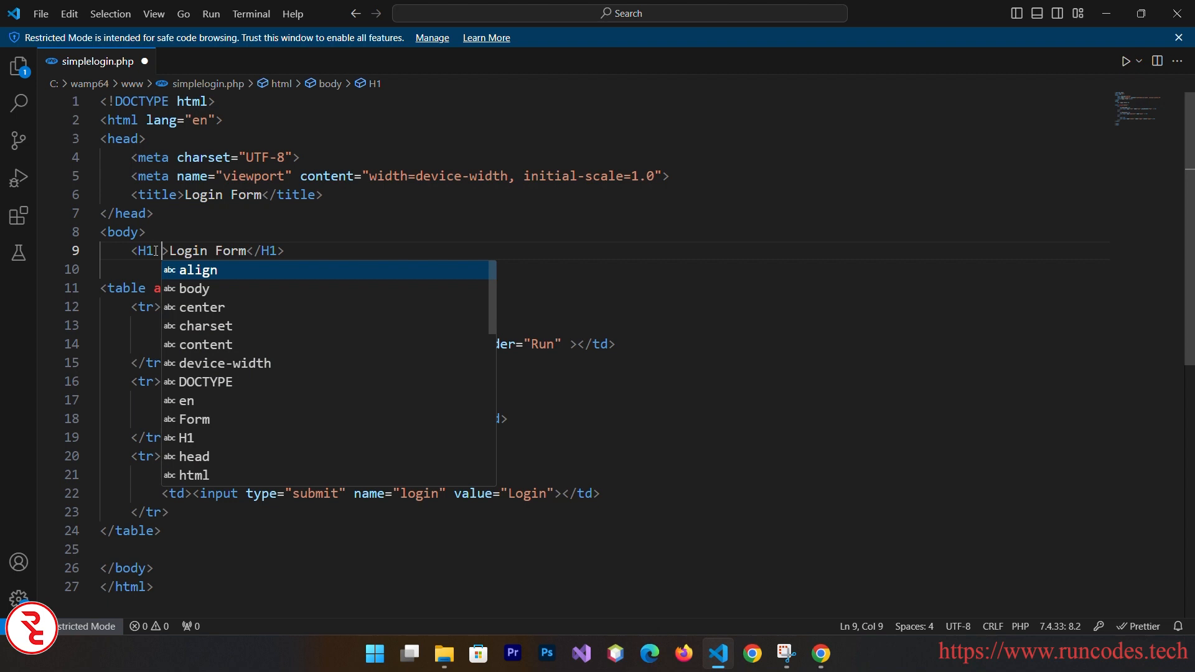
text(a)
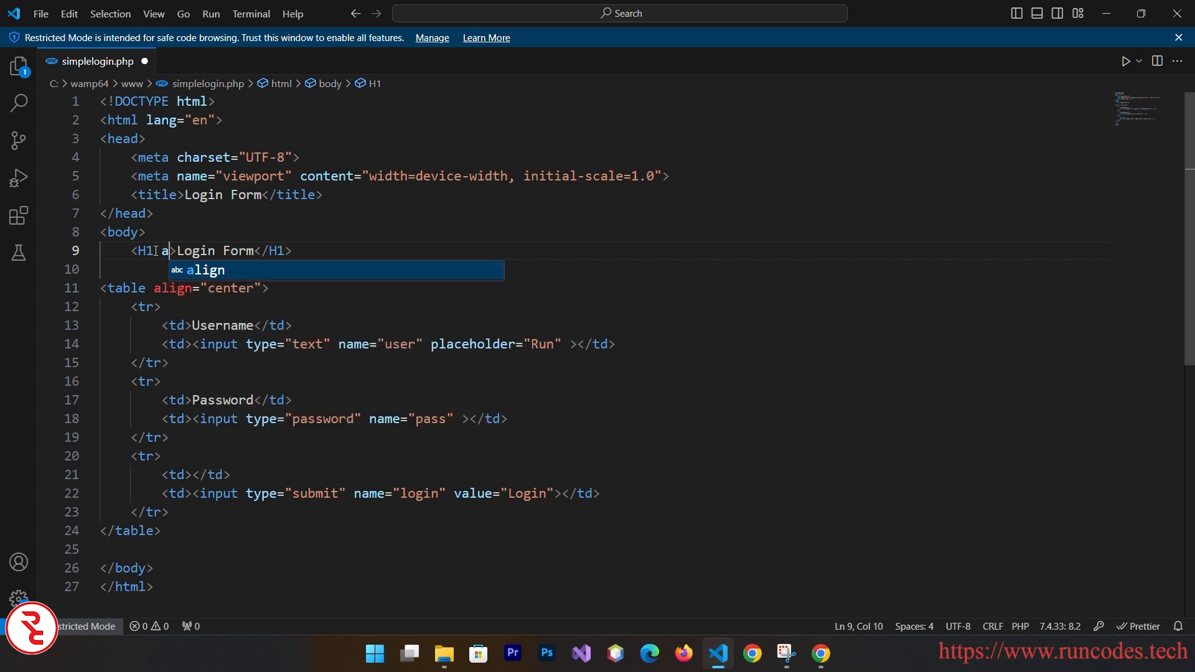
text(lign="c)
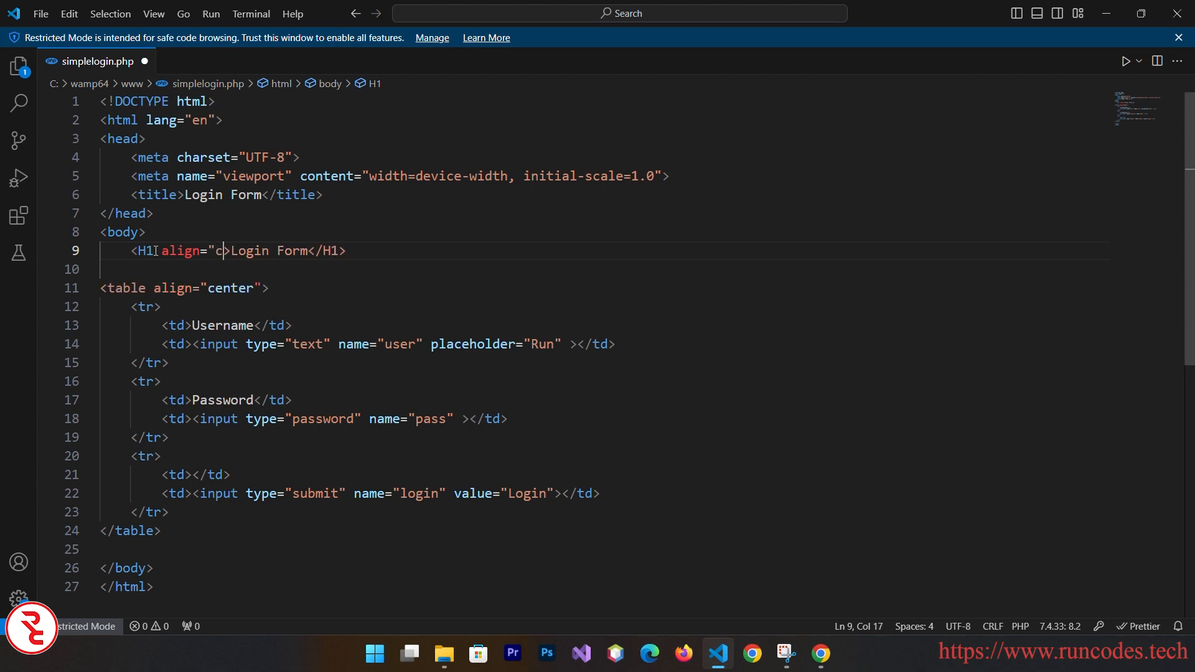
text(e)
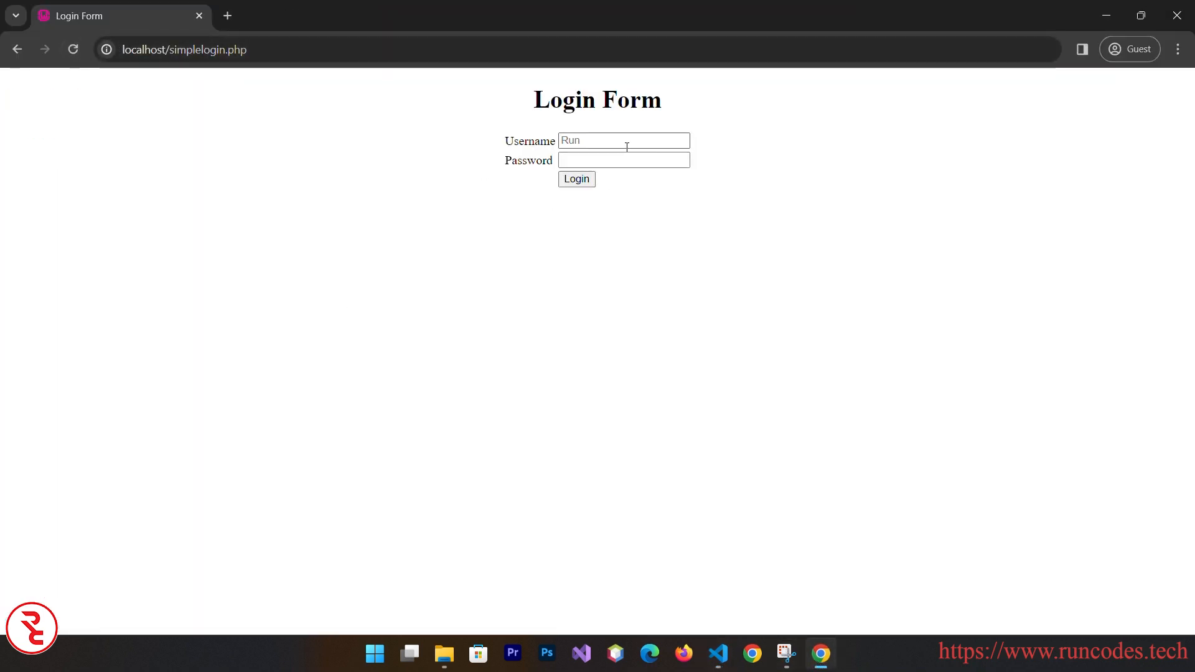
click(622, 160)
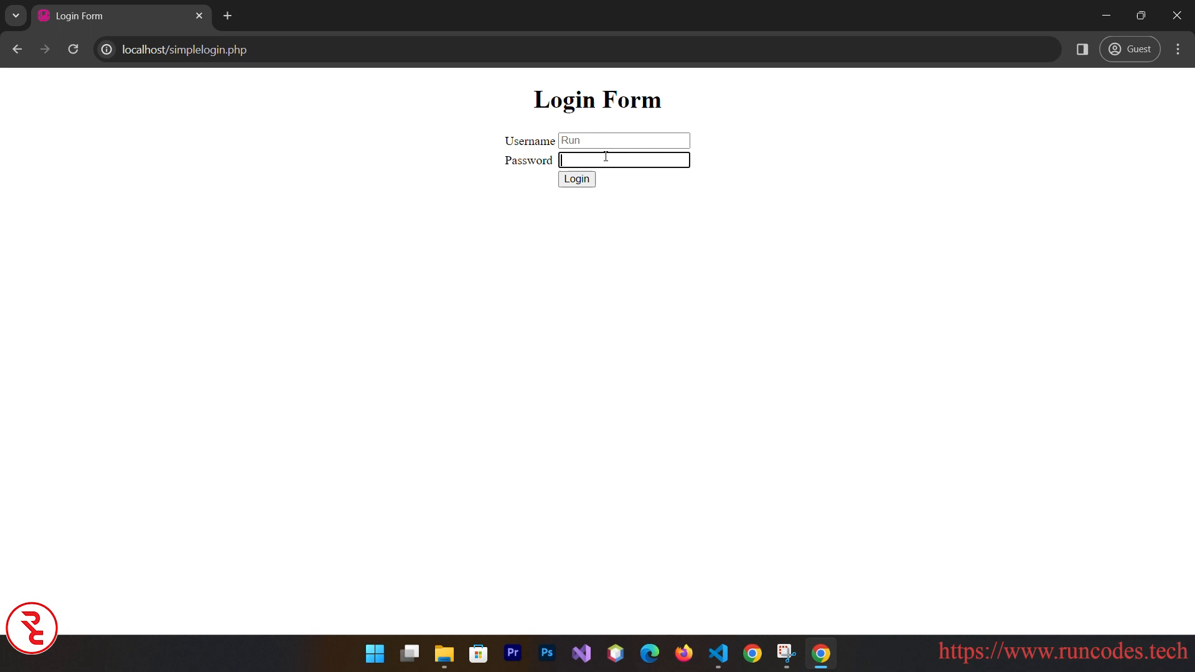
click(622, 140)
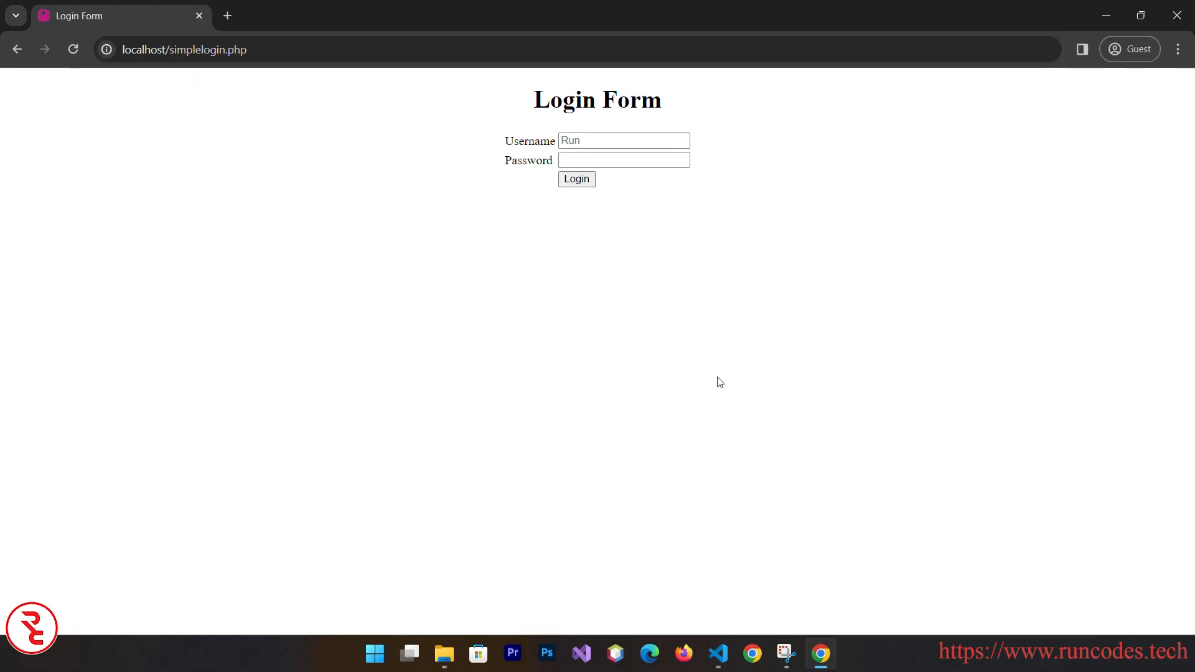
click(717, 652)
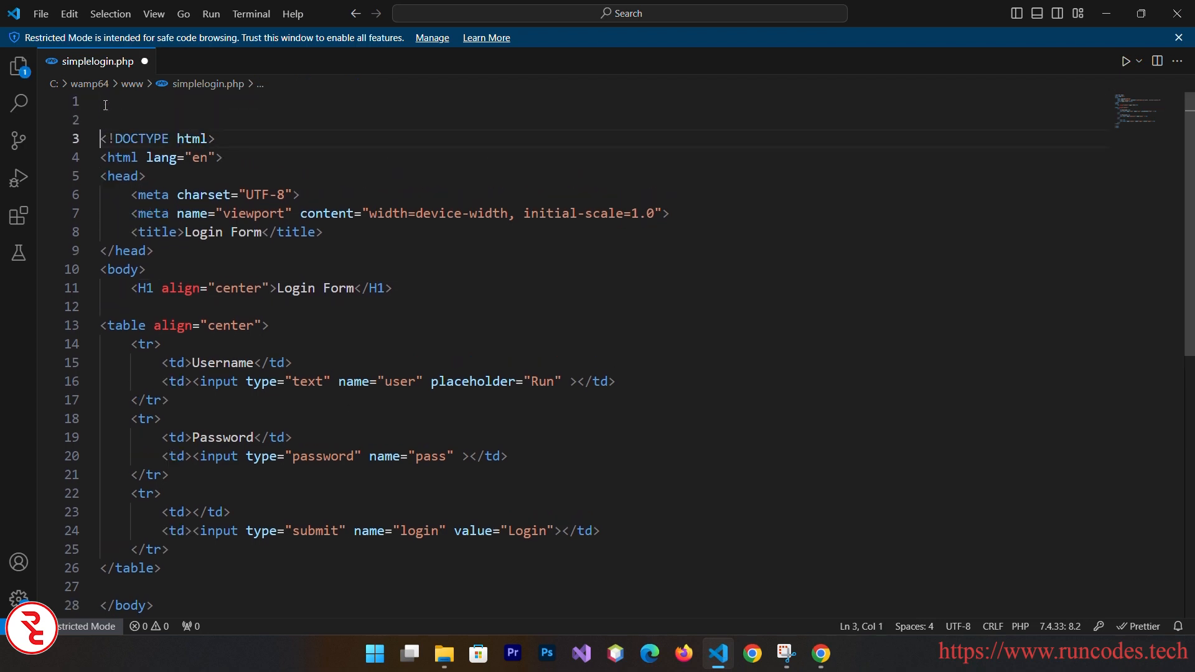
Add a PHP block above DOCTYPE with if(isset($_POST["login"])){
text(<?php)
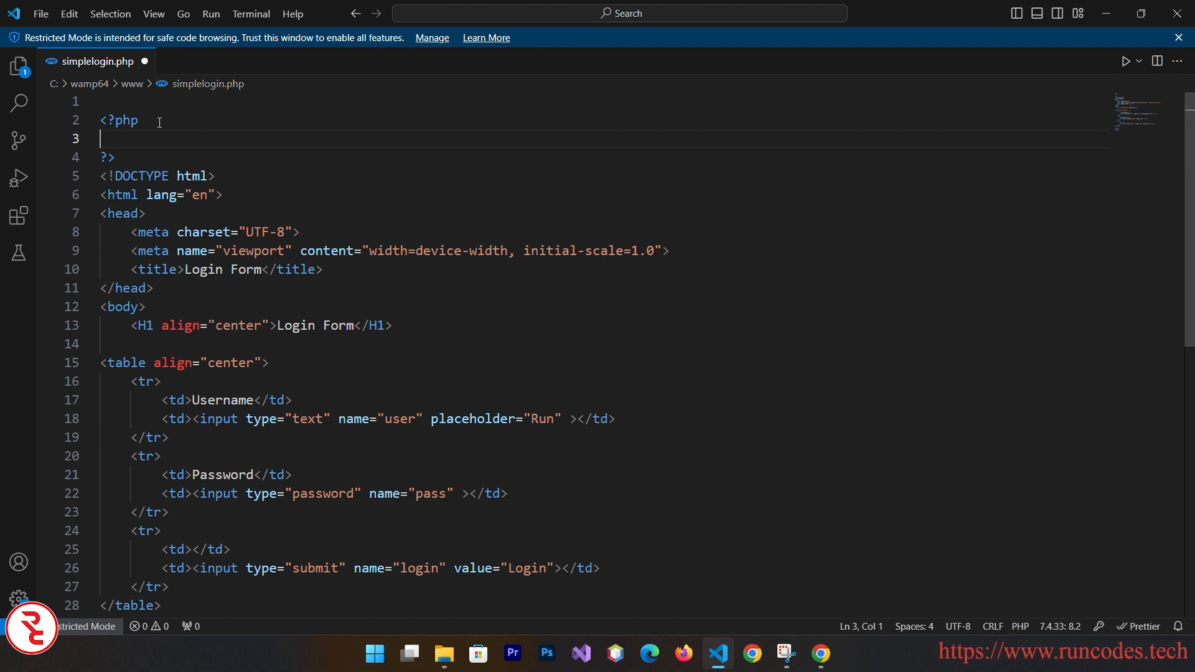
text(if ( ! defined("") ) exit;)
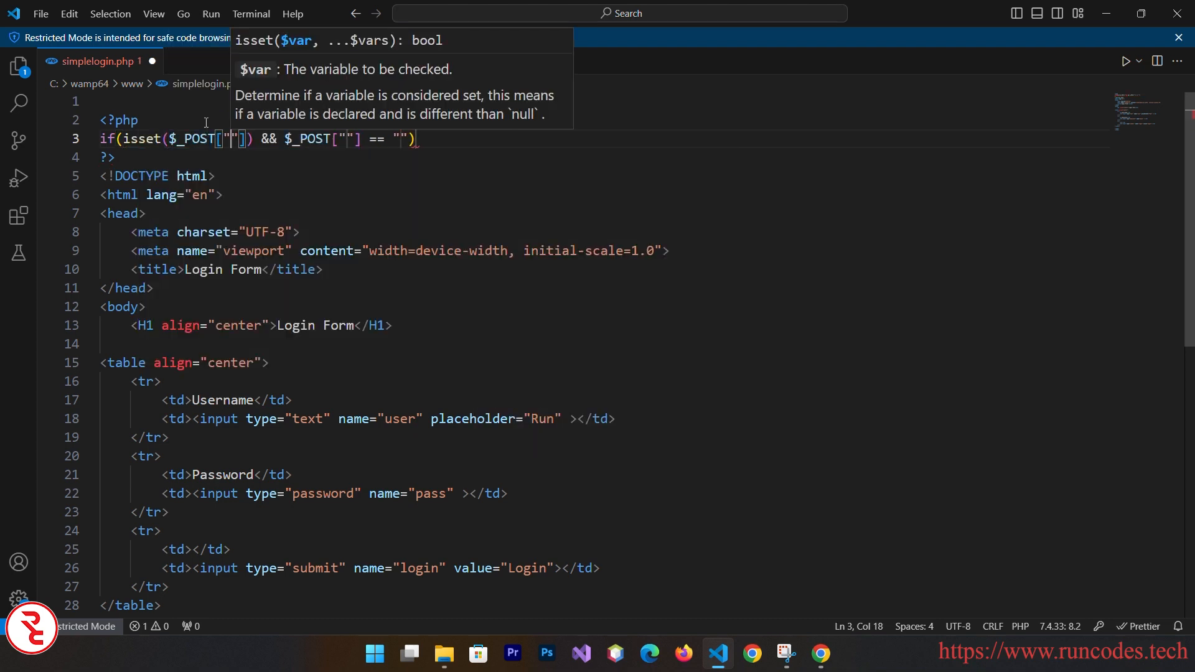
text(1)
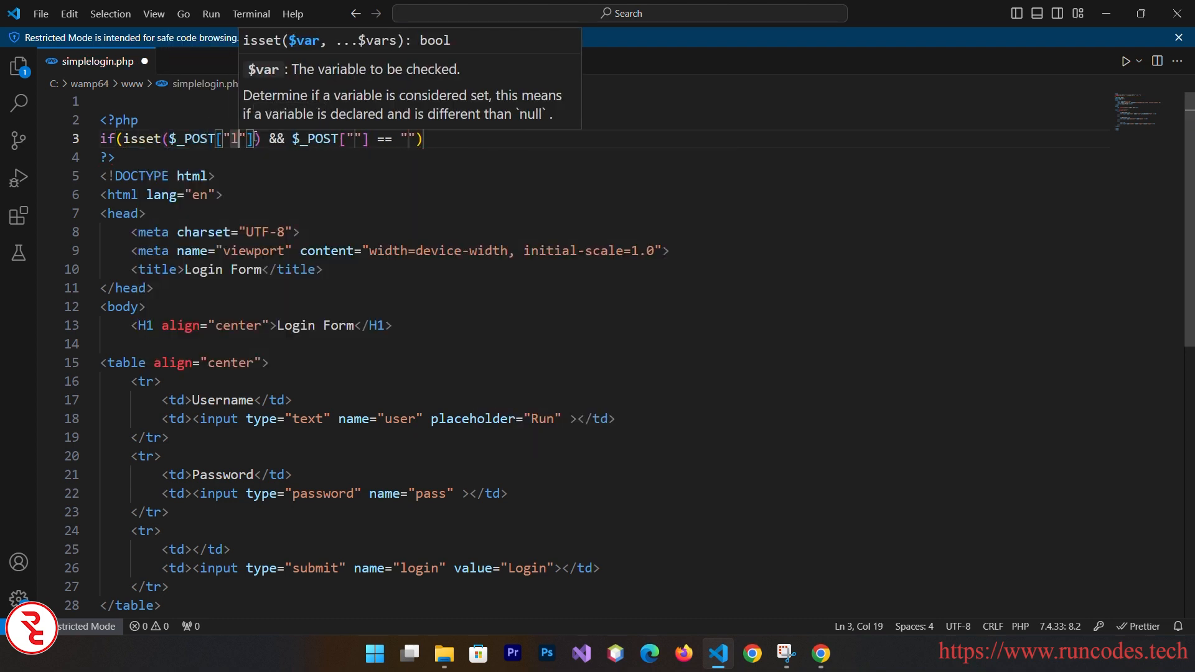
text(ogin)
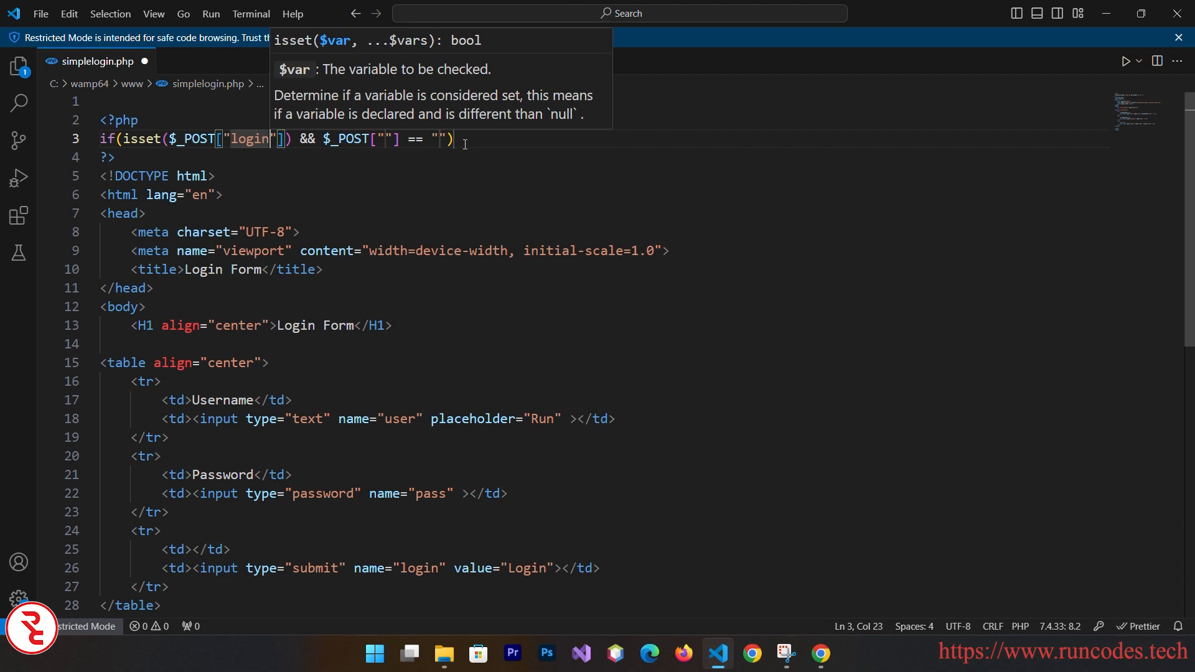
drag(295, 140, 453, 140)
text({)
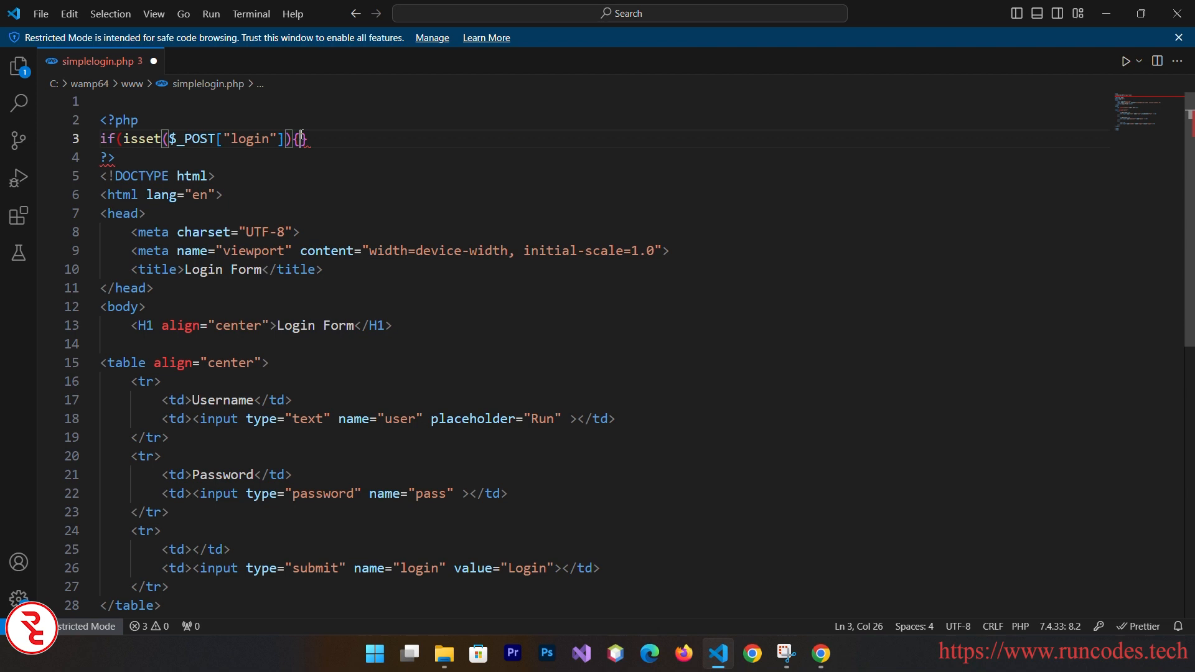
Inside it assign $username and $password from the POST values
text($username = $_POST["Login"];)
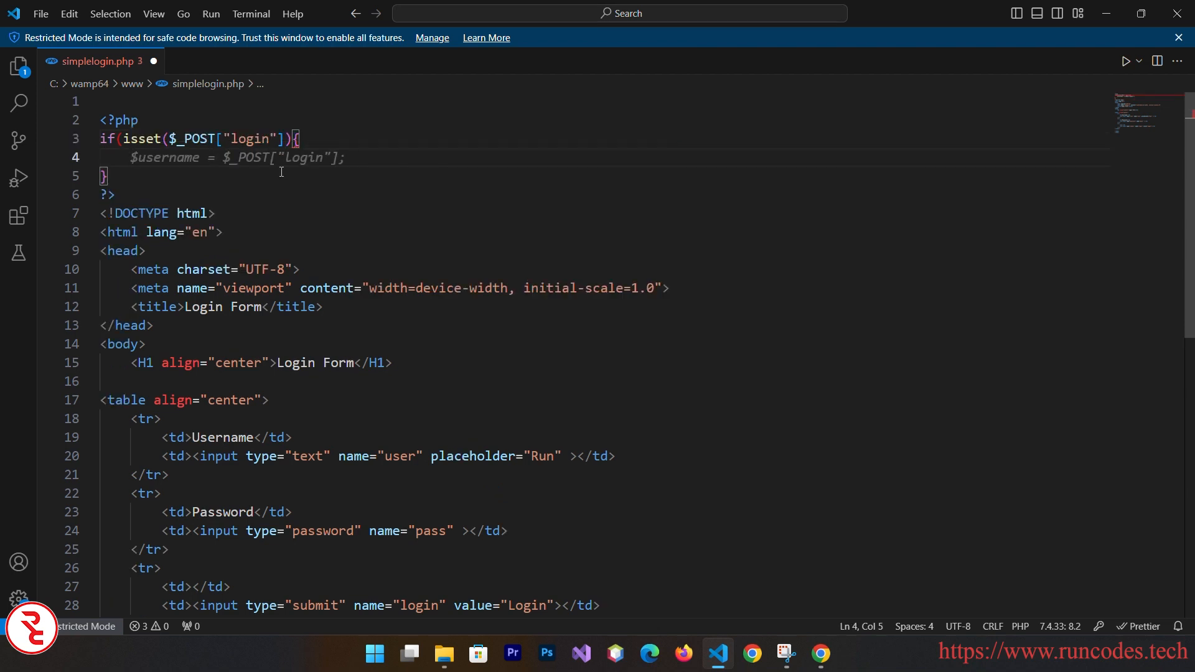
text(login"];)
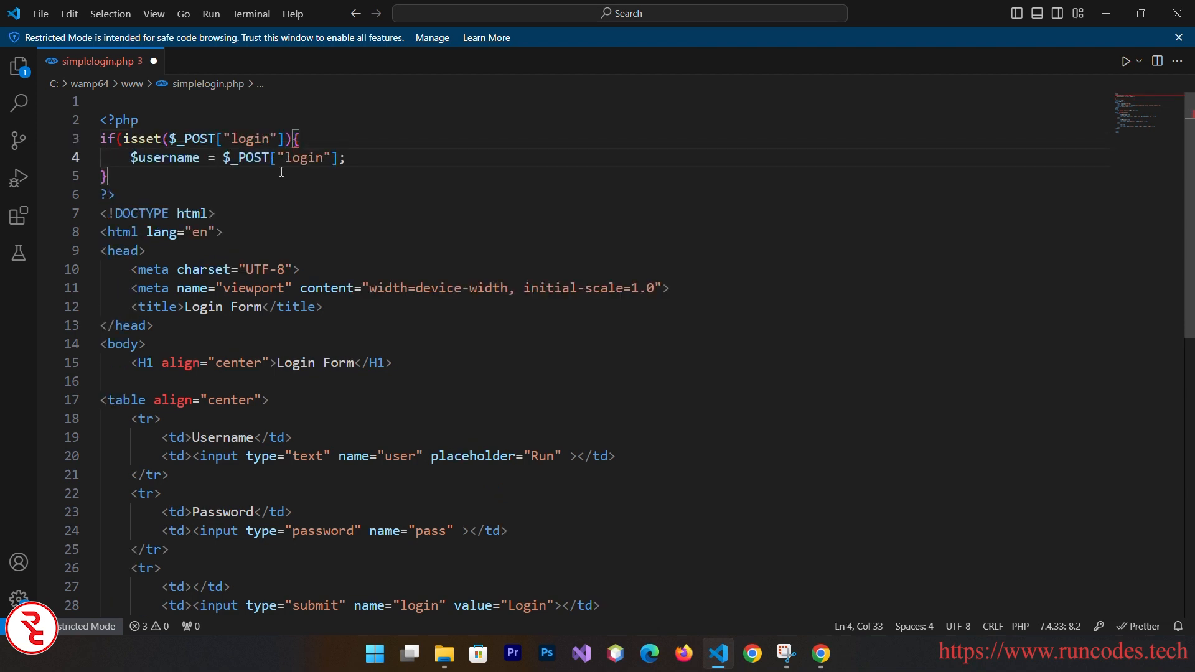
mouse_move(244, 157)
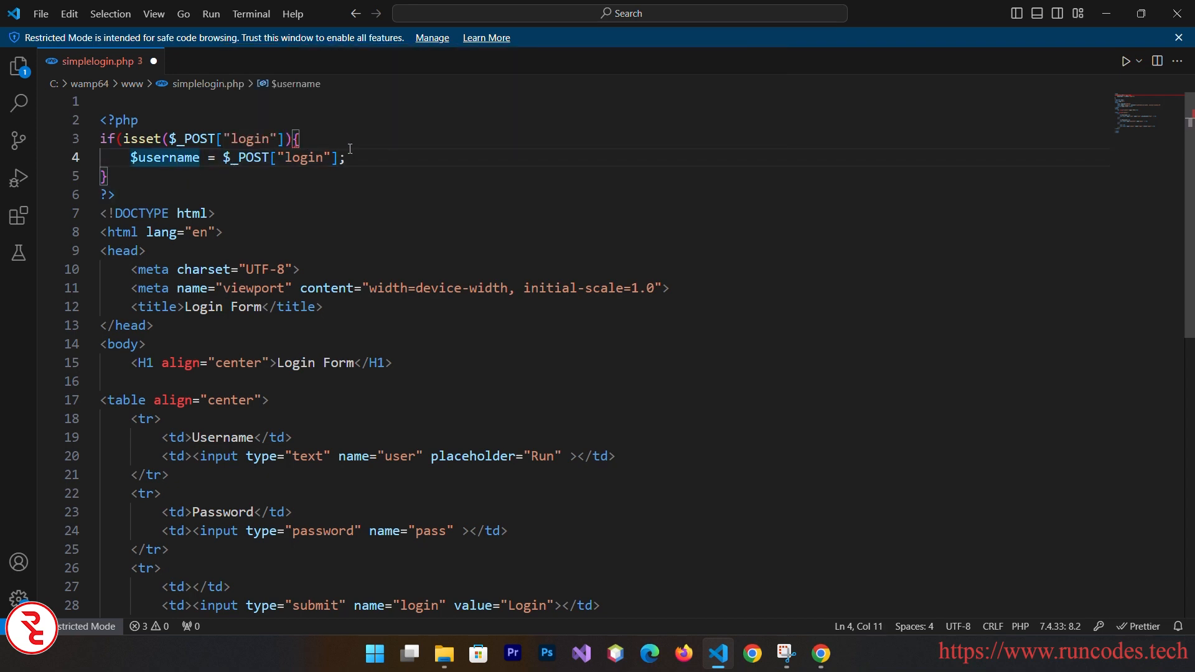
text($password = $_POST["password"];)
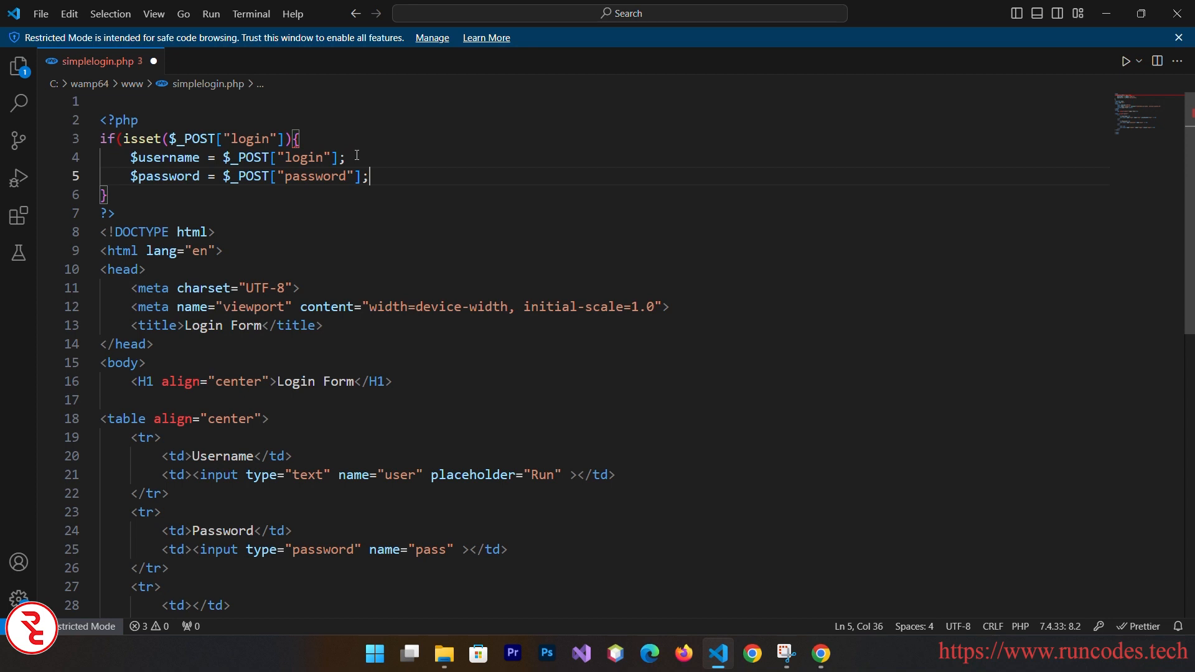
Rename the POST keys to 'user' and 'pass' and begin the admin/admin credentials check
double_click(303, 156)
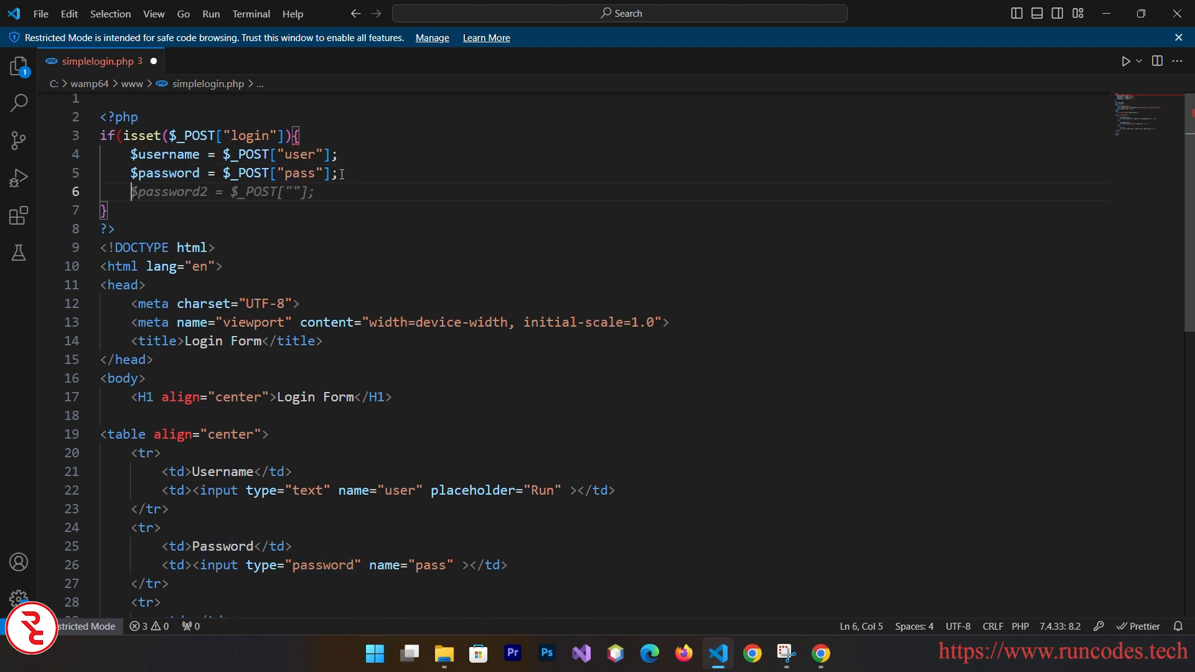
text(if(empty($username) || empty($password)){)
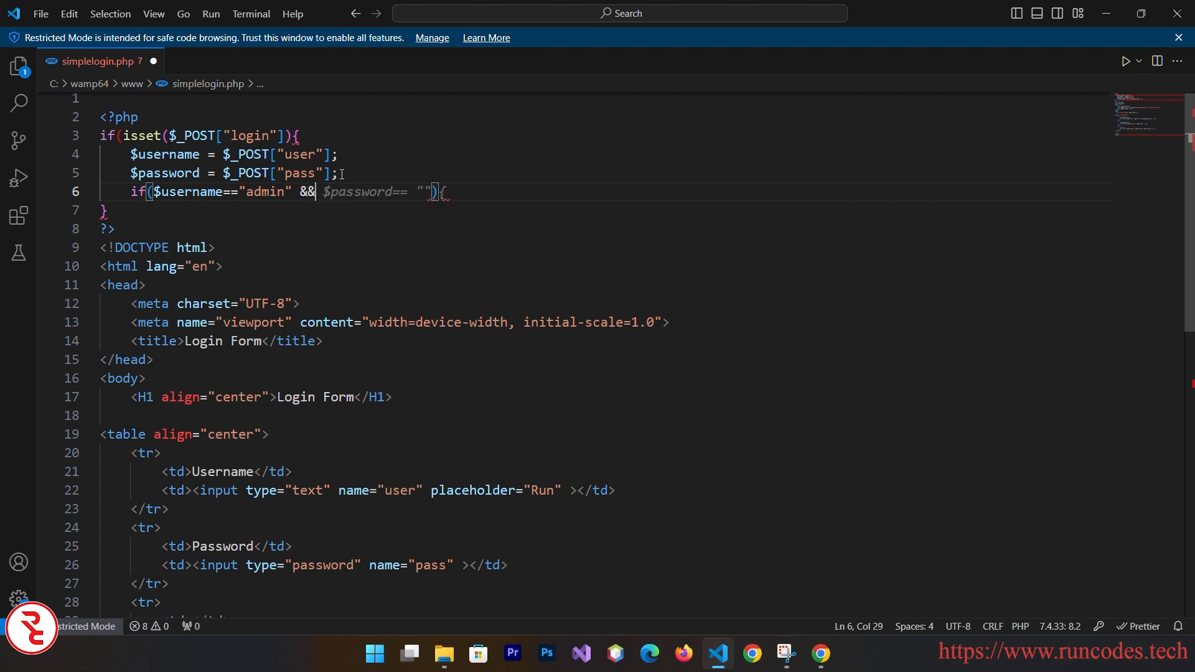
text(ad)
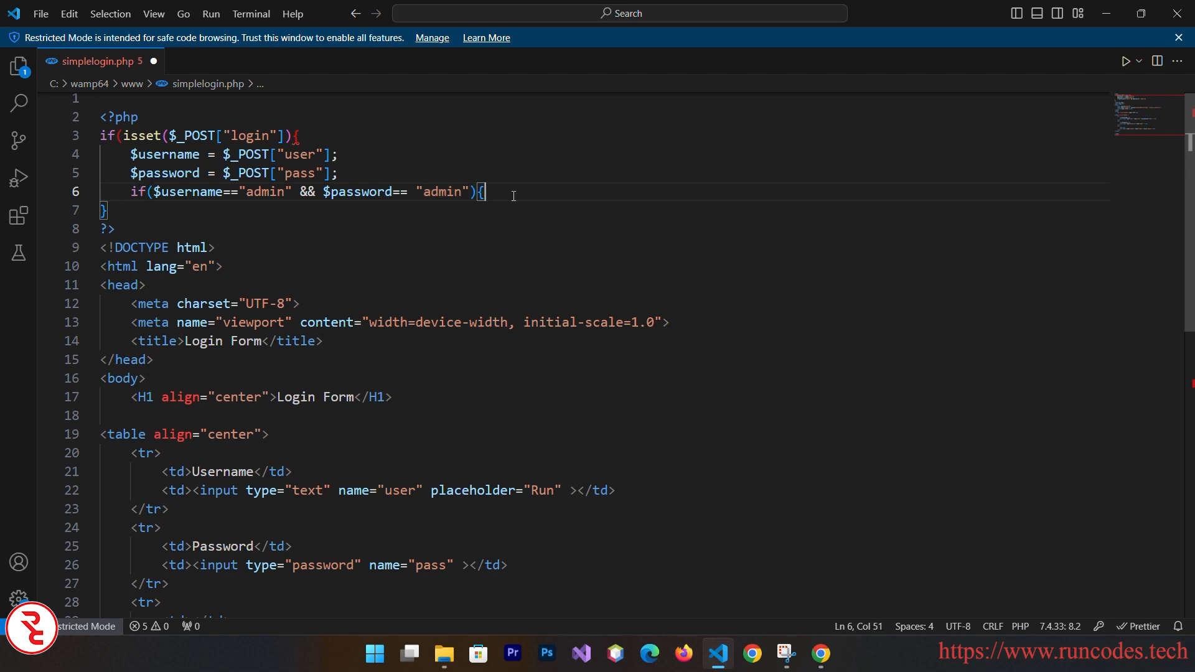
Add an empty echo ""; statement inside the admin branch
text(ech)
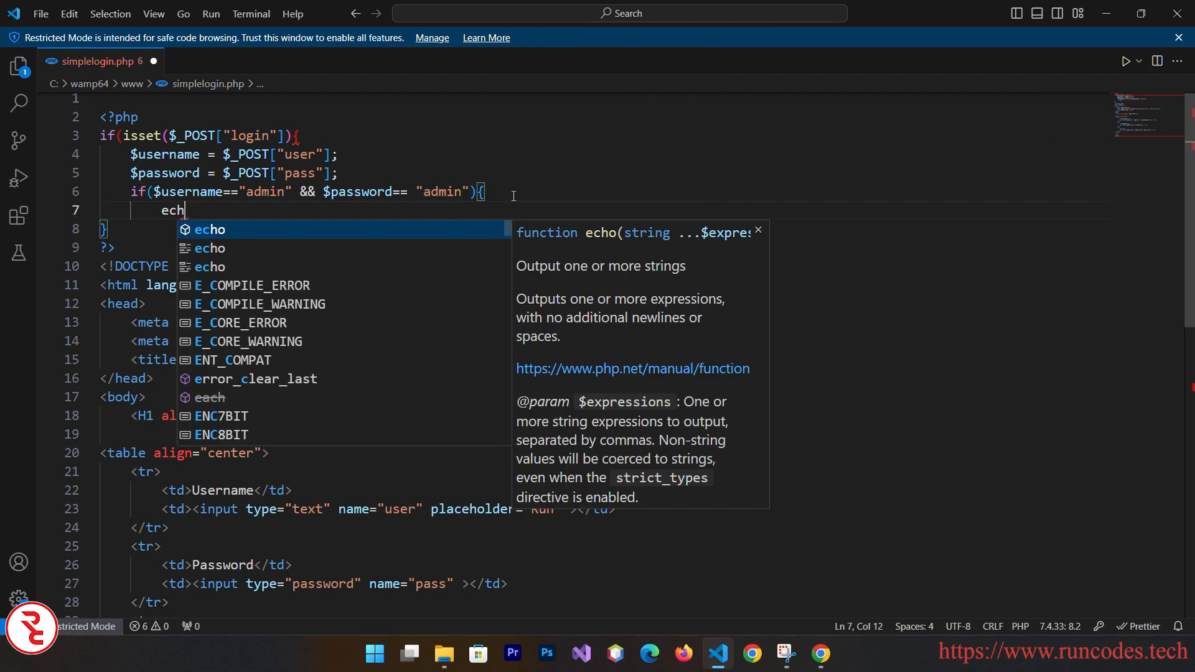
text(o "";)
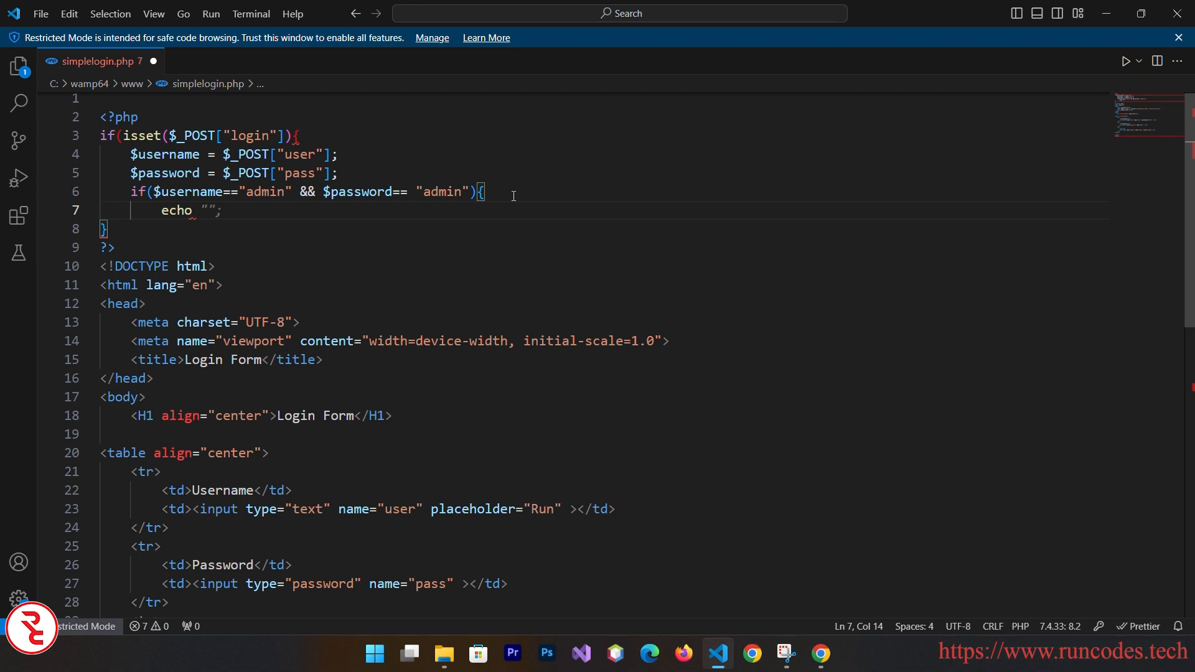
click(202, 211)
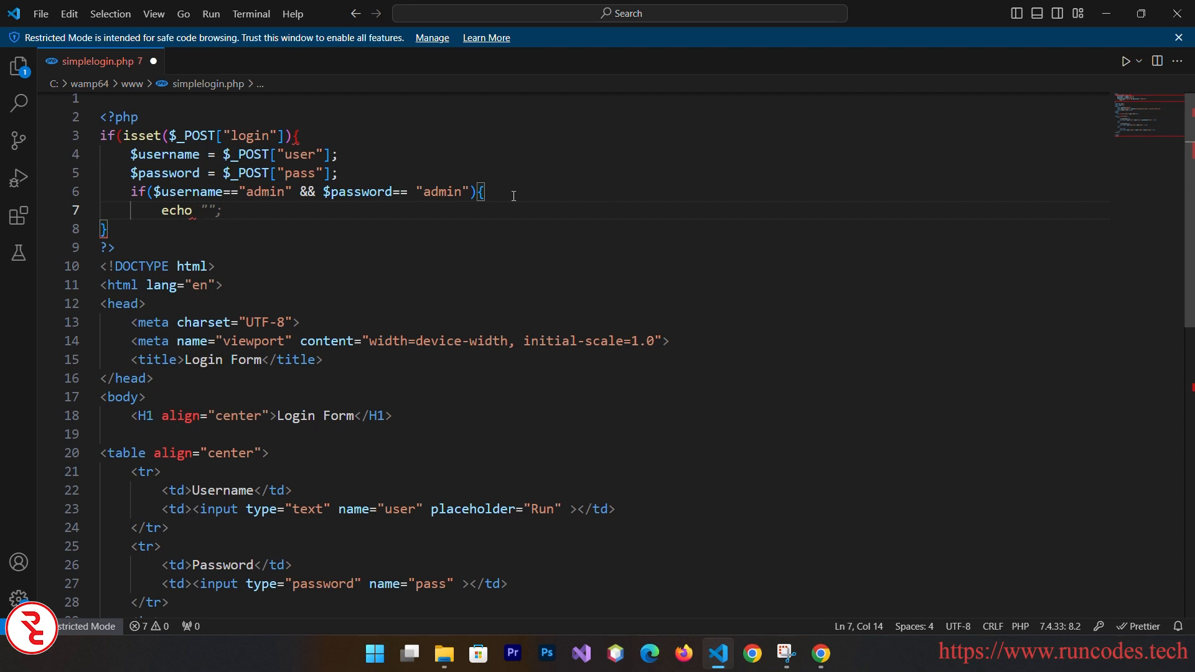
key(Backspace)
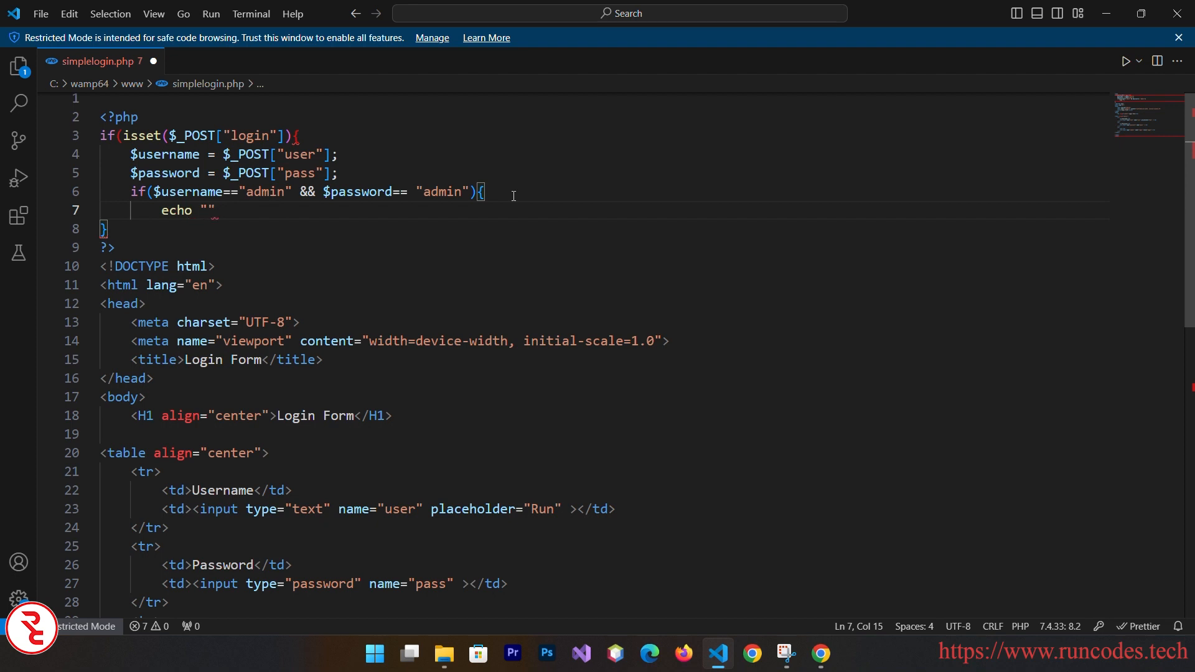
Fill the echo with a text/javascript script alerting 'Login Success'
text(<)
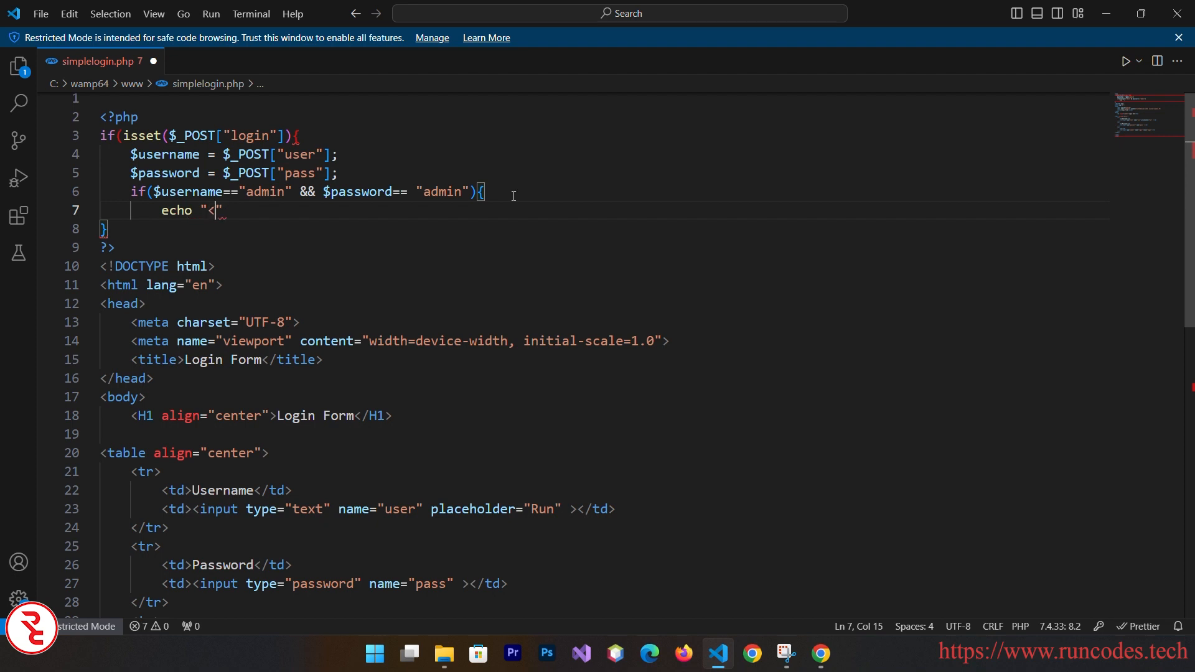
text(sc)
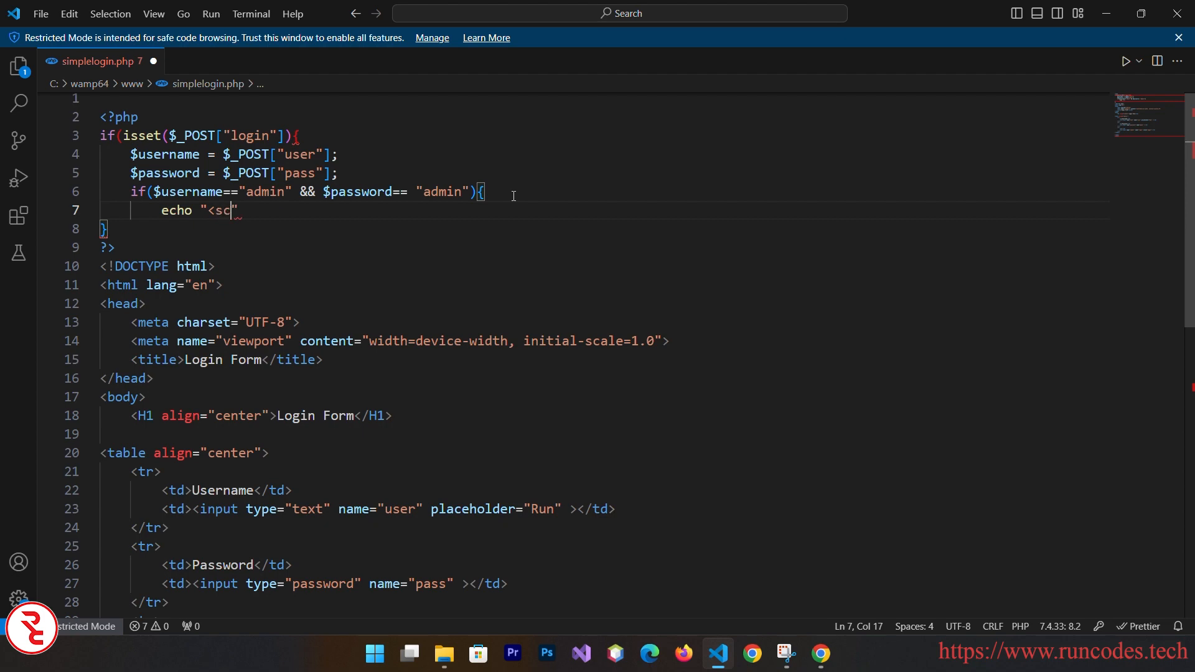
text(ript type)
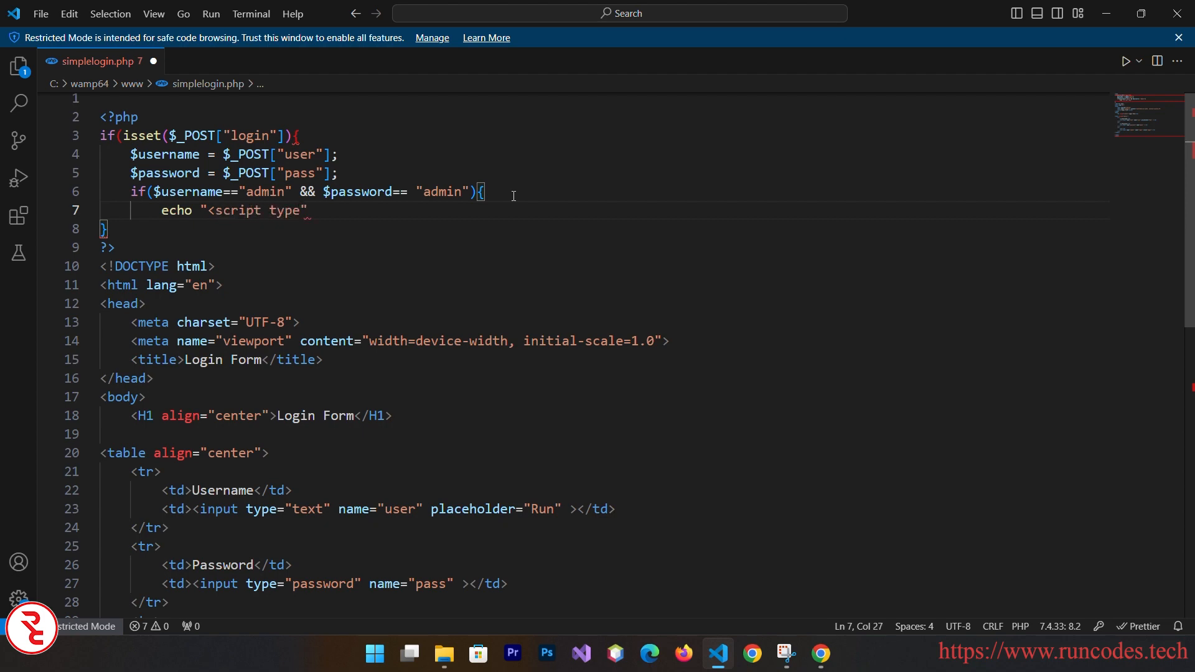
text("tex)
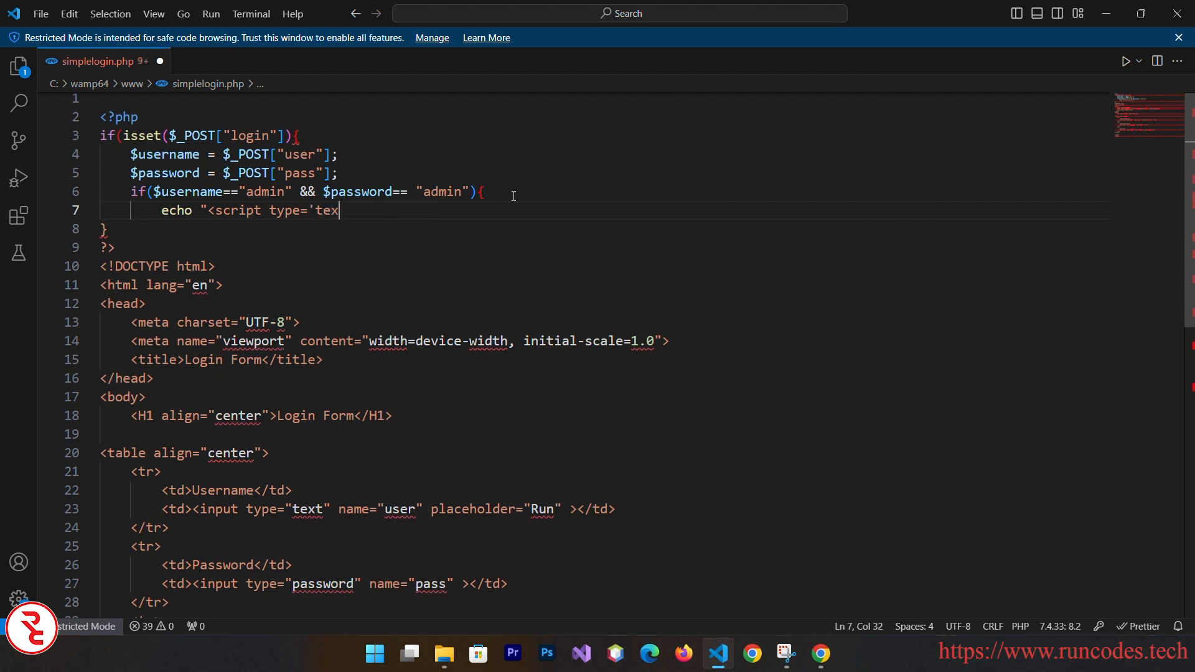
text(t/java)
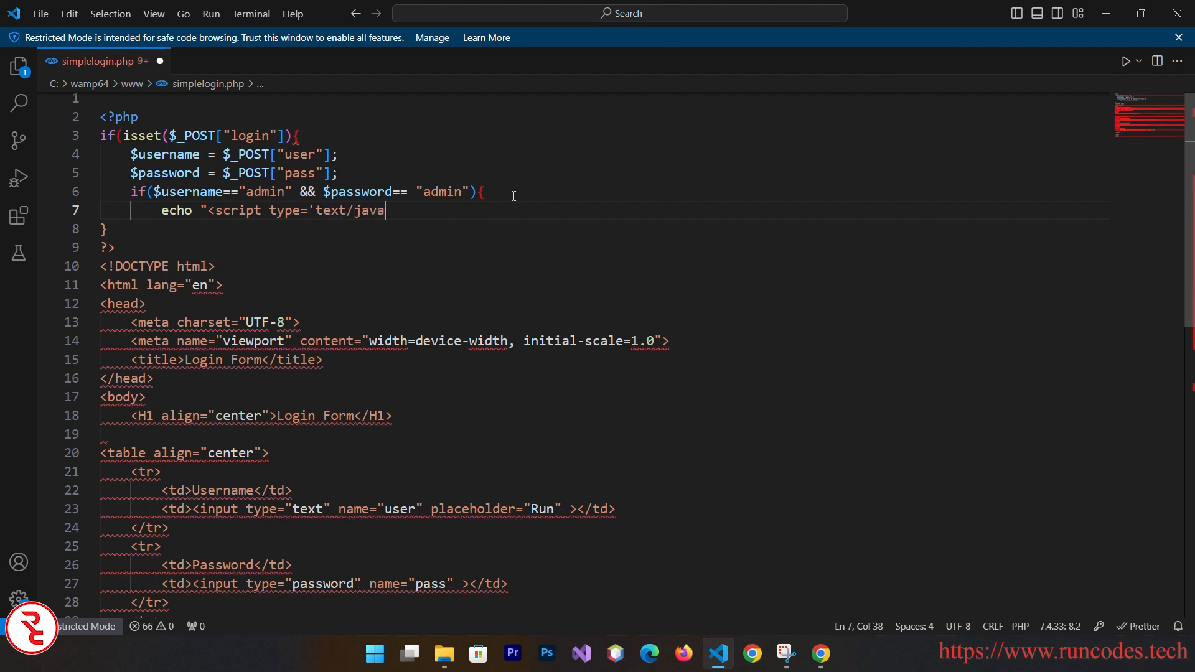
text(script')
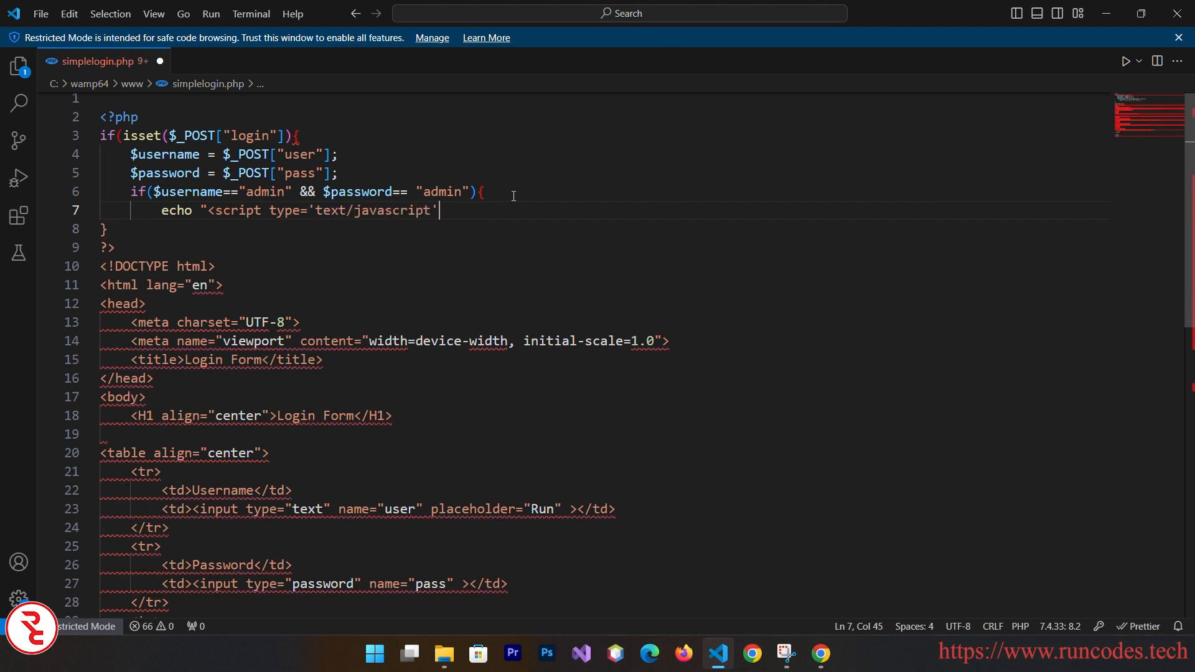
text(>al)
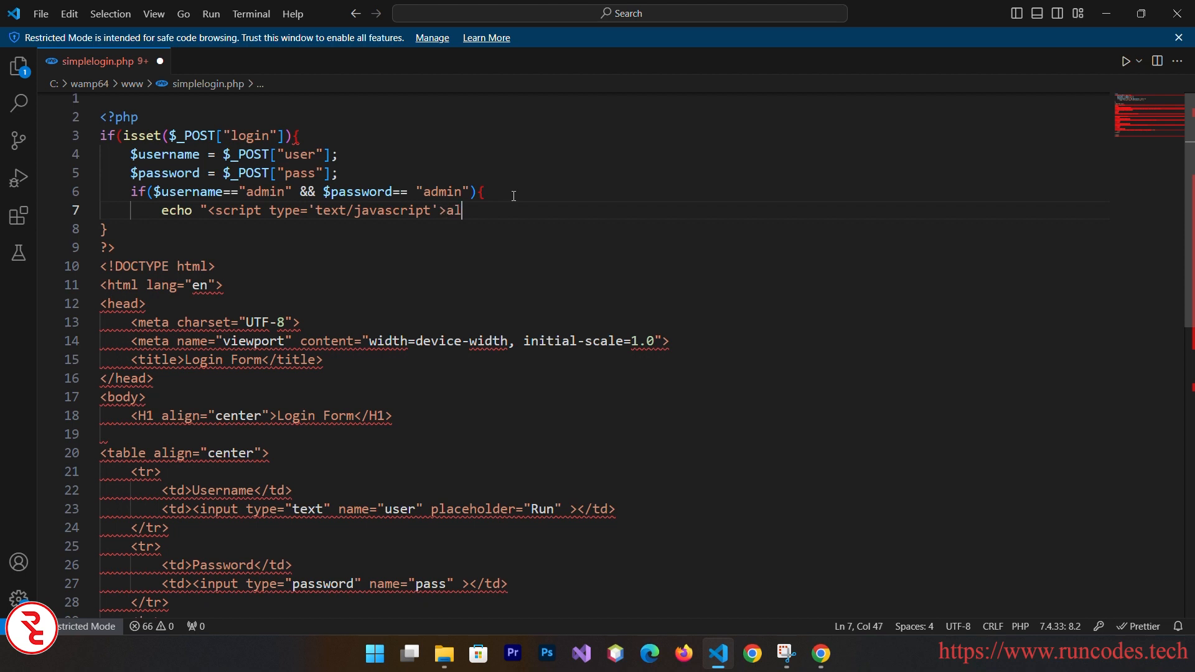
text(ert()
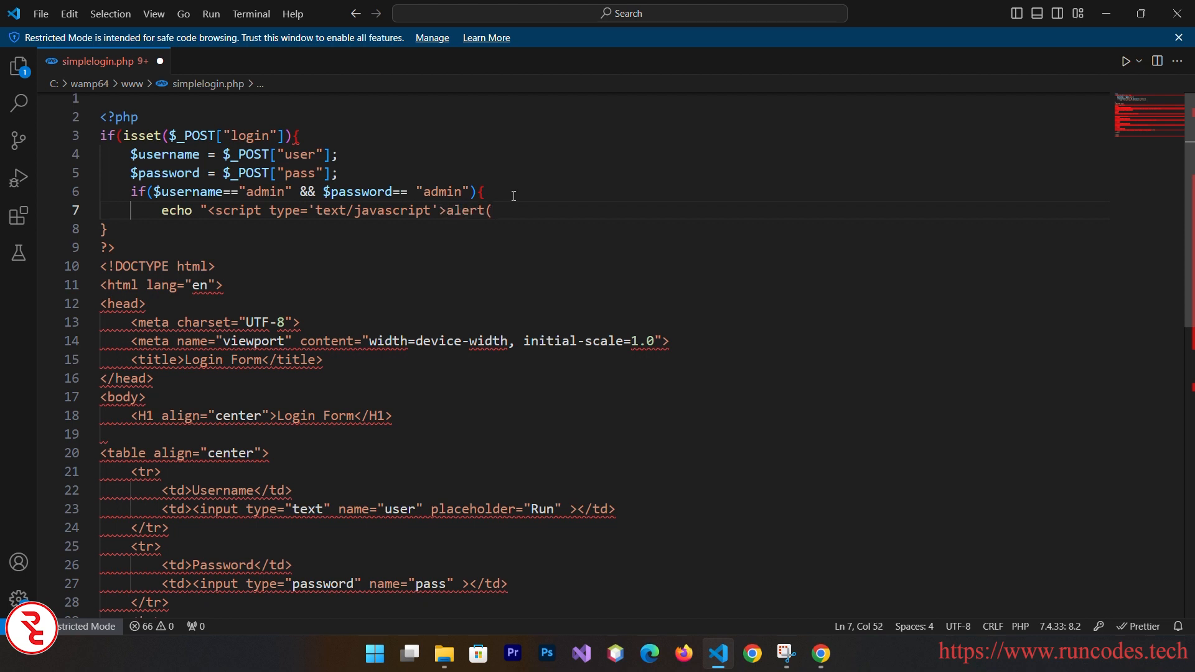
text('L)
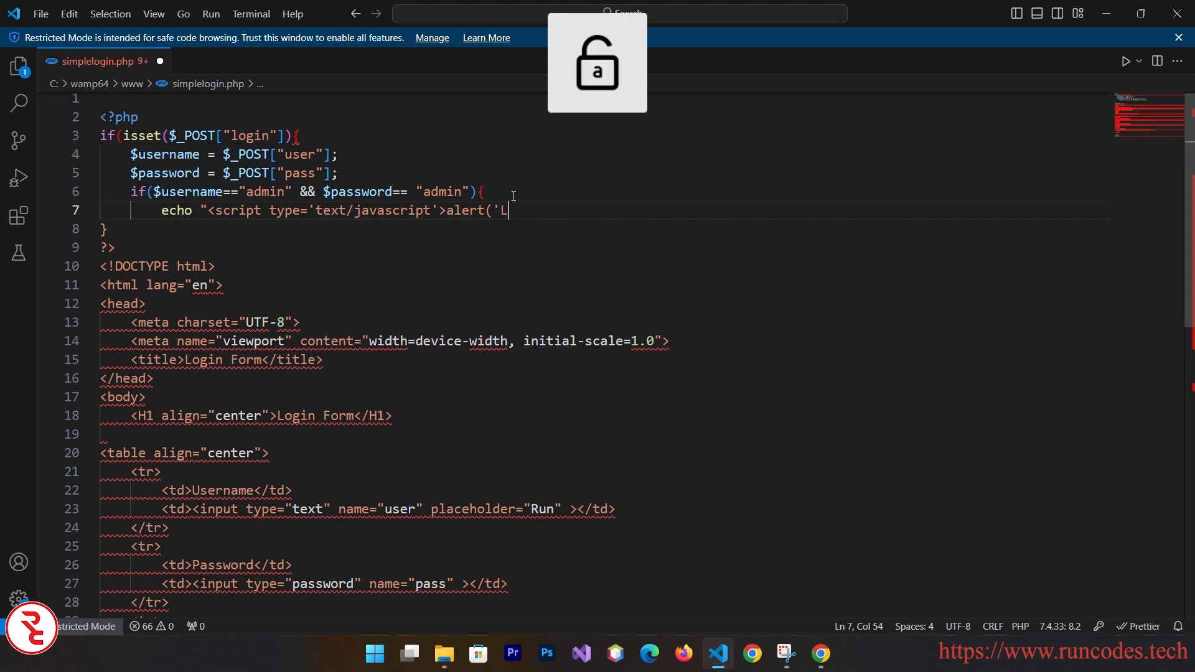
text(ogin Succes)
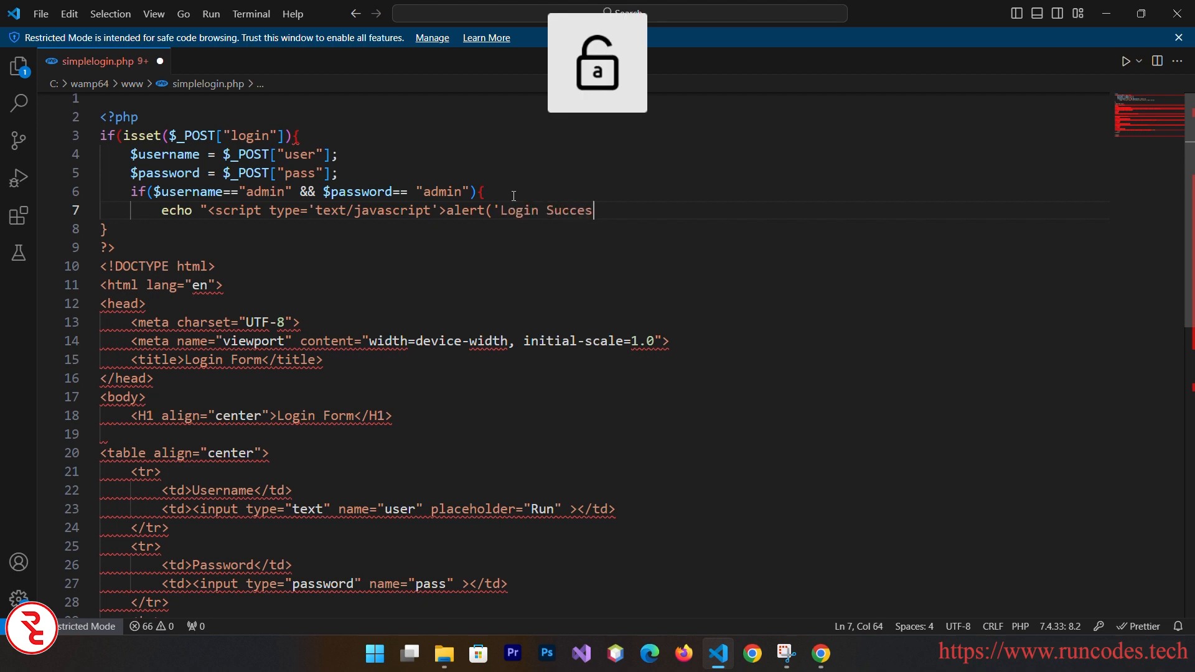
text(s'))
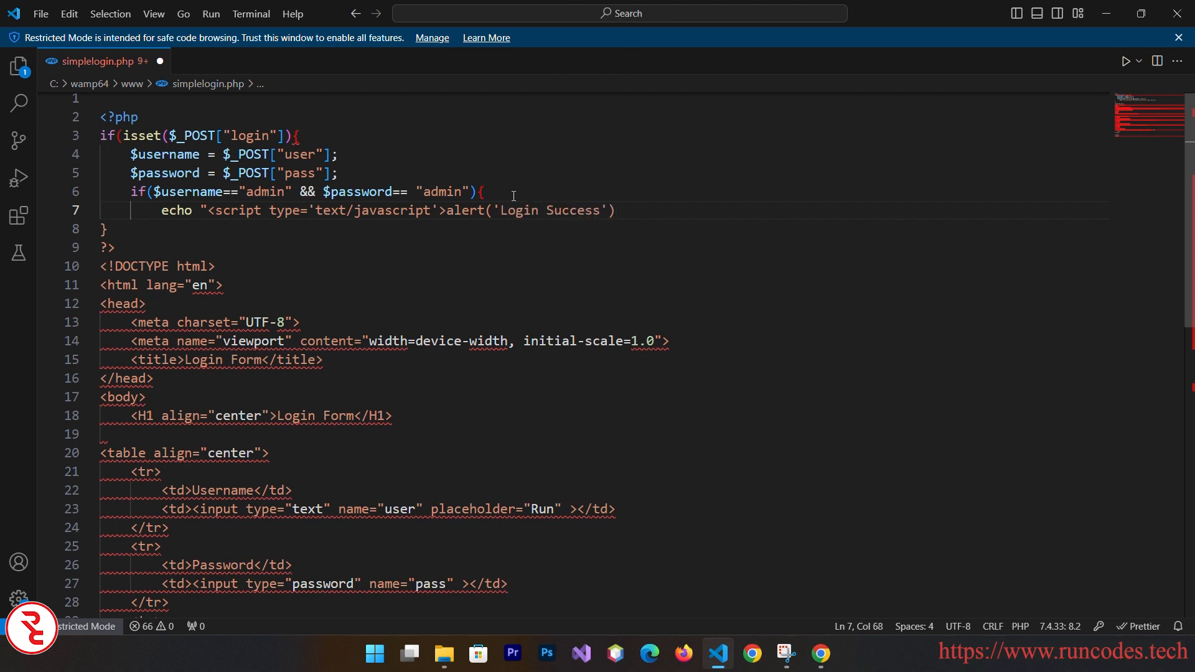
text(</sc)
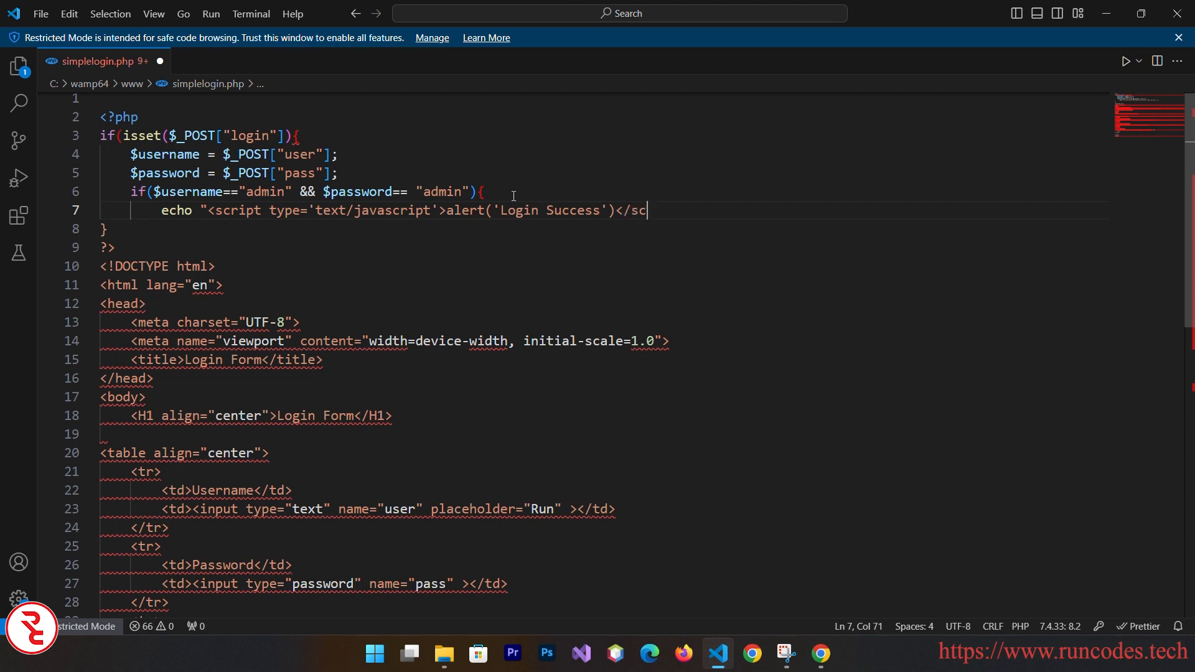
text(ript)
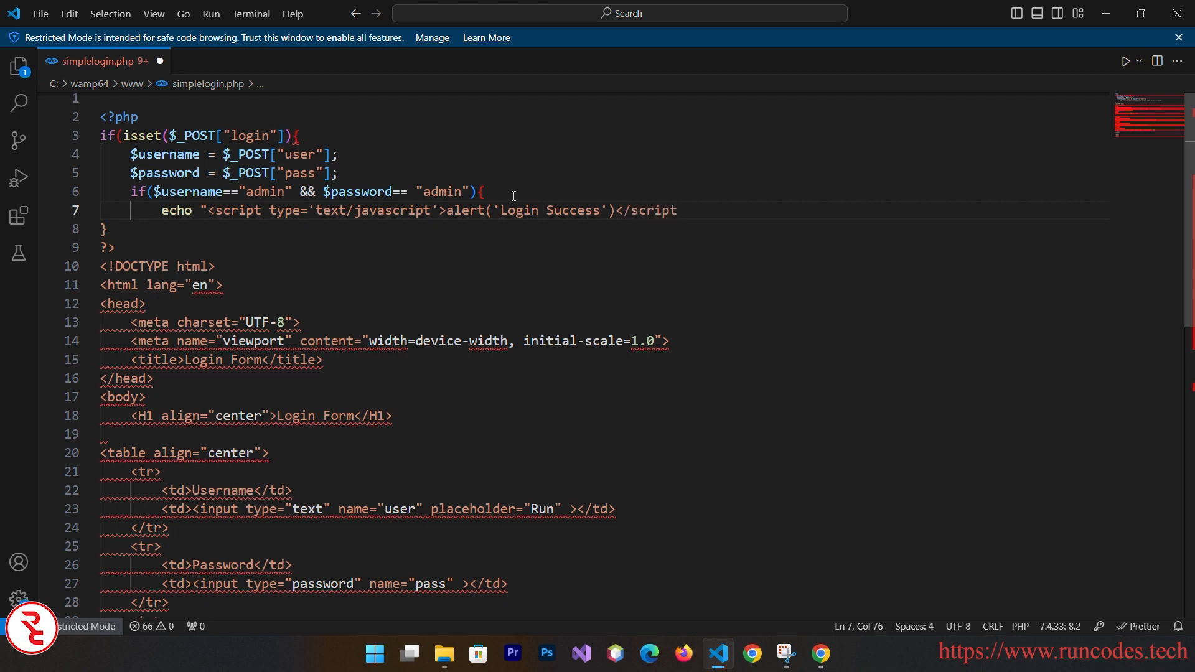
text(>)
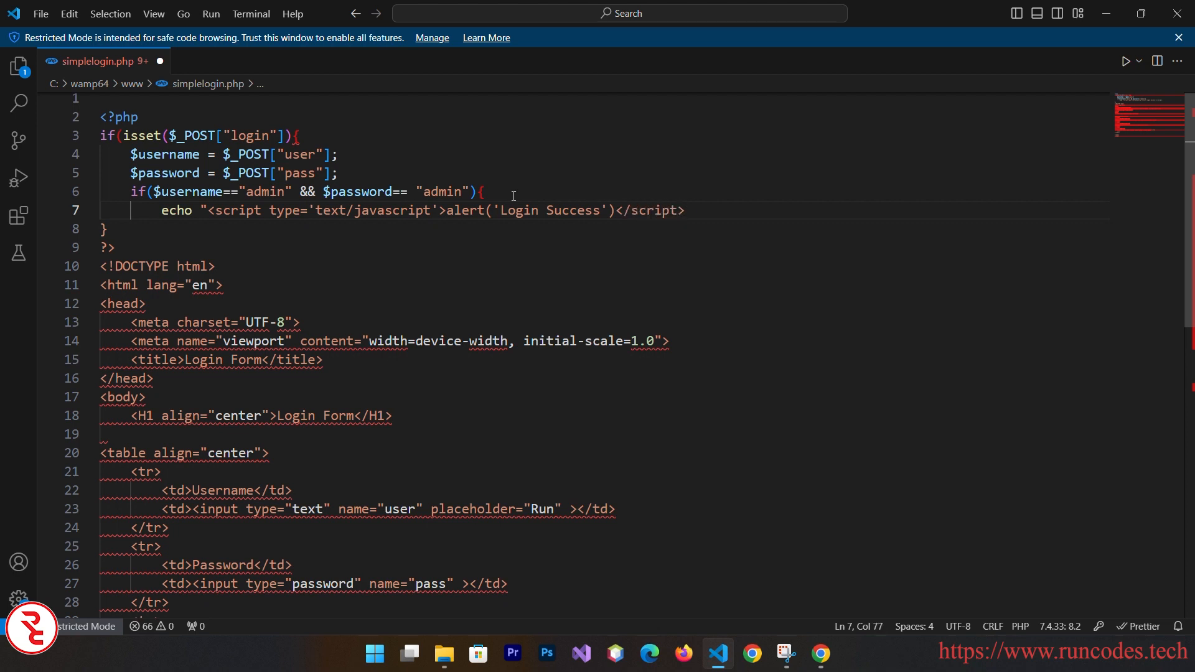
text(";)
text(}e)
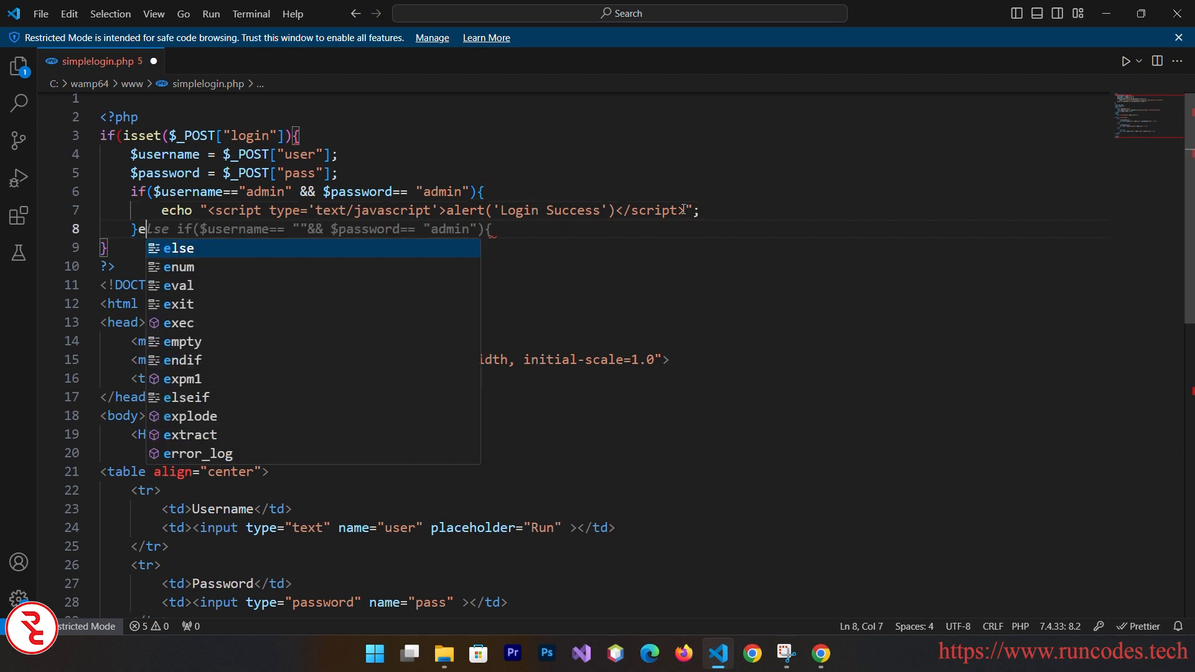
Add an else branch echoing a 'Login Error' alert, then switch to Chrome to test
text(lse{)
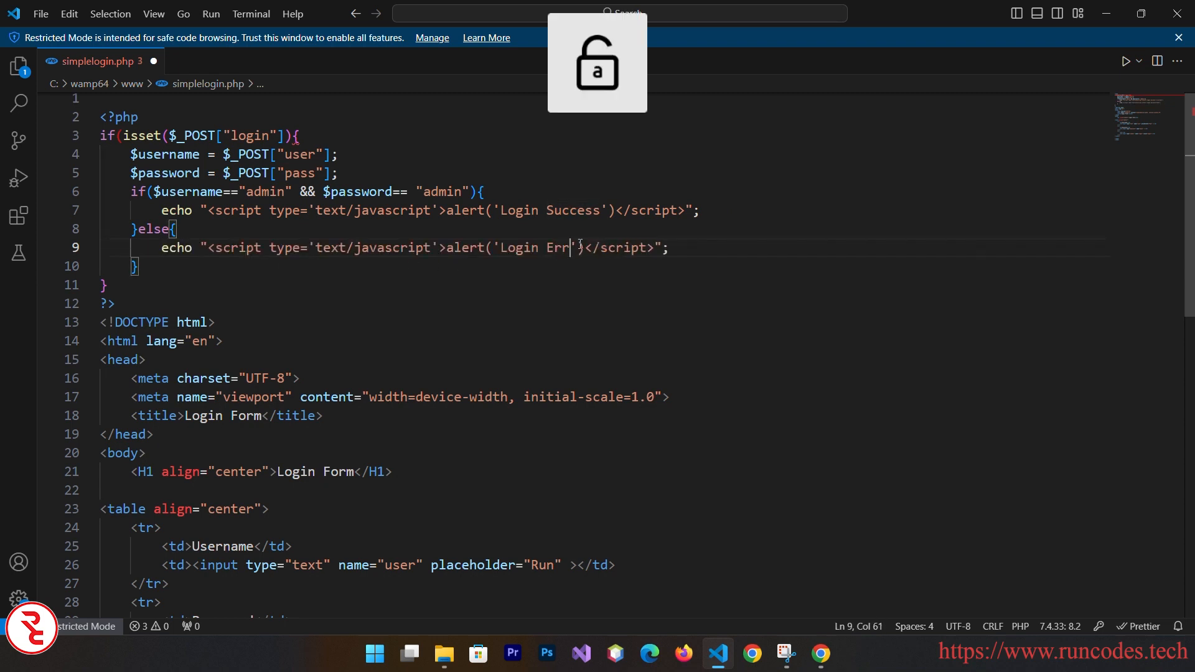
text(or)
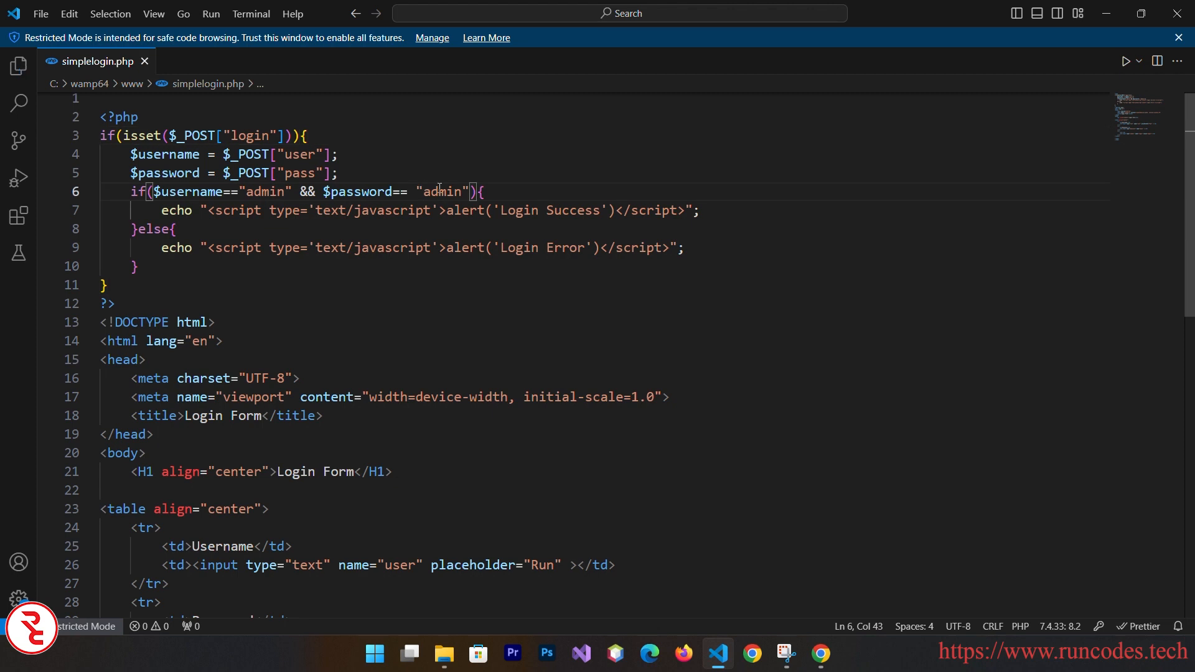
click(820, 654)
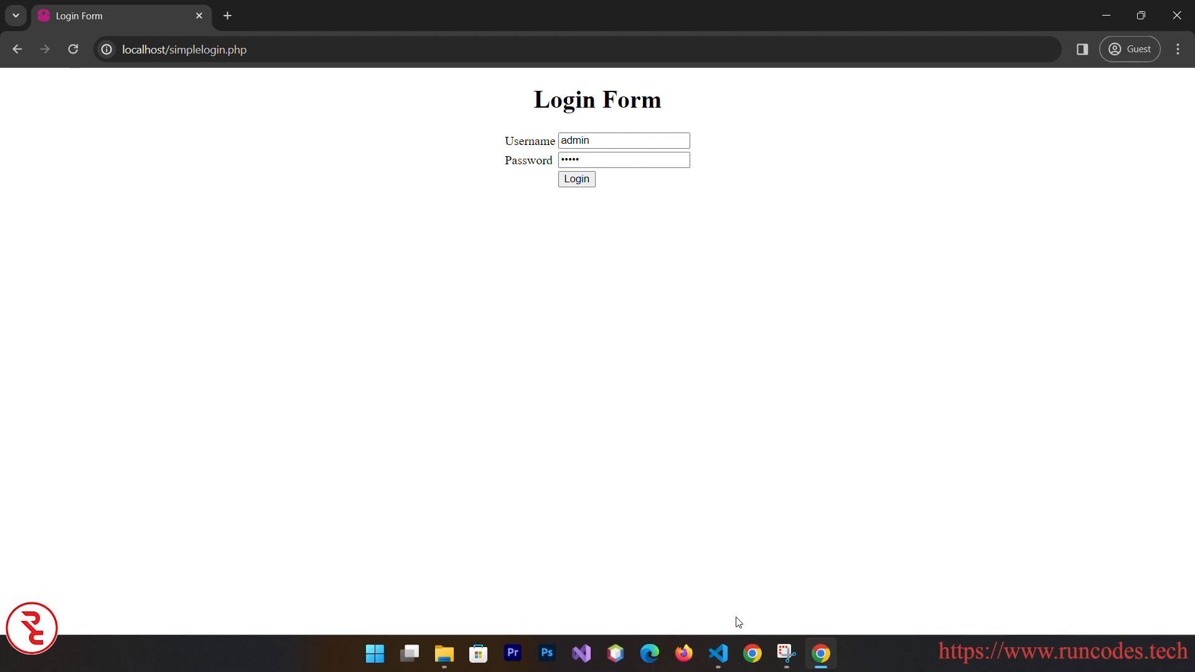
click(717, 654)
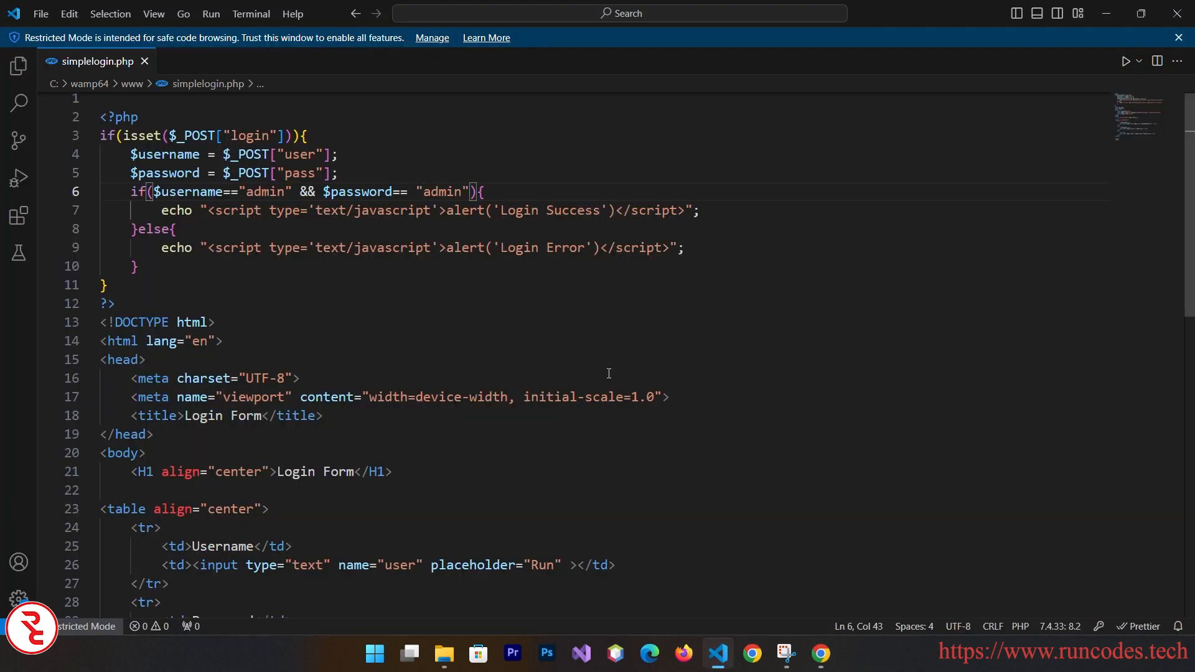
Cut the whole login table out of the page body
scroll(down, 3)
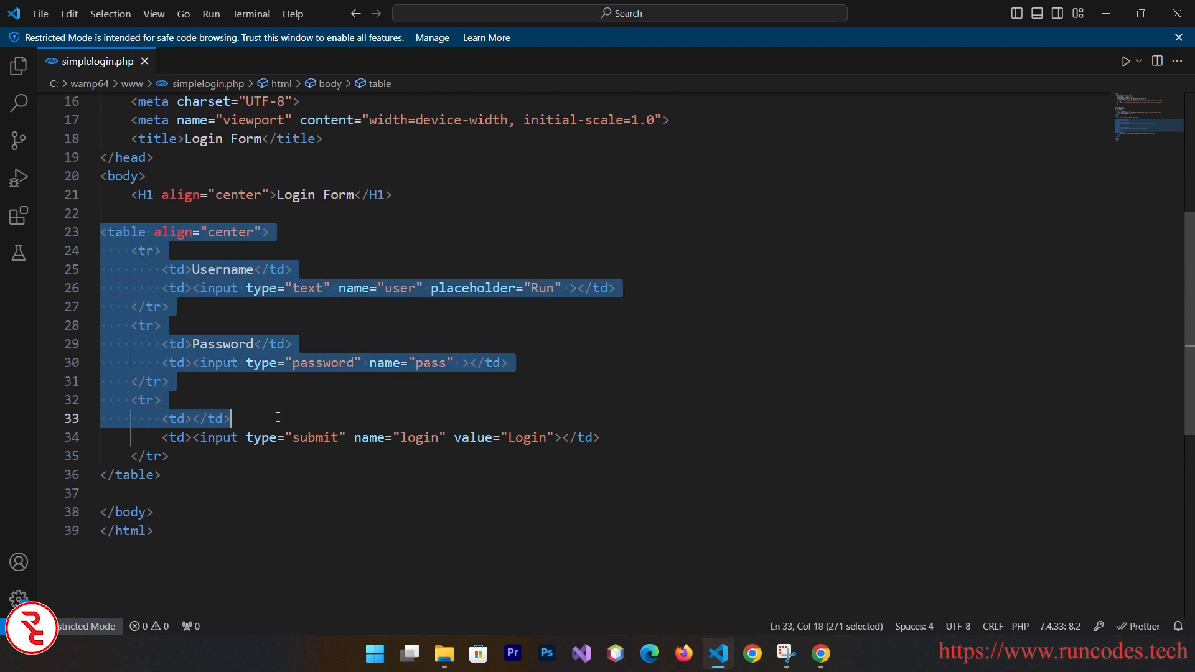
click(161, 474)
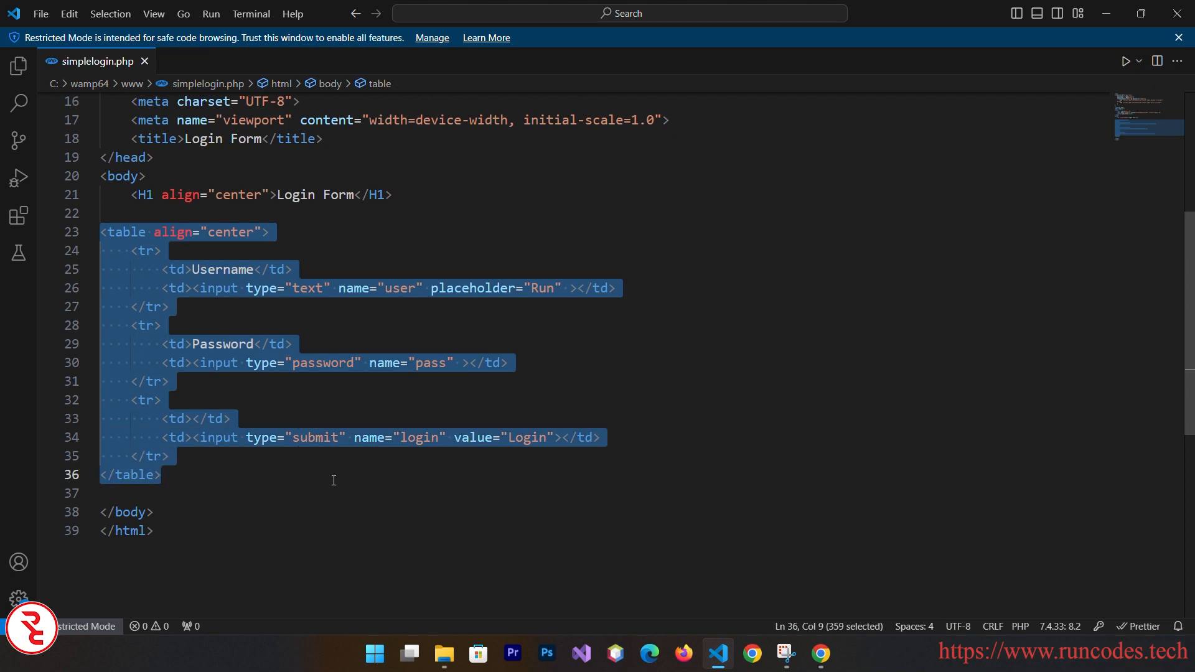
key(Delete)
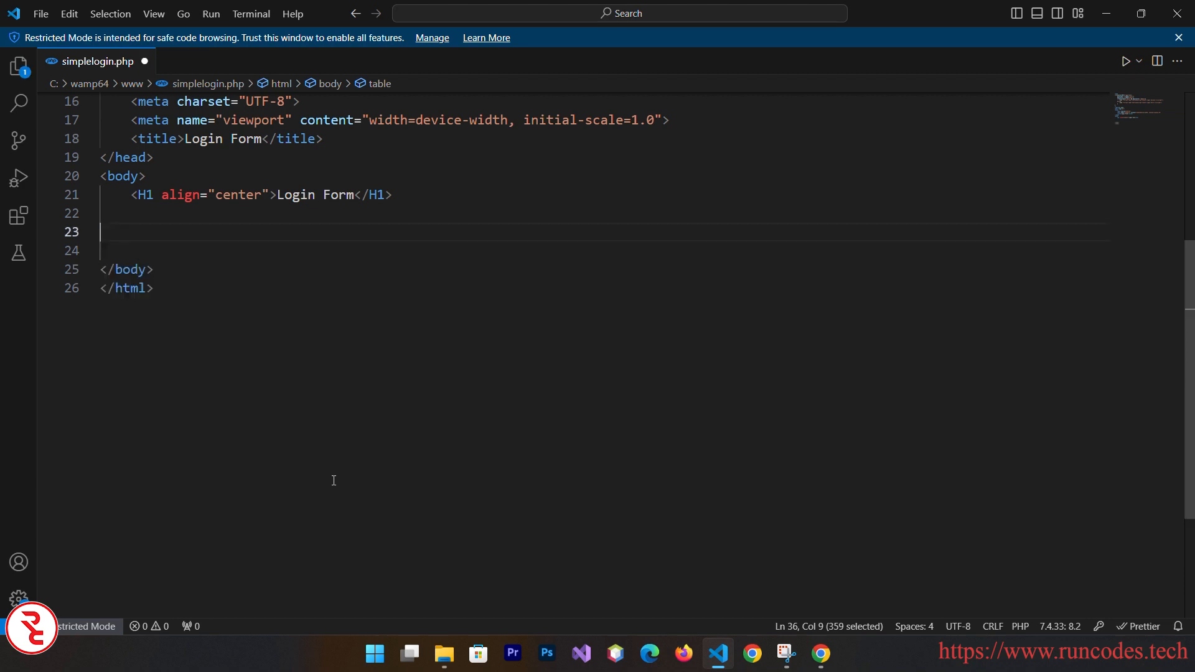
Wrap the table in <form action="" method="post"> and save simplelogin.php
text(<form action="">)
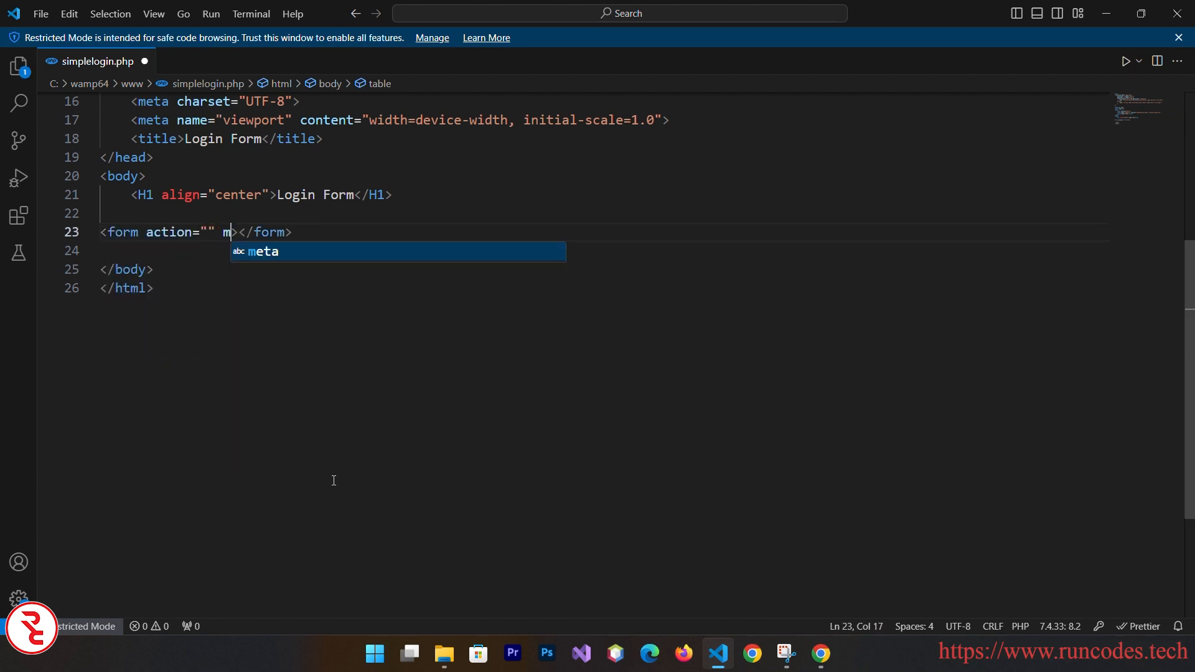
key(Backspace)
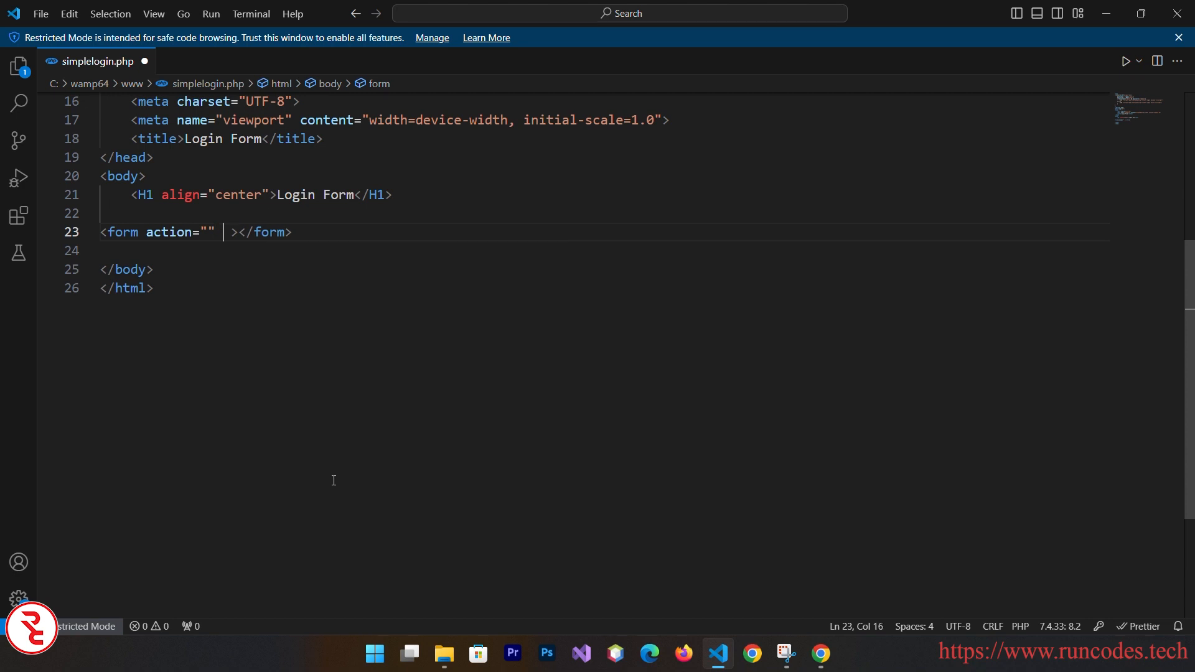
text(method="po)
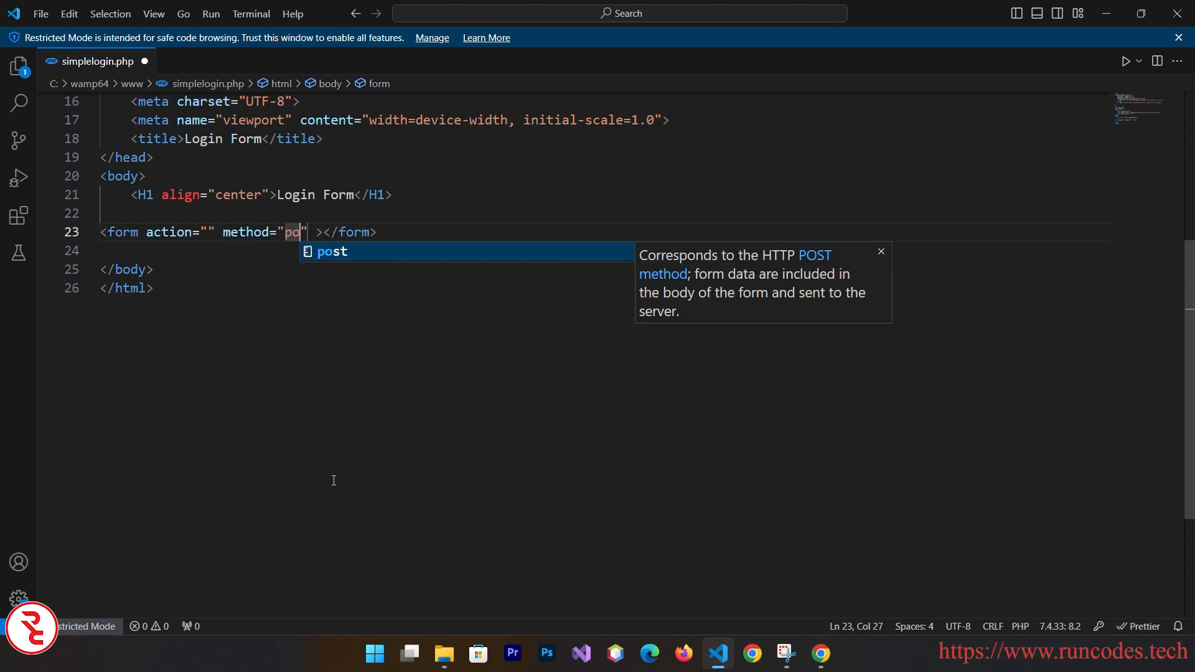
key(Tab)
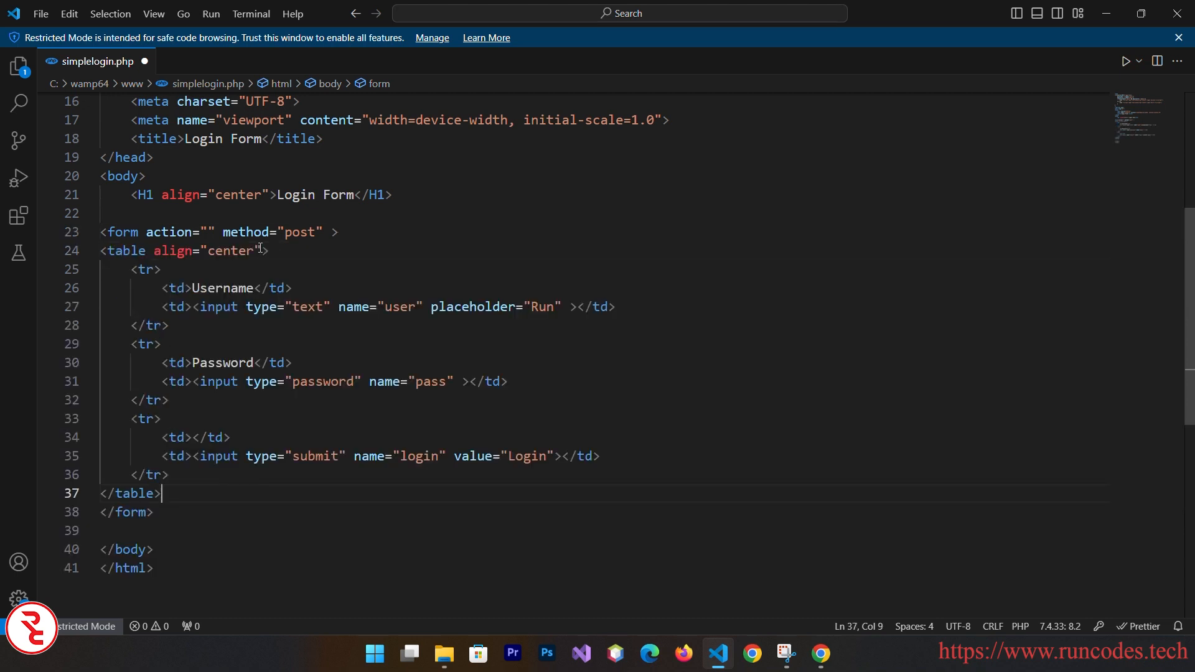
key(ctrl+s)
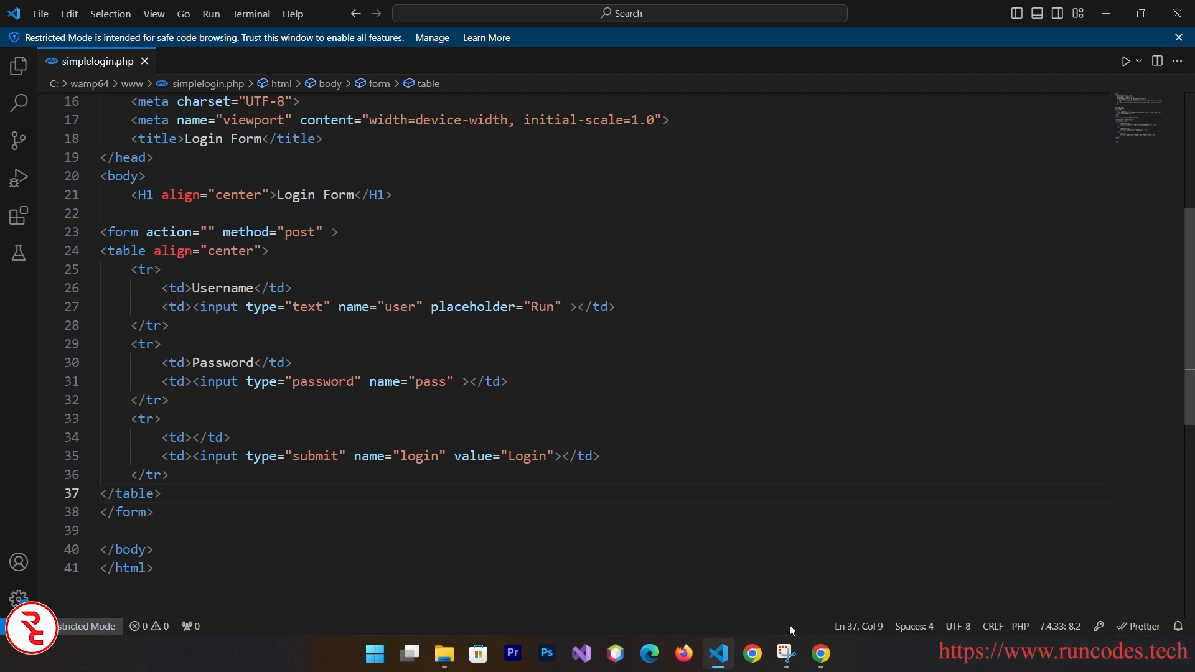
click(820, 653)
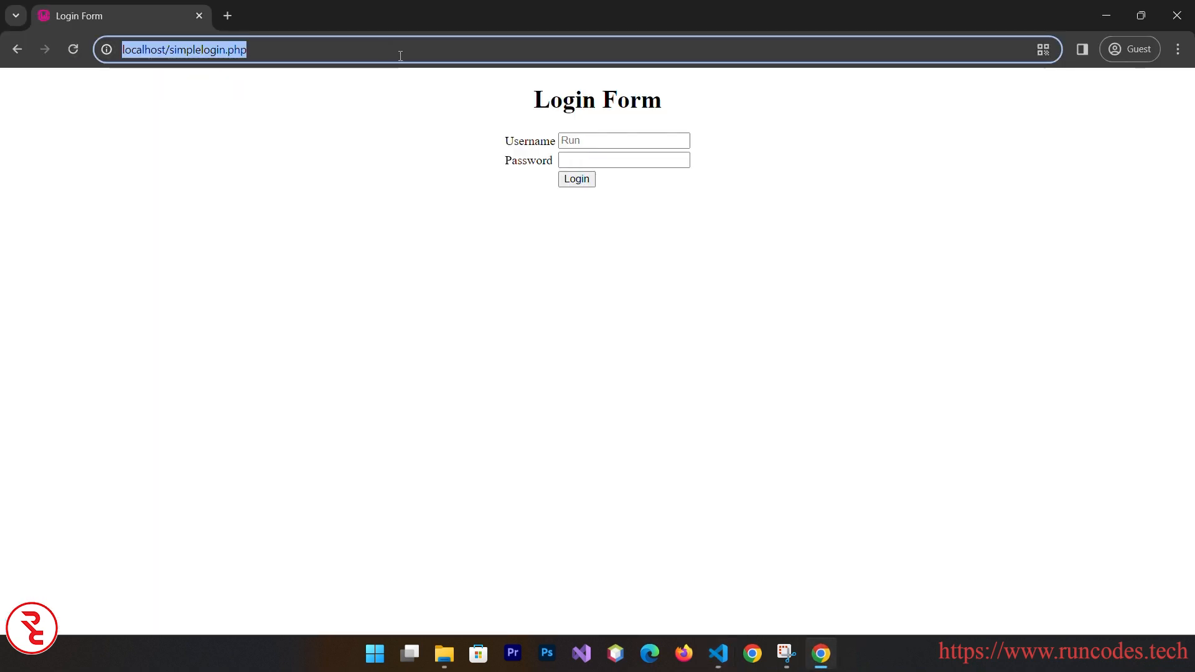
Start typing 'ad' into the Username field of the reloaded login page
text(ad)
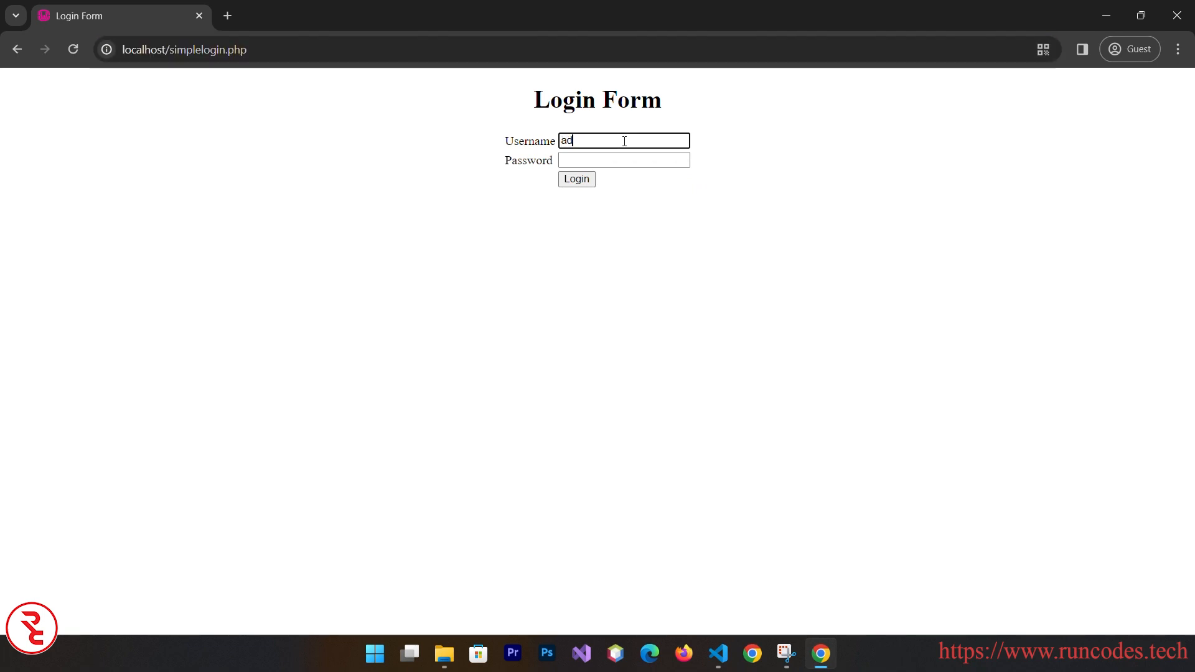